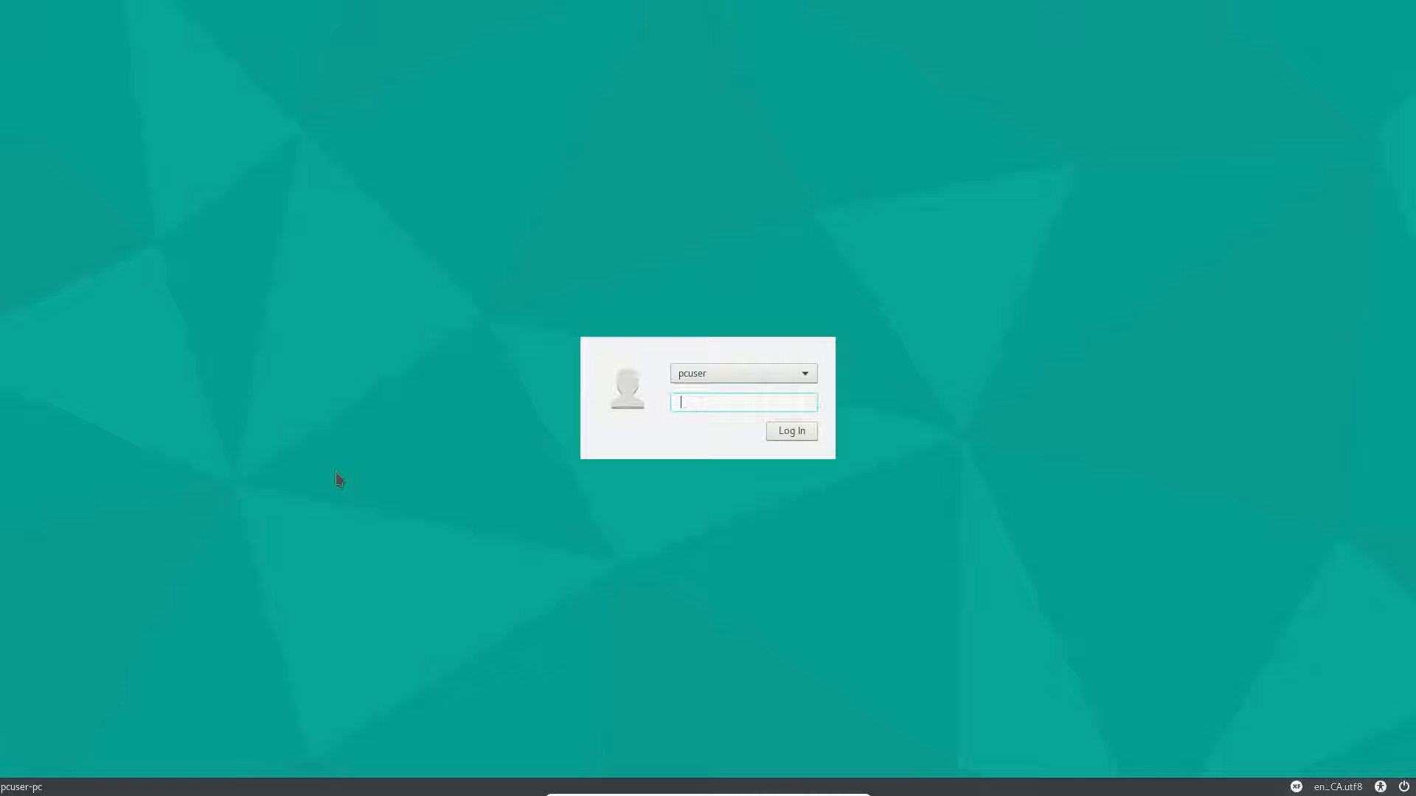
mouse_move(718, 404)
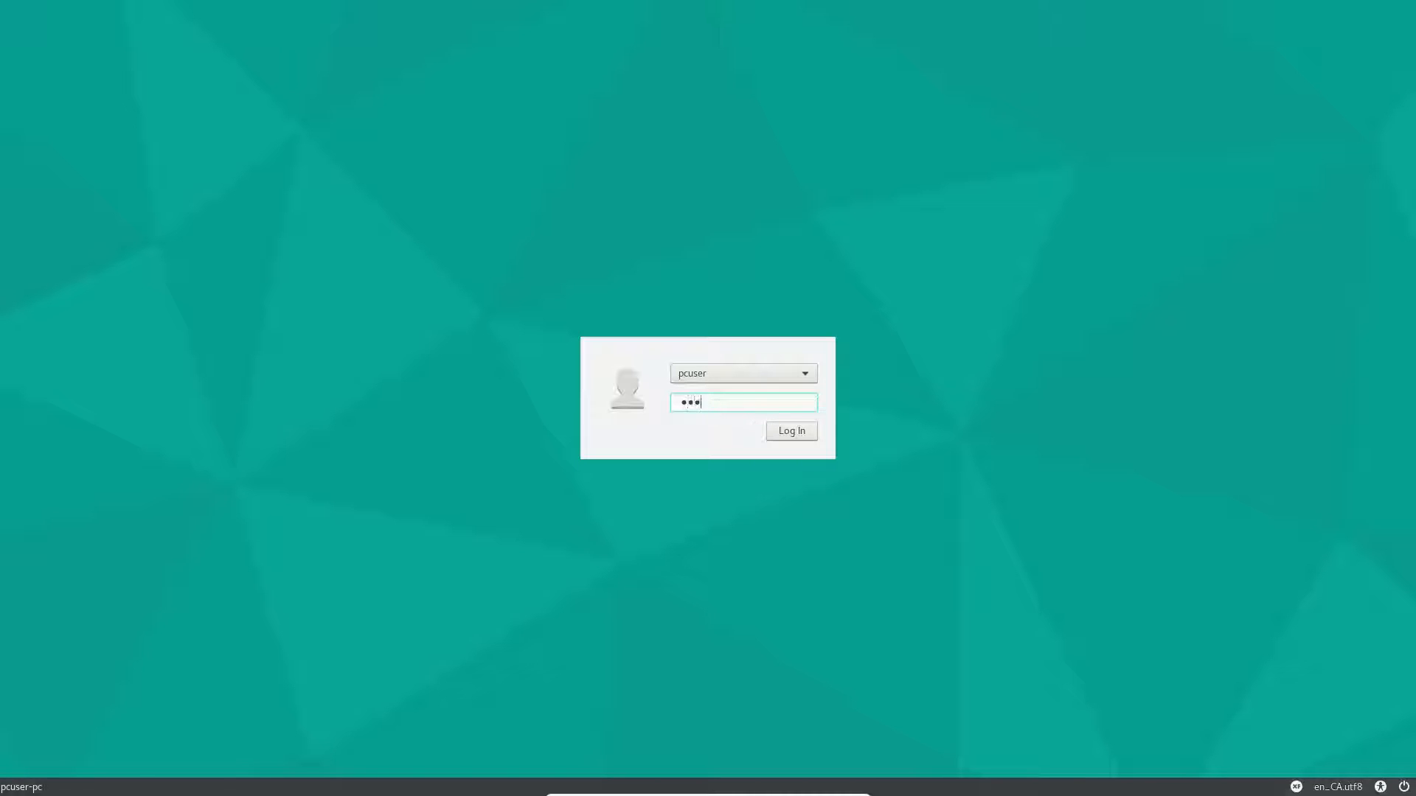
Log in at the LightDM screen to reach the Xfce desktop
left_click(788, 430)
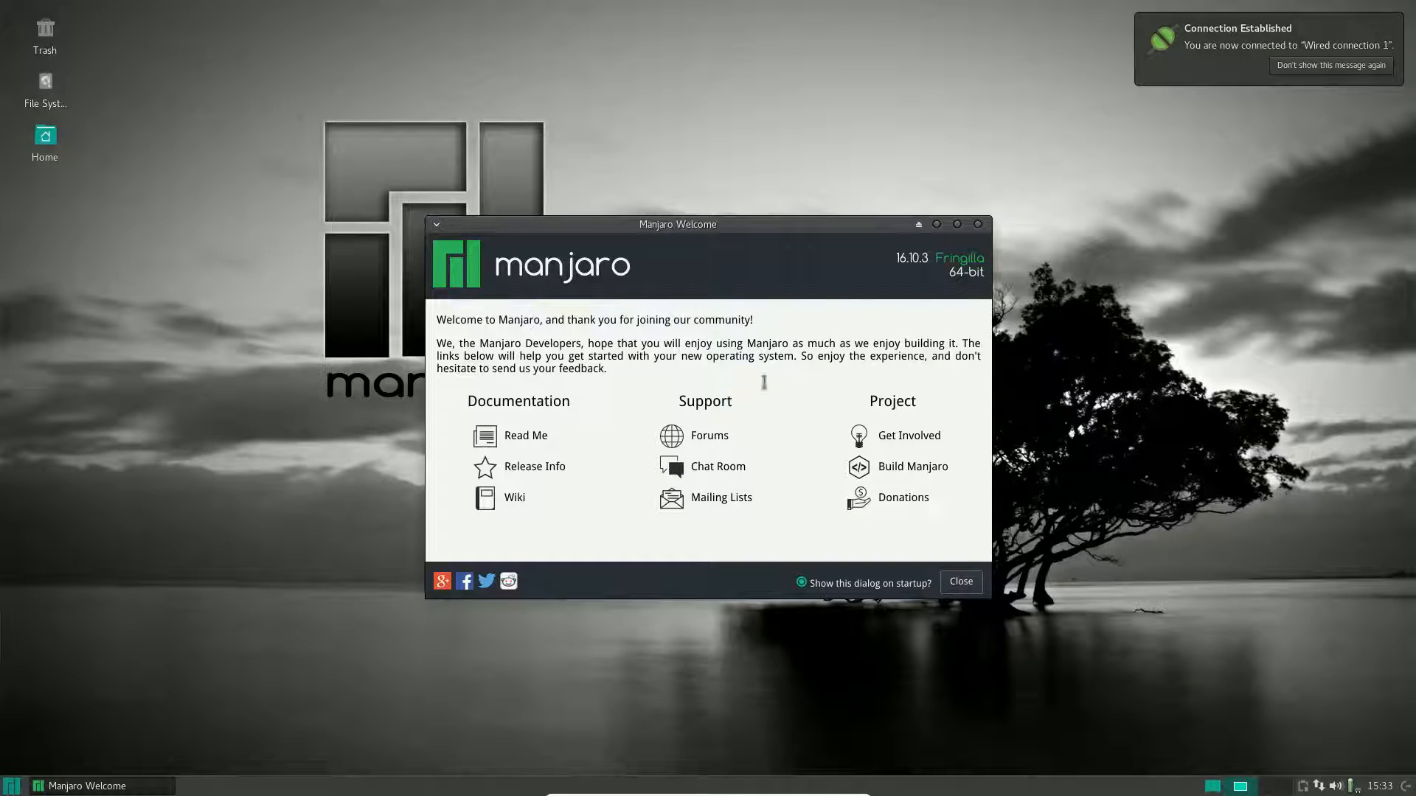
mouse_move(637, 429)
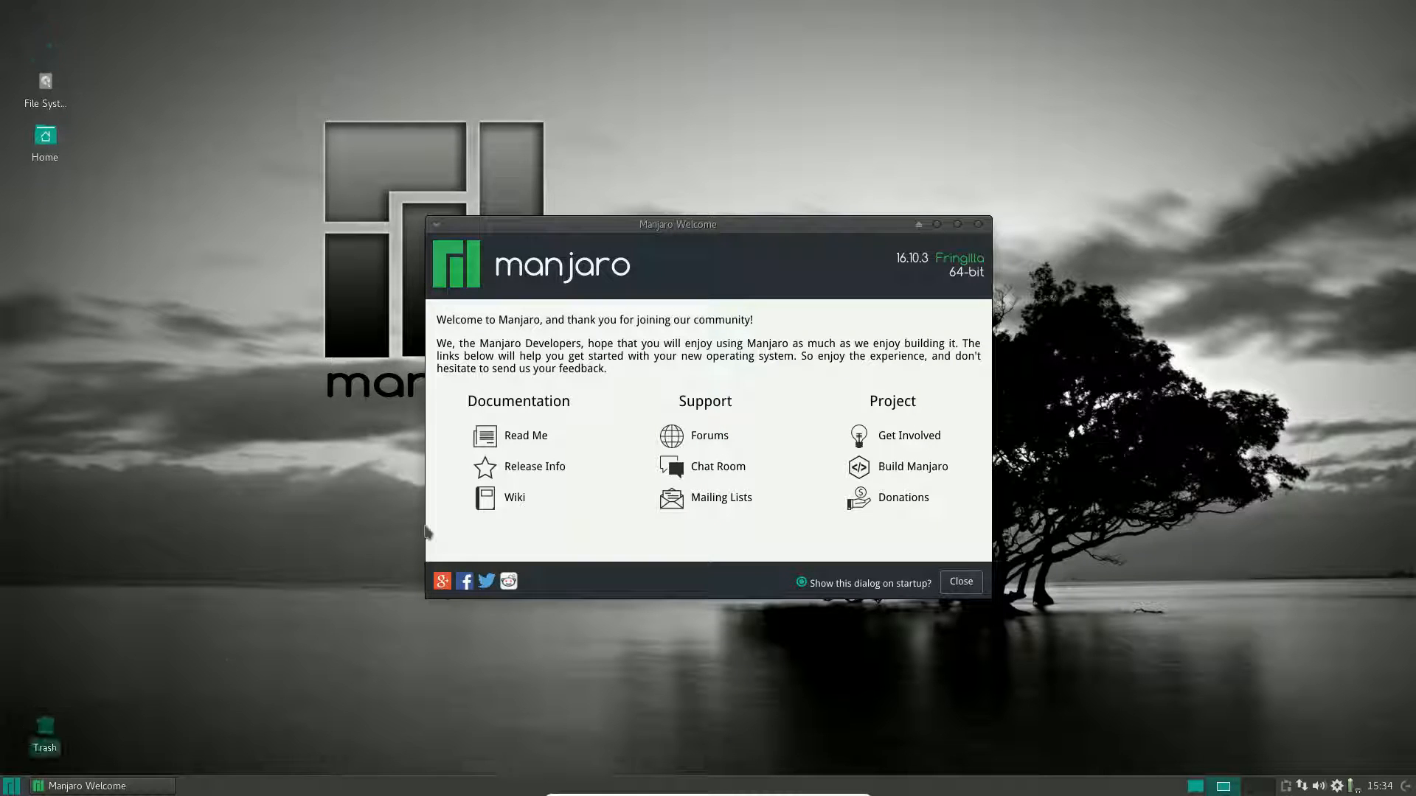
mouse_move(914, 332)
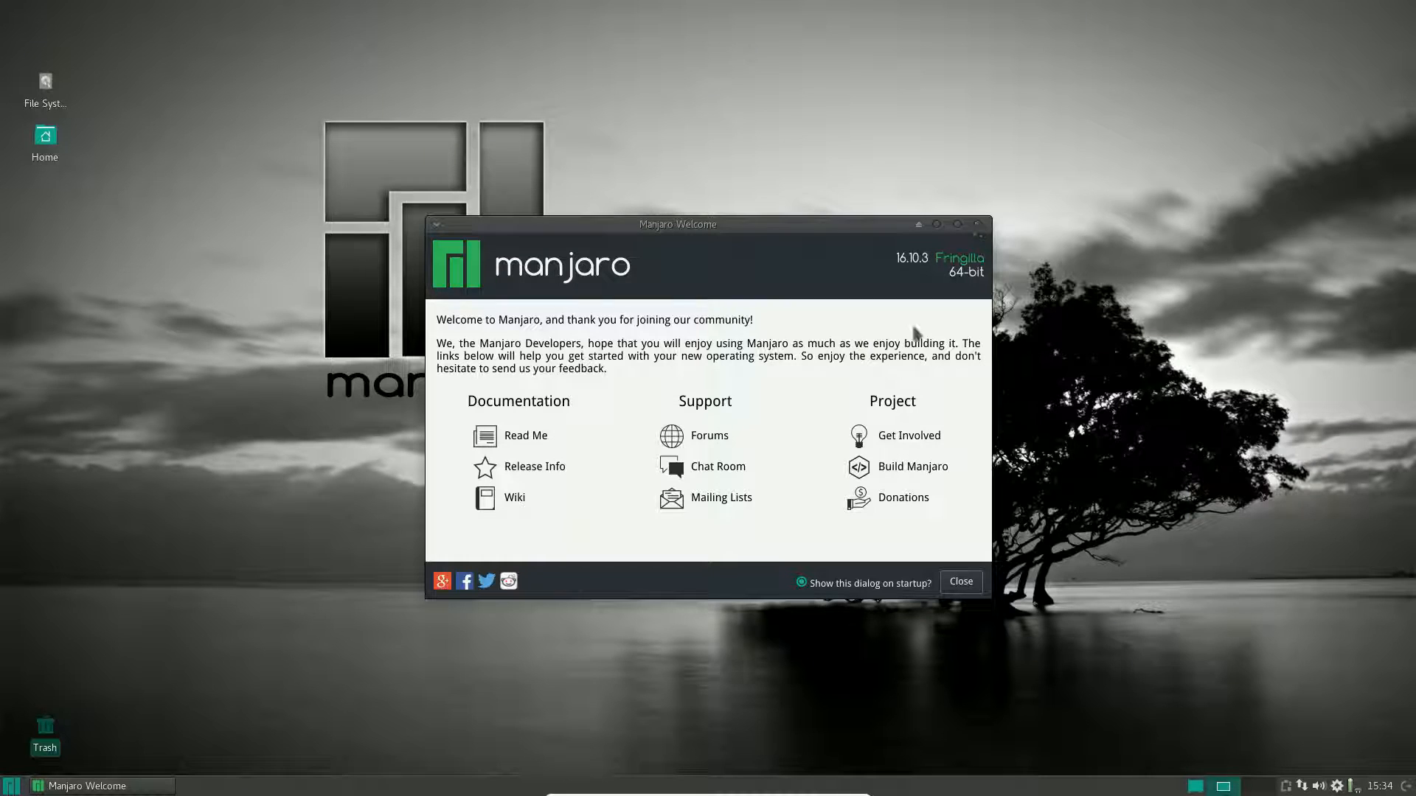
Show the Read Me page from the Documentation section of Manjaro Welcome
left_click(525, 435)
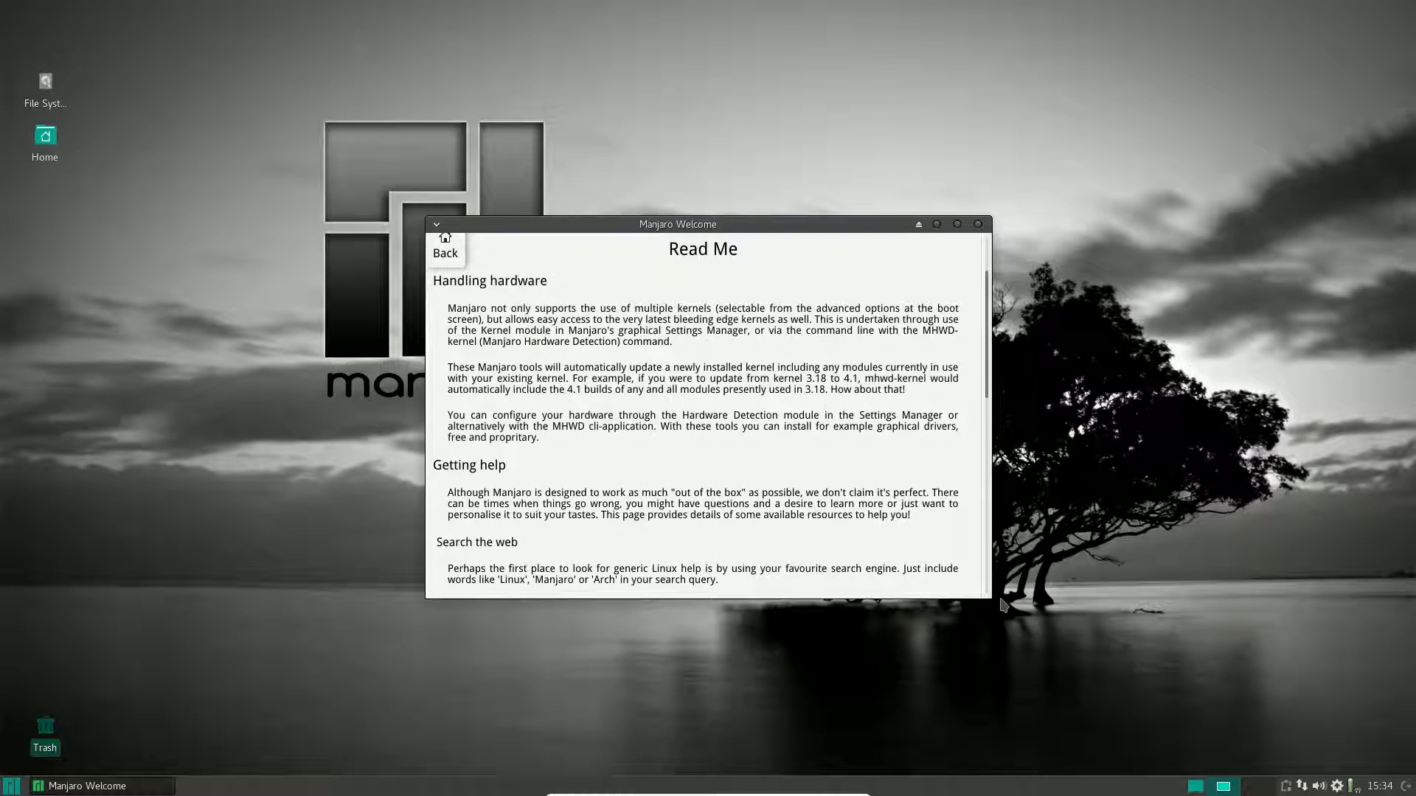
mouse_move(975, 468)
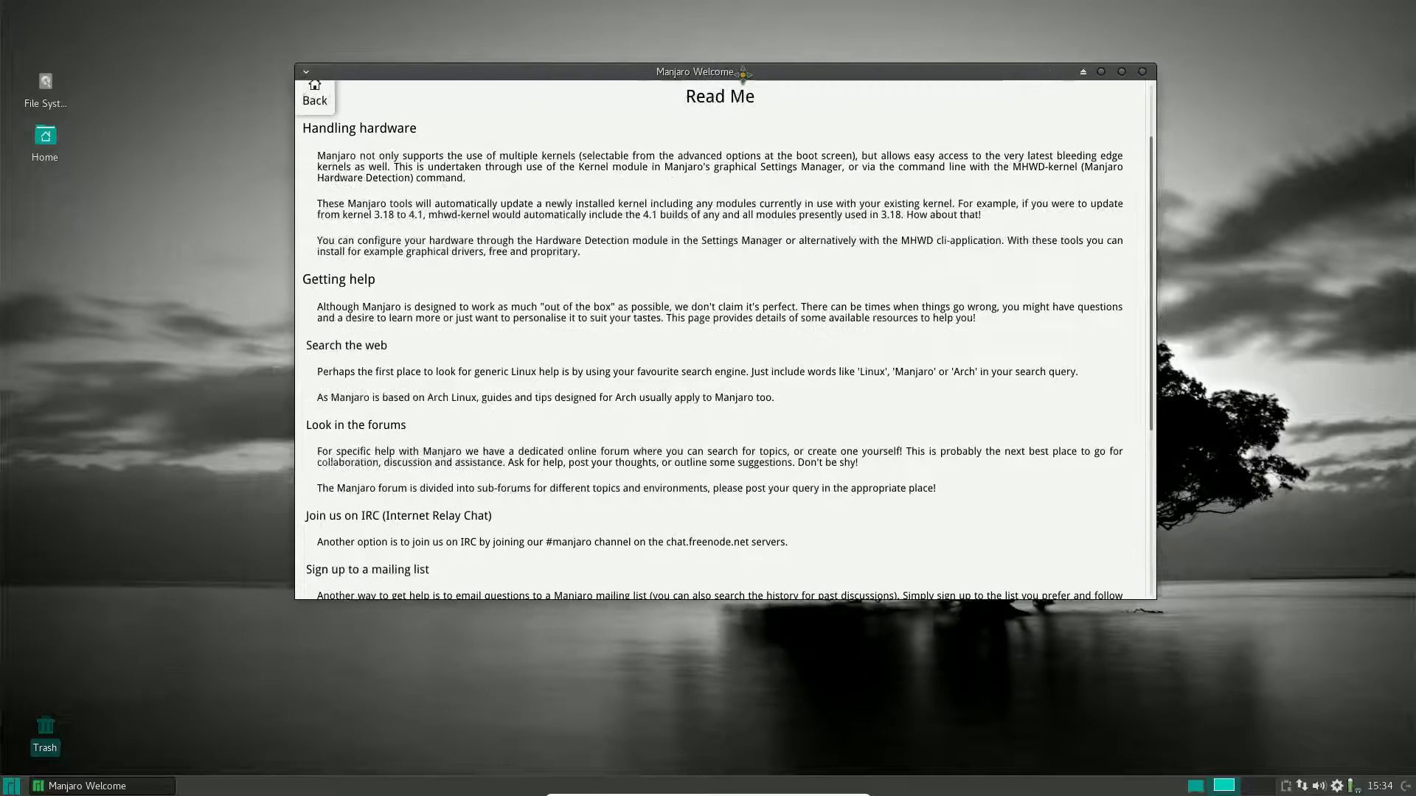
mouse_move(1295, 630)
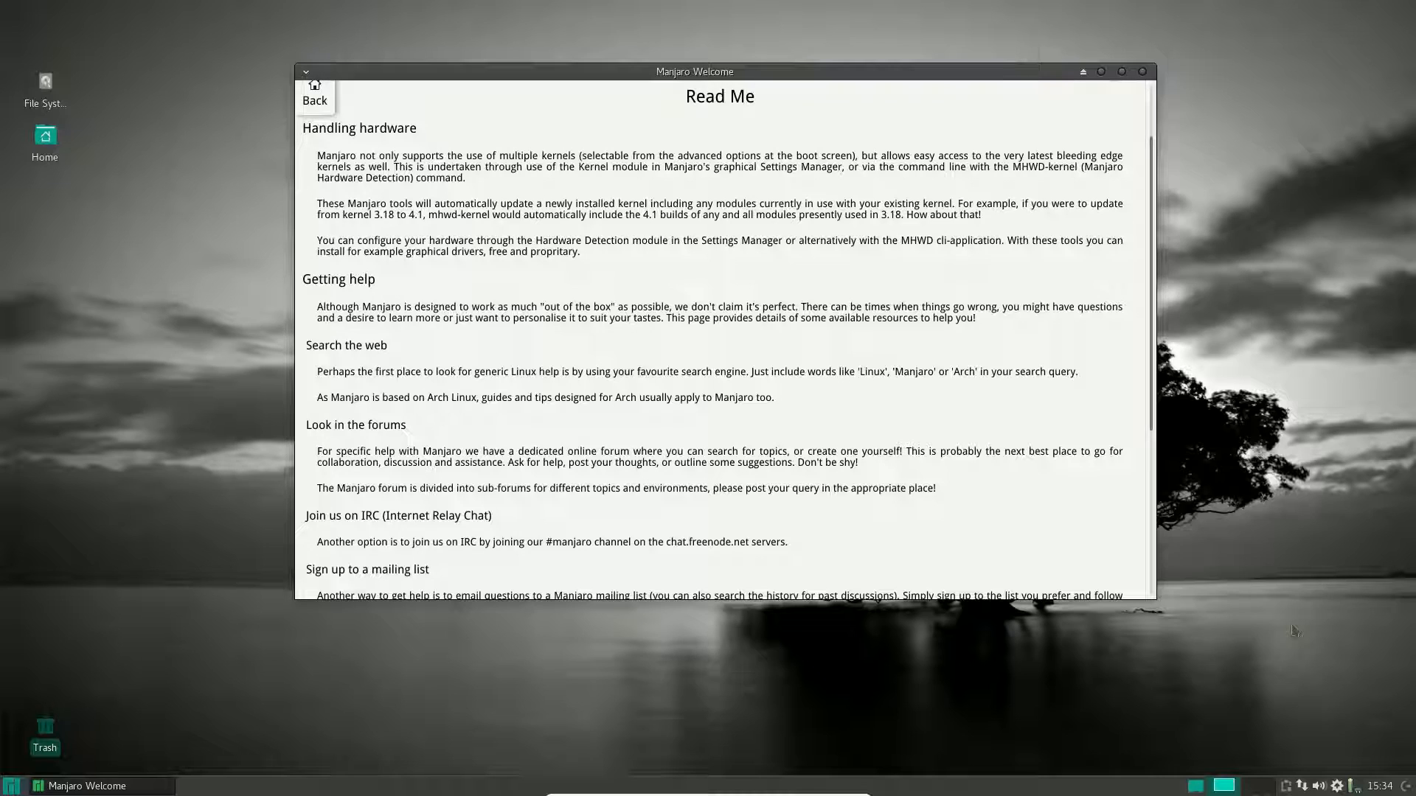
mouse_move(1269, 623)
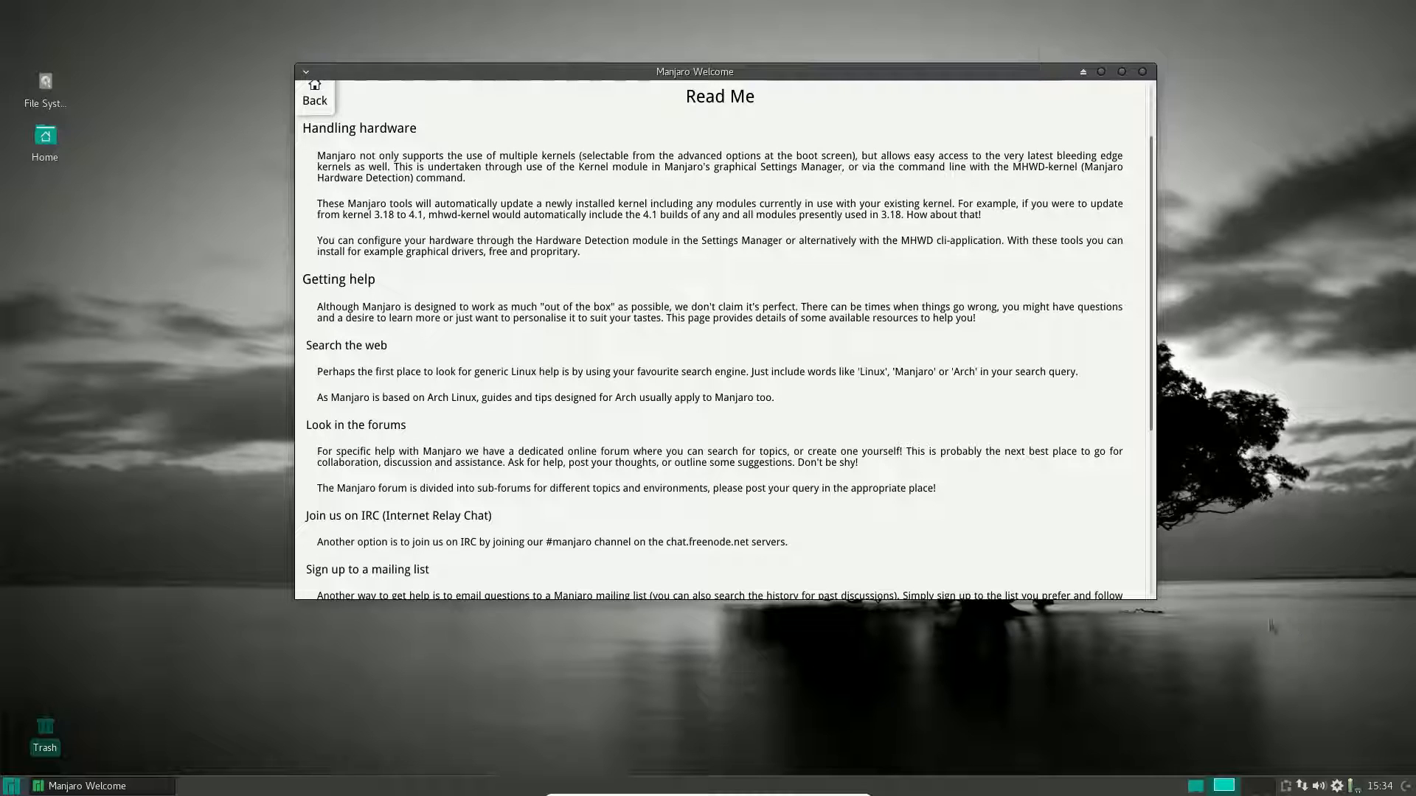
mouse_move(754, 765)
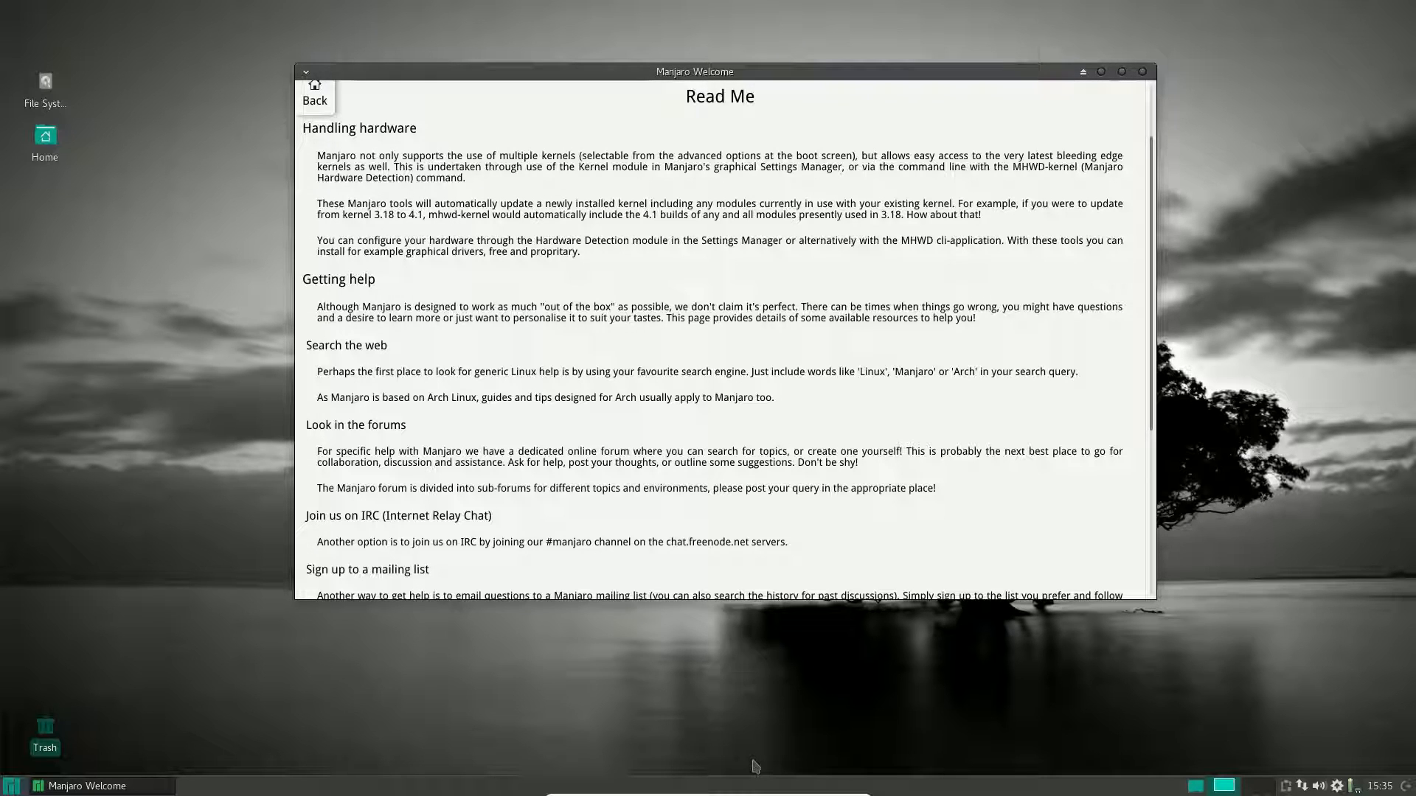
mouse_move(512, 528)
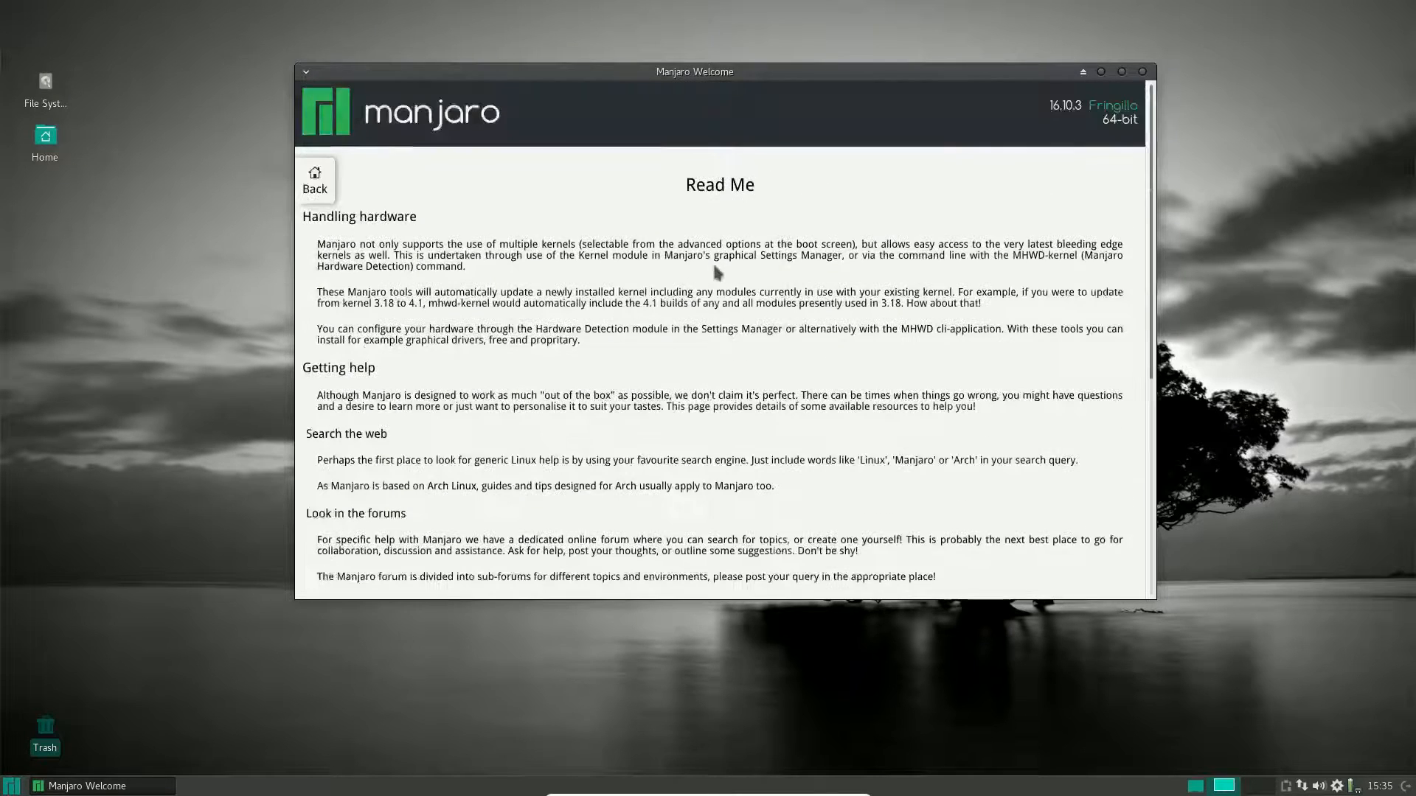
Go back from the Read Me page to the welcome overview
left_click(314, 179)
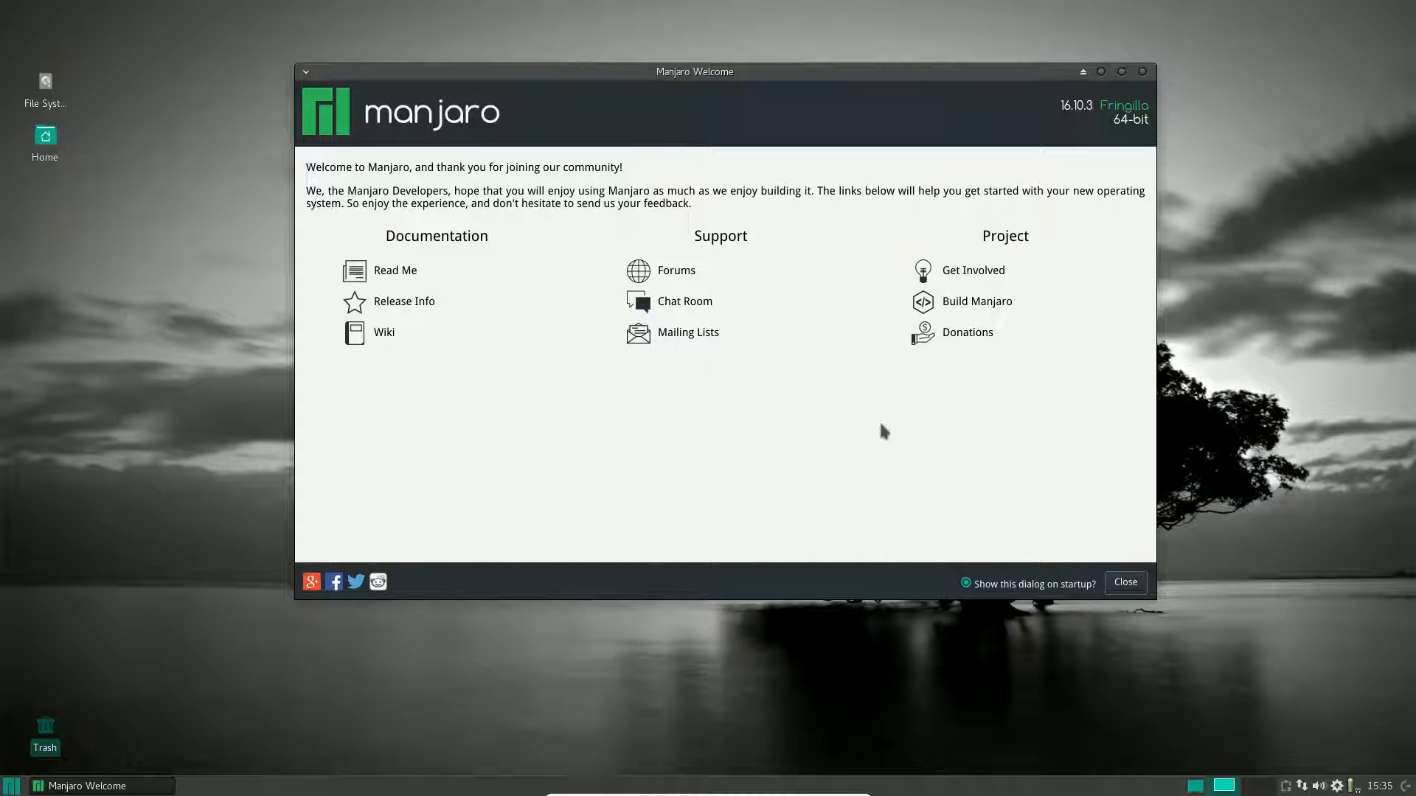
mouse_move(754, 425)
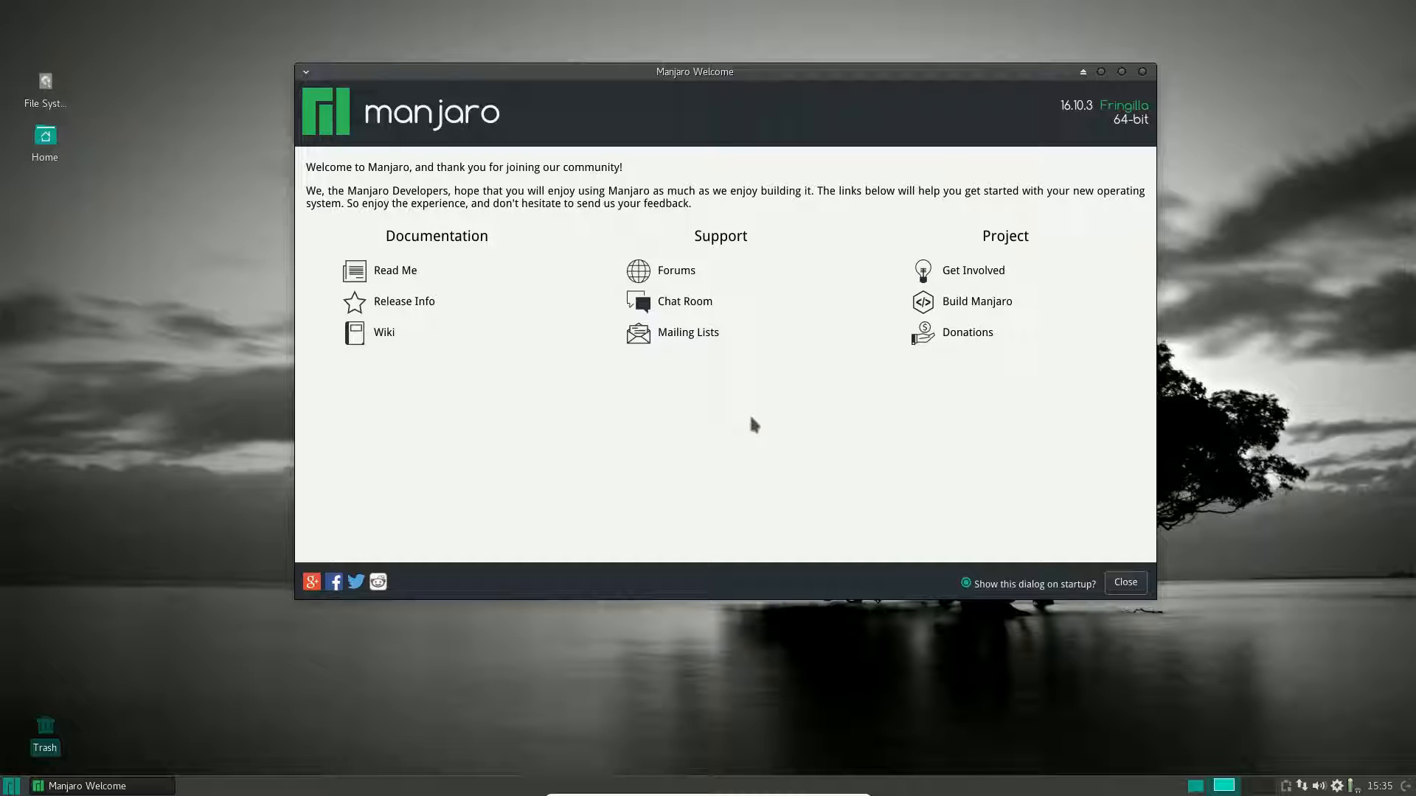
mouse_move(870, 542)
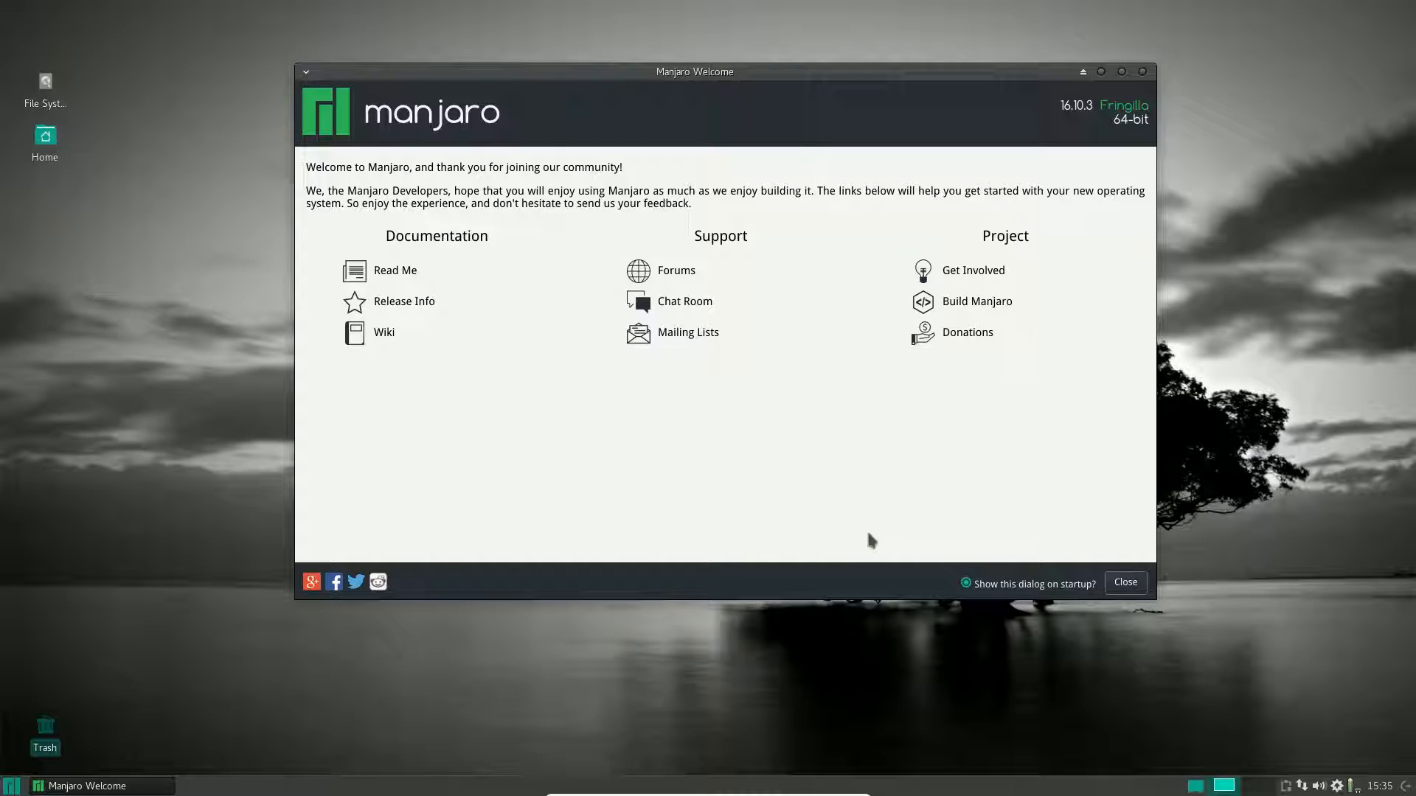
mouse_move(735, 470)
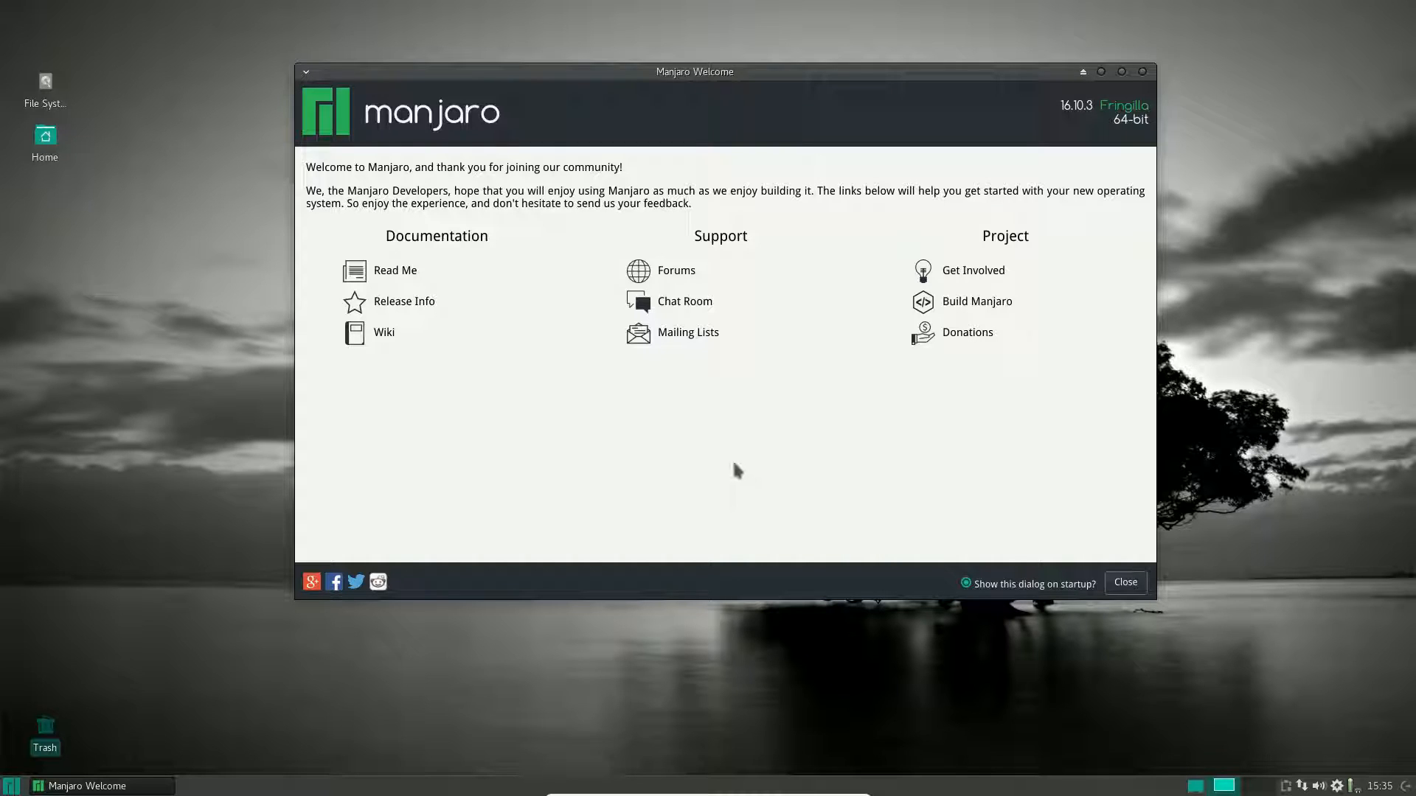
mouse_move(434, 390)
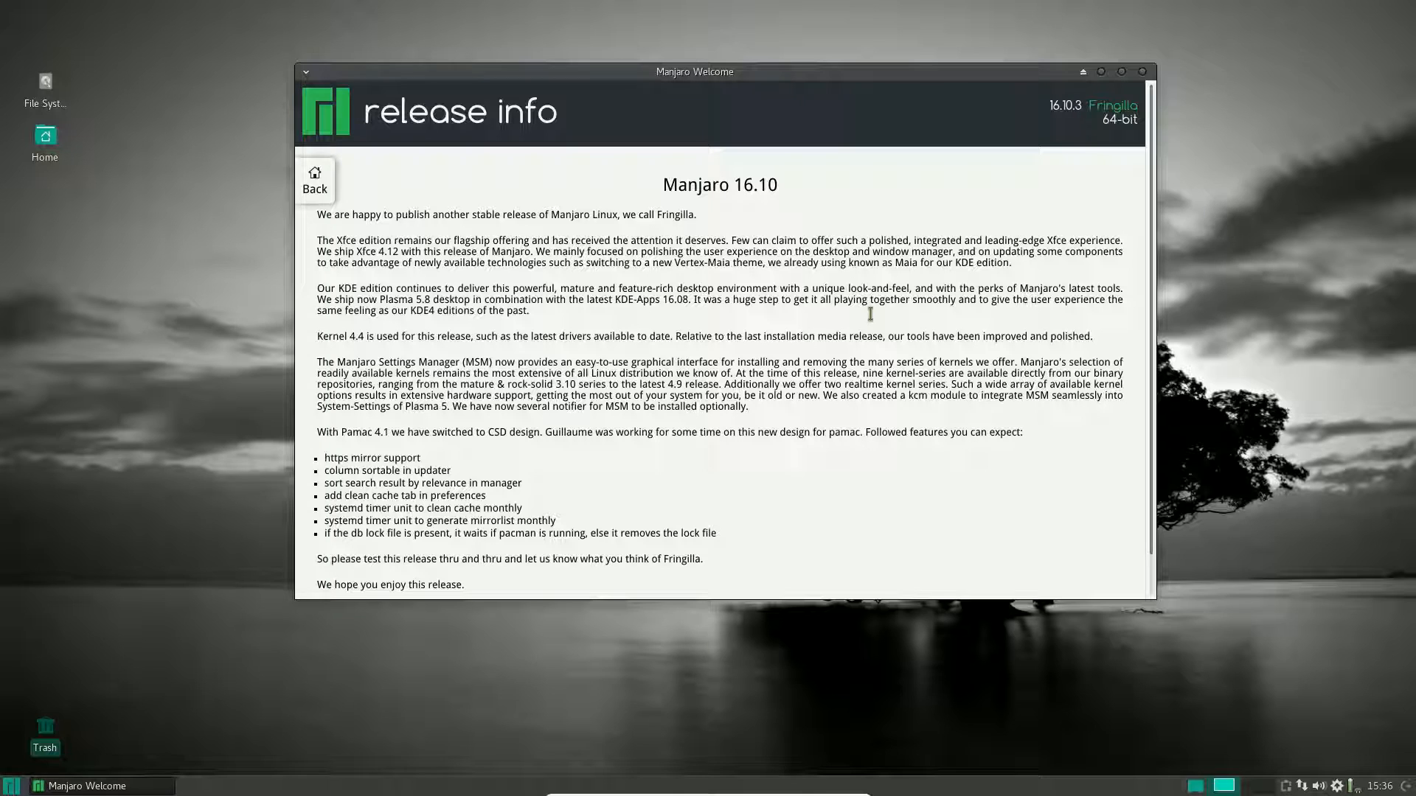
mouse_move(803, 323)
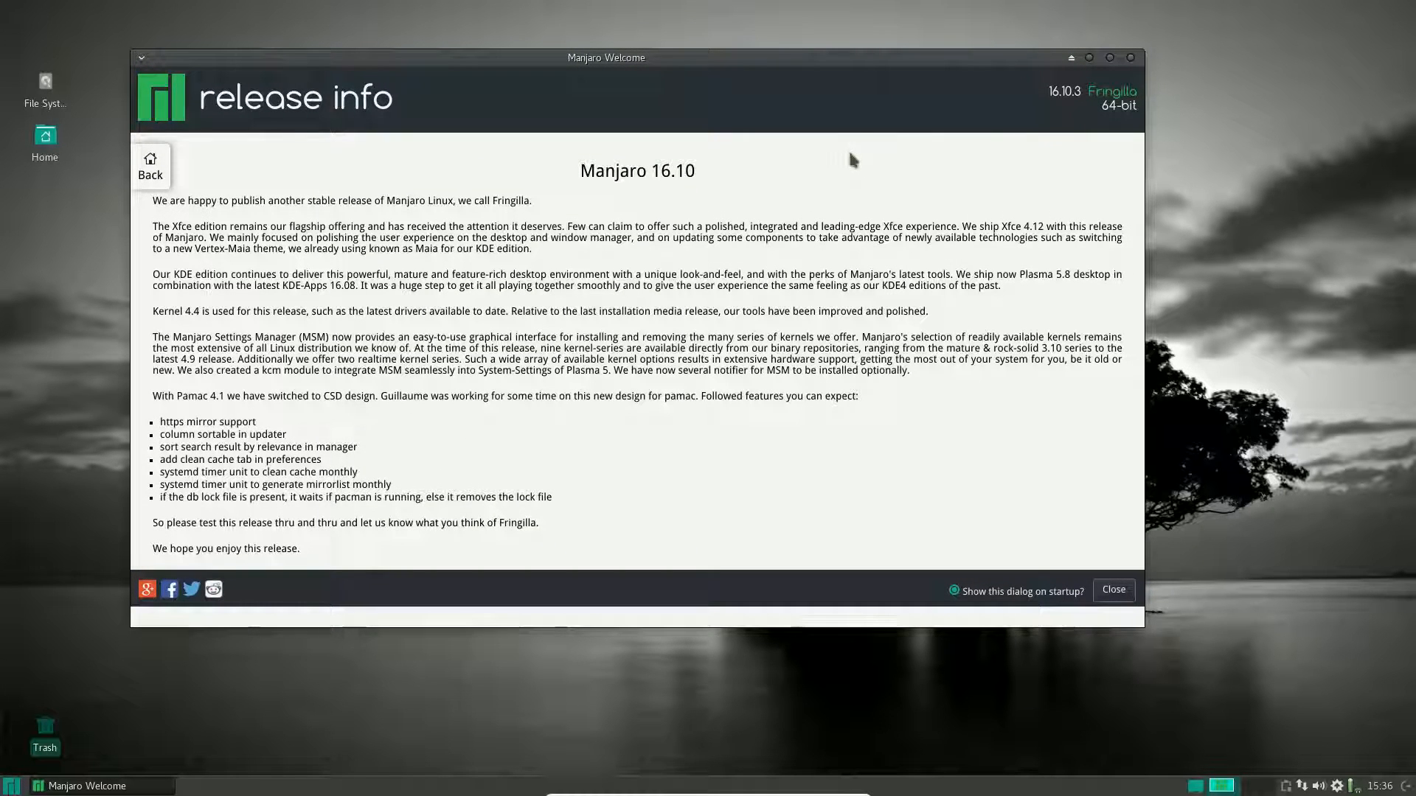
Reposition the Manjaro Welcome window and minimise it to the taskbar
left_click_drag(606, 57, 648, 58)
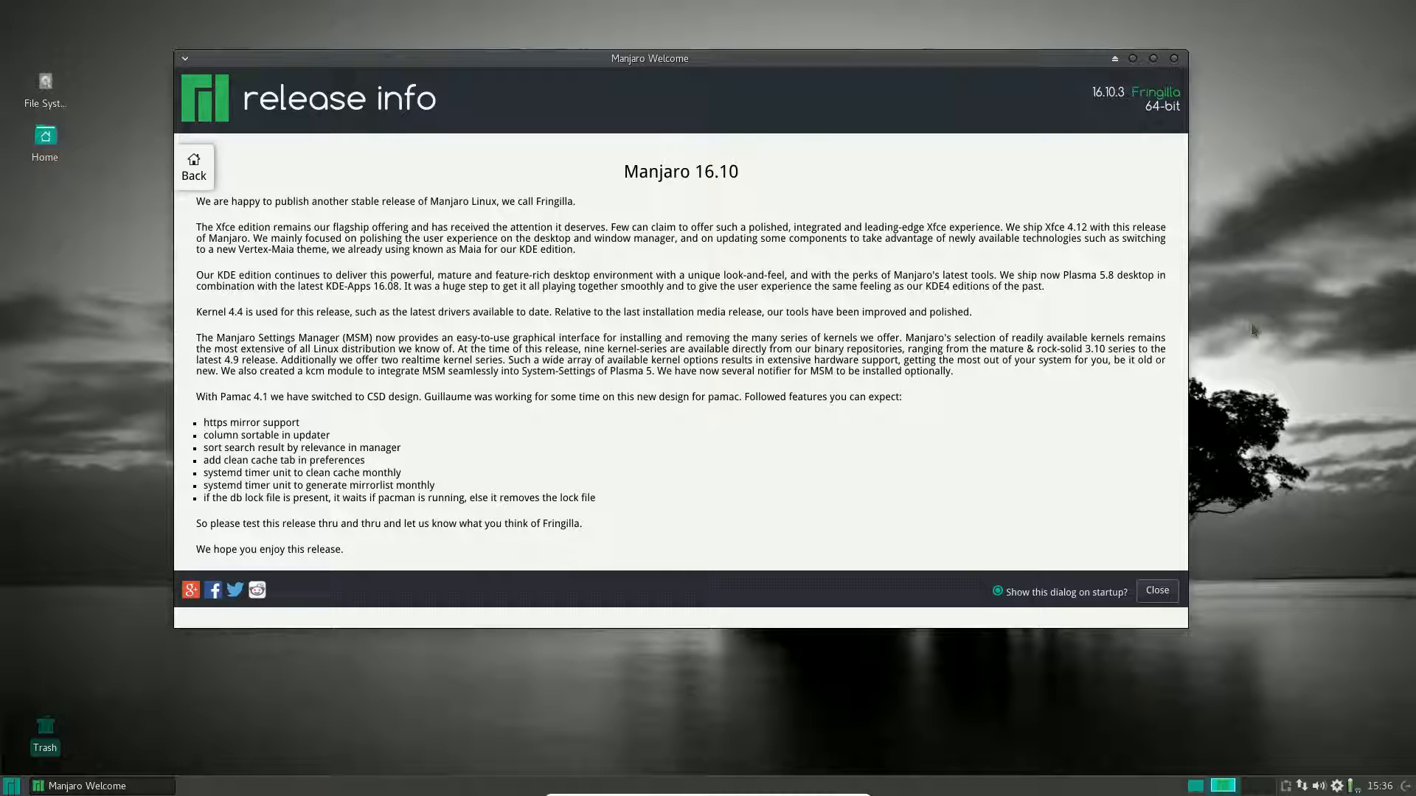
mouse_move(1137, 301)
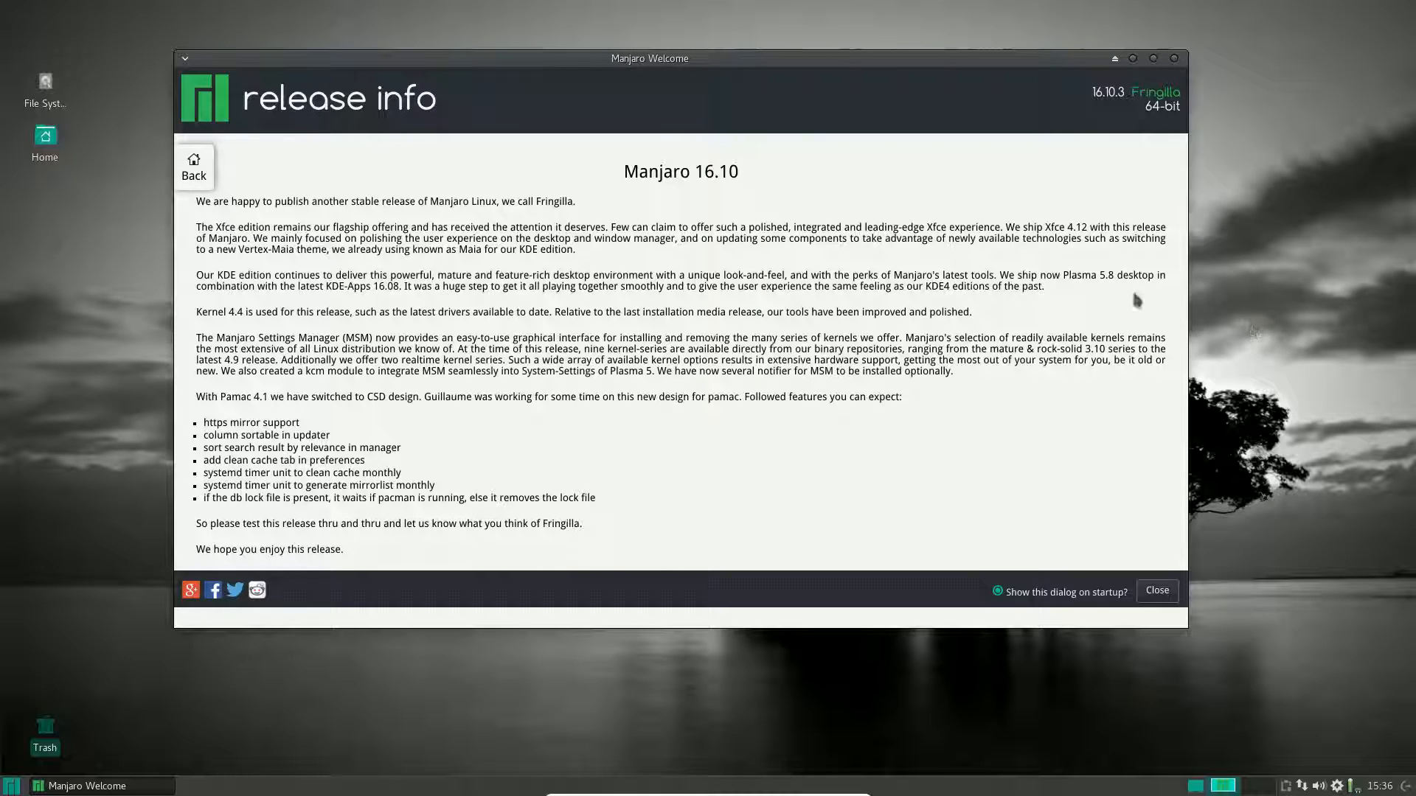
left_click_drag(649, 57, 649, 83)
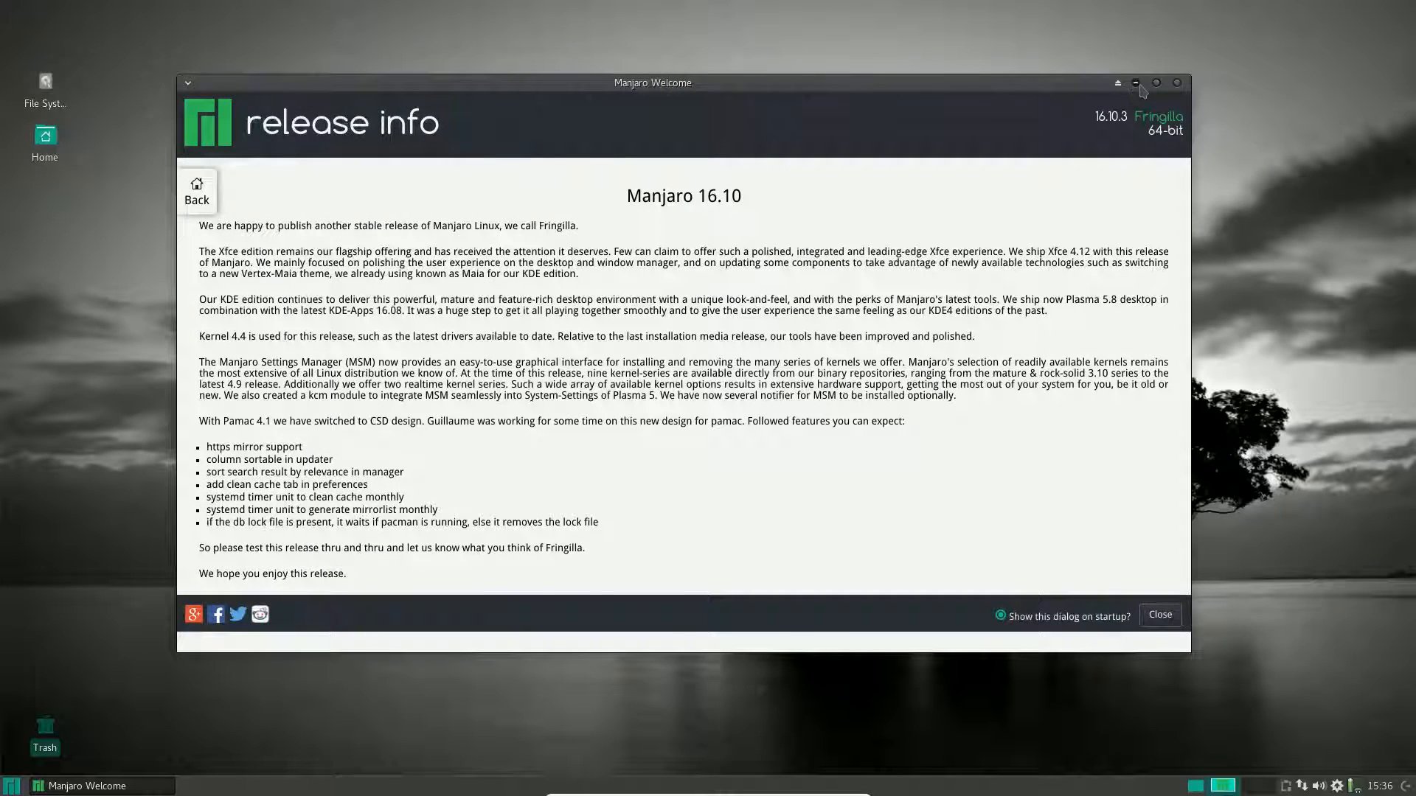
left_click(1135, 82)
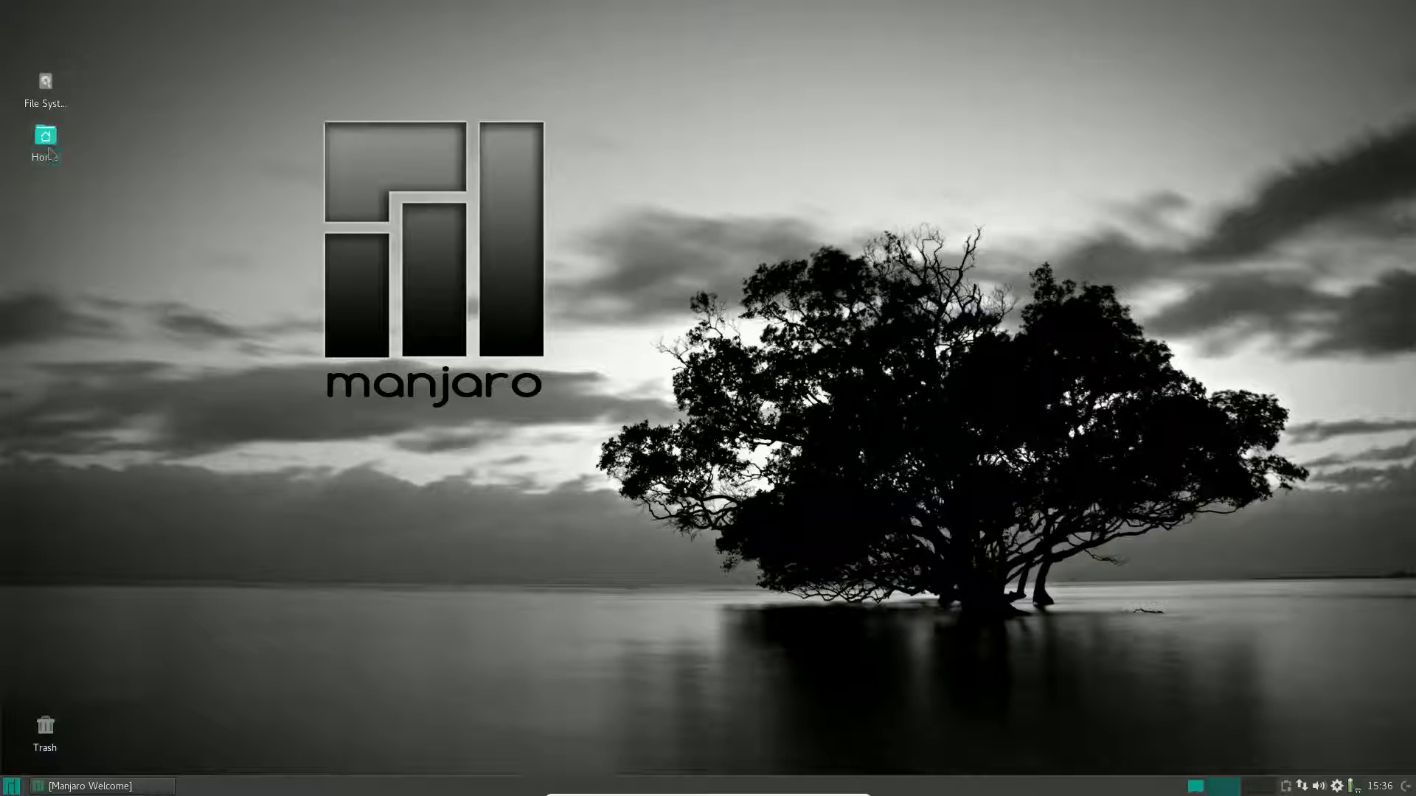
double_click(45, 134)
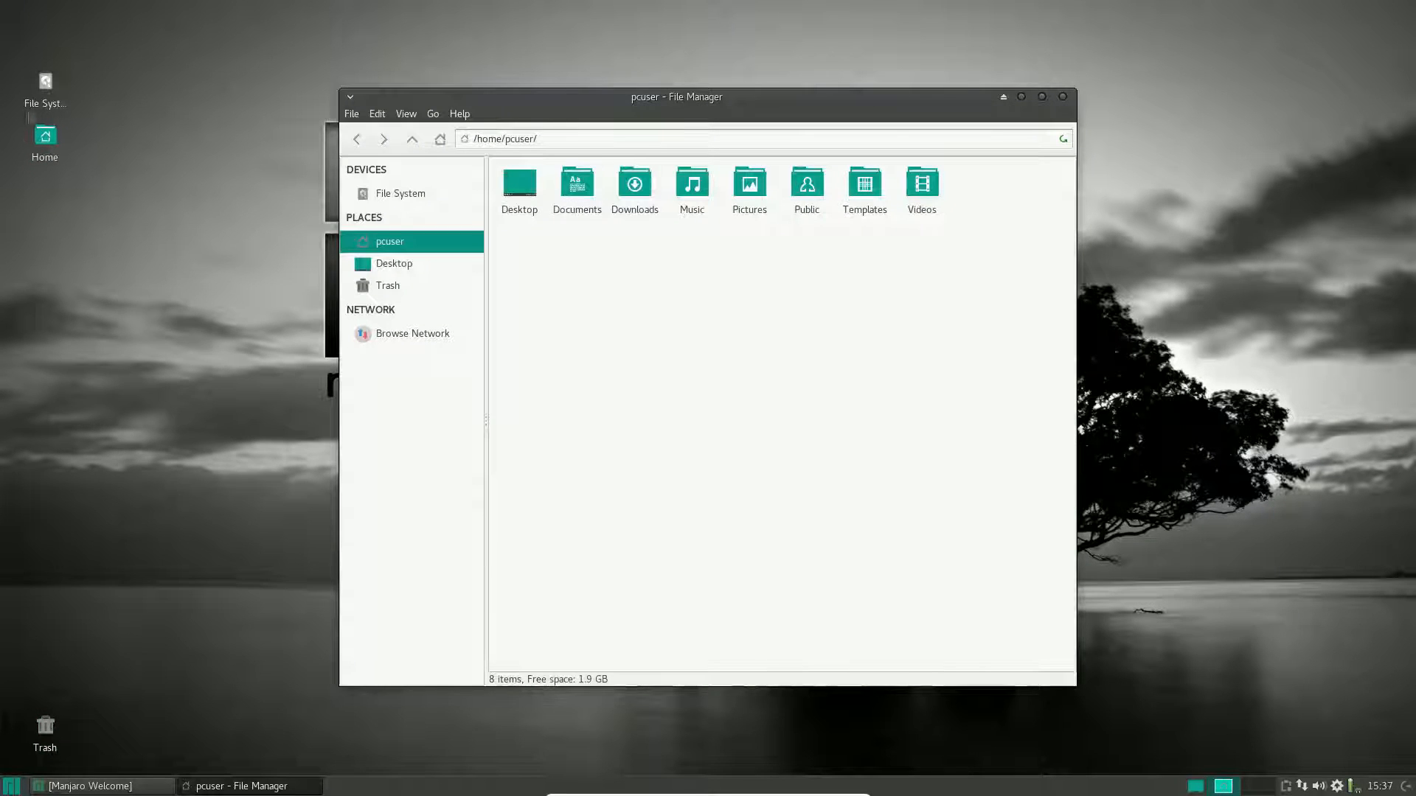
left_click(399, 194)
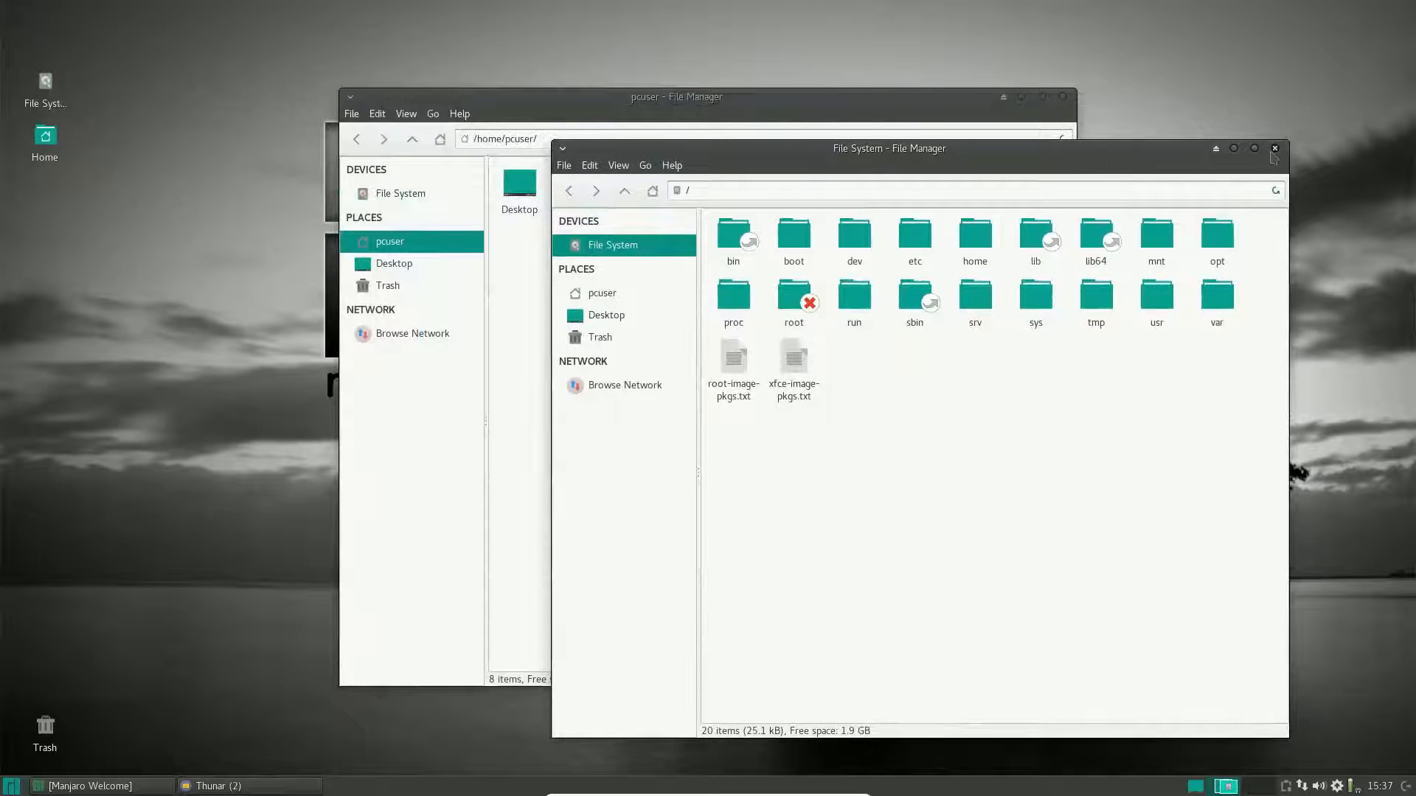
left_click(1274, 149)
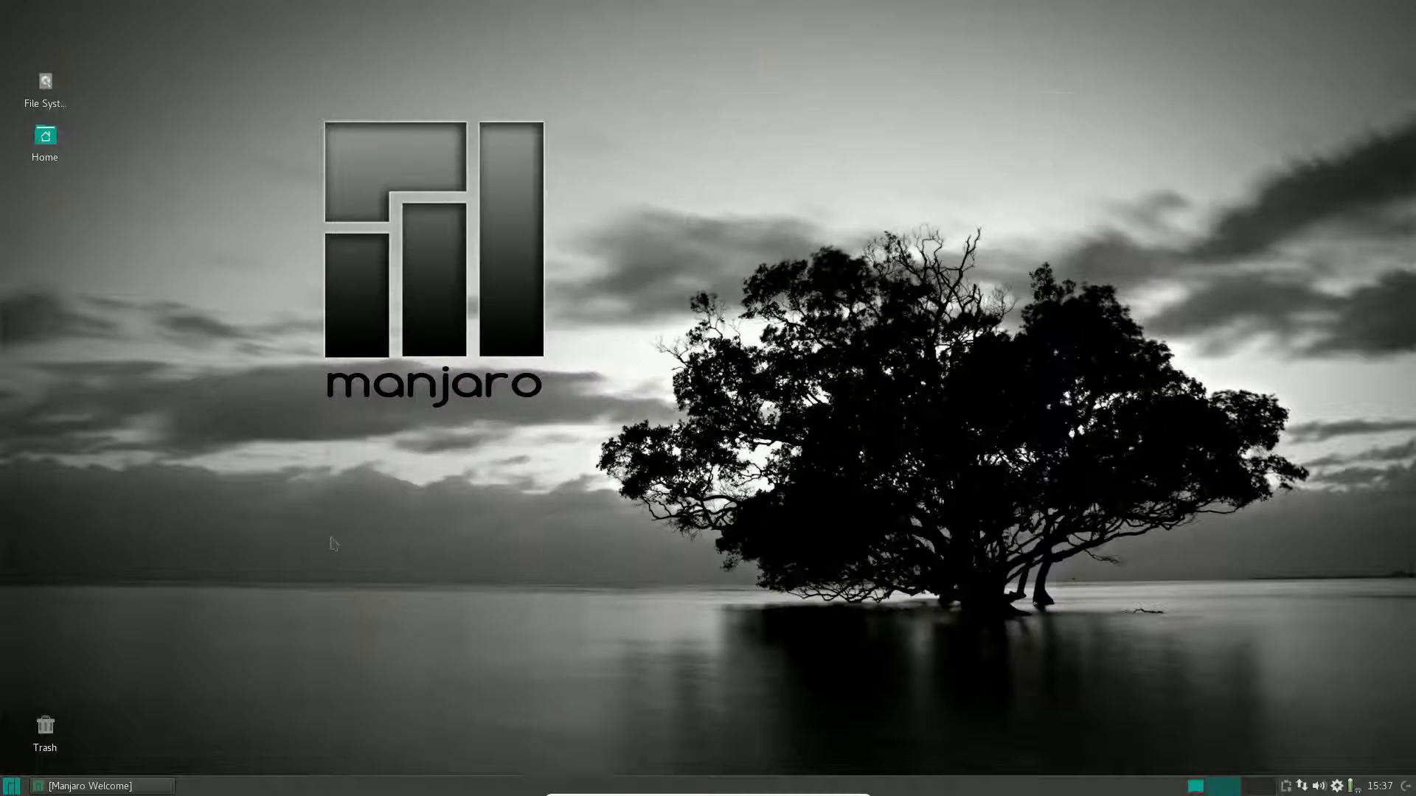
Launch the Web Browser from the Whisker Menu favorites, opening Firefox on manjaro.org
left_click(12, 785)
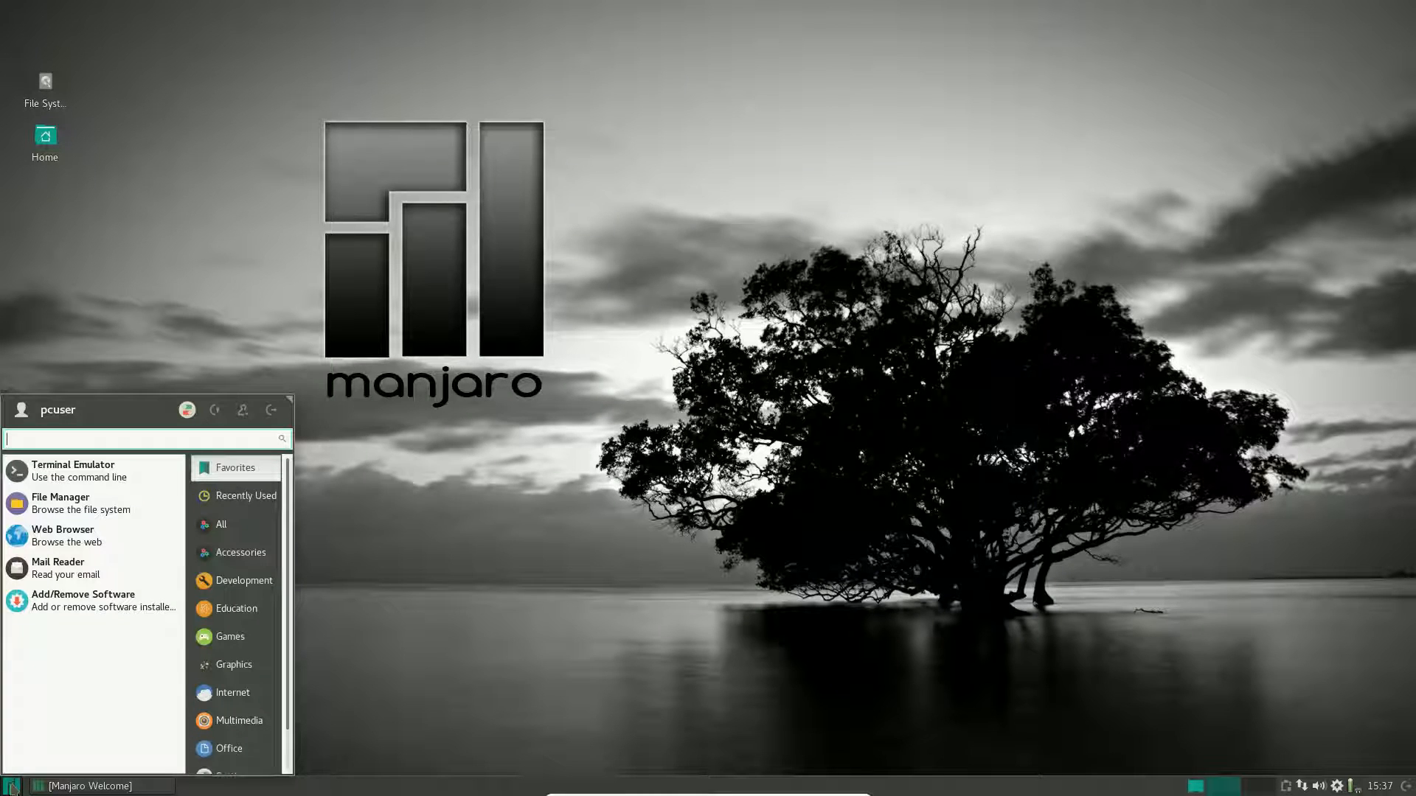
left_click(87, 556)
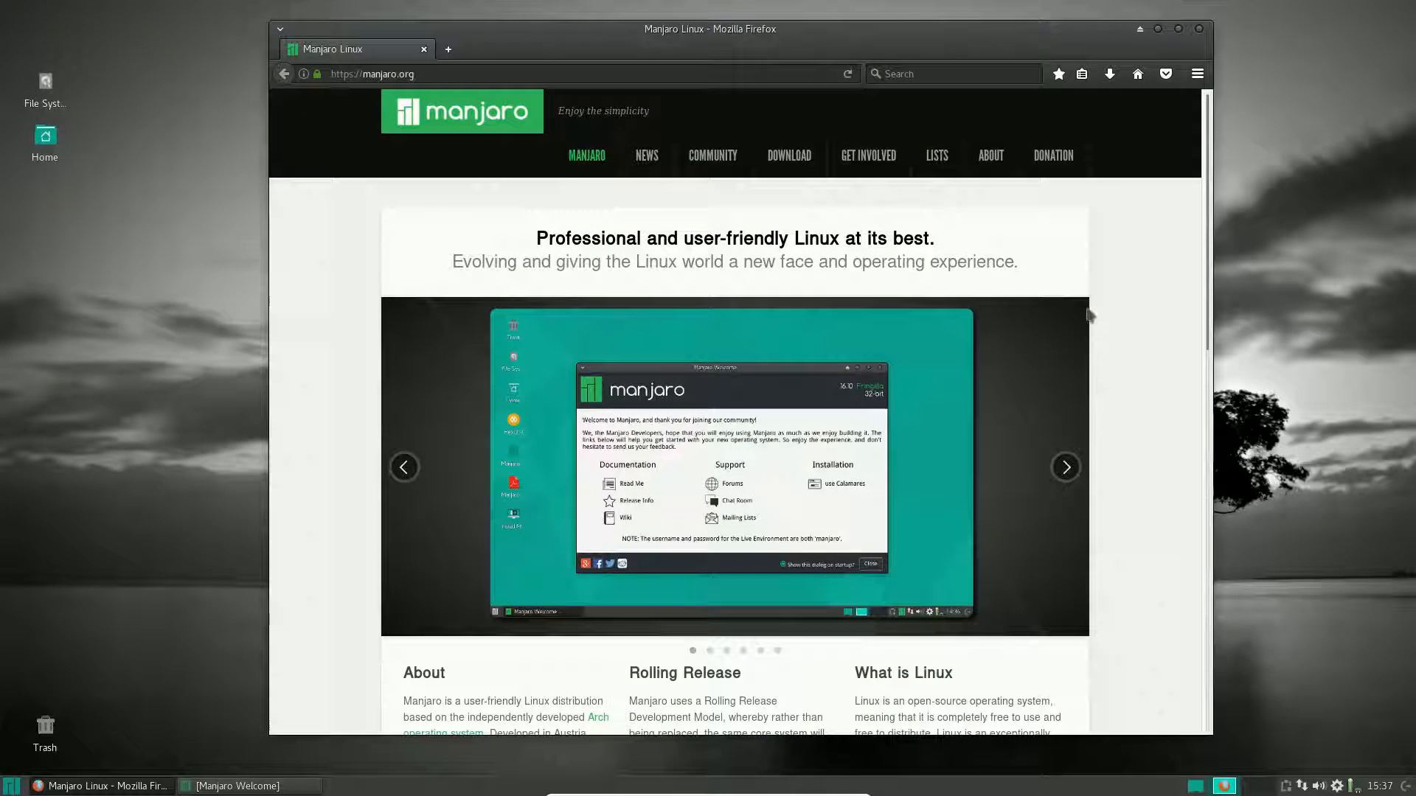
mouse_move(1281, 493)
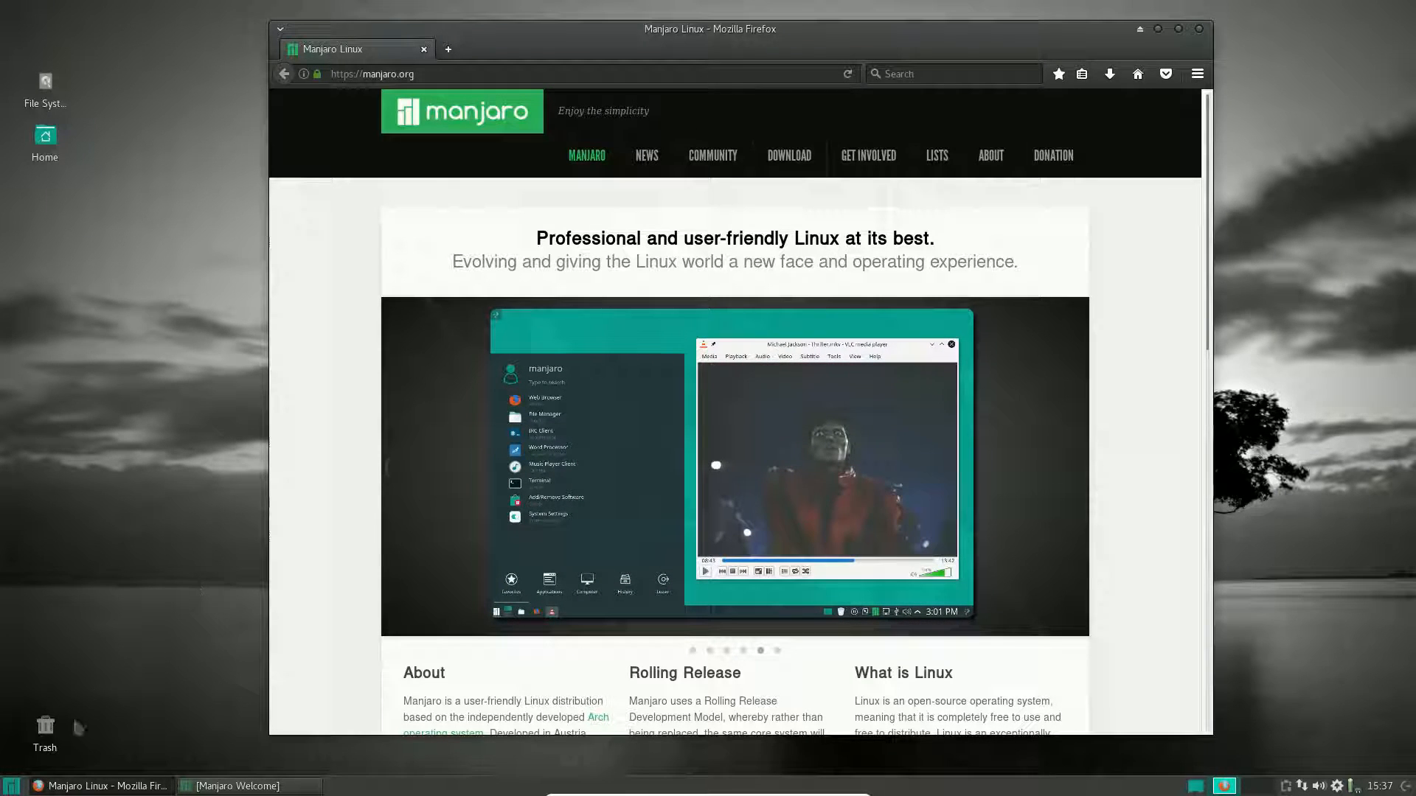
Browse the Whisker Menu categories like Office and Internet, then minimize Firefox
left_click(12, 786)
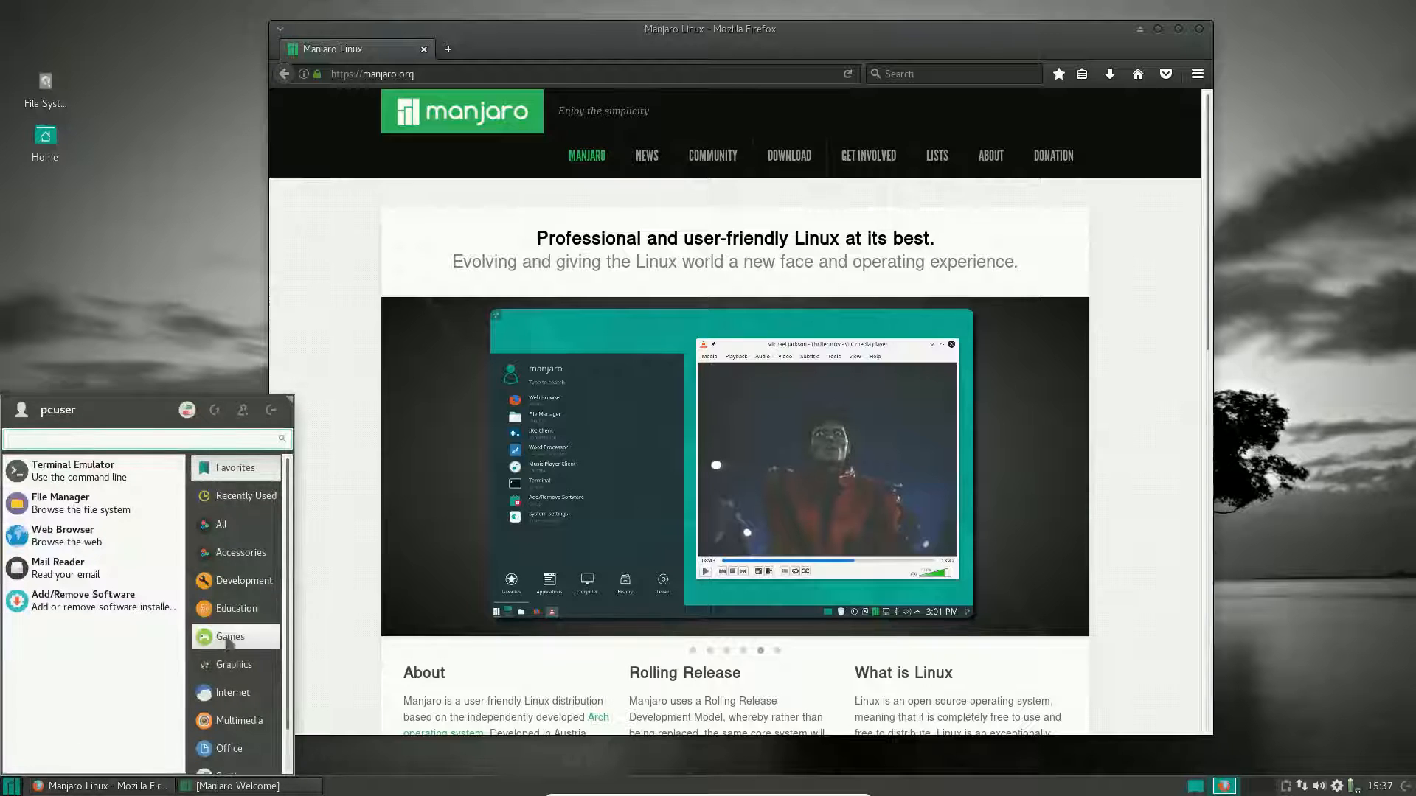
mouse_move(230, 749)
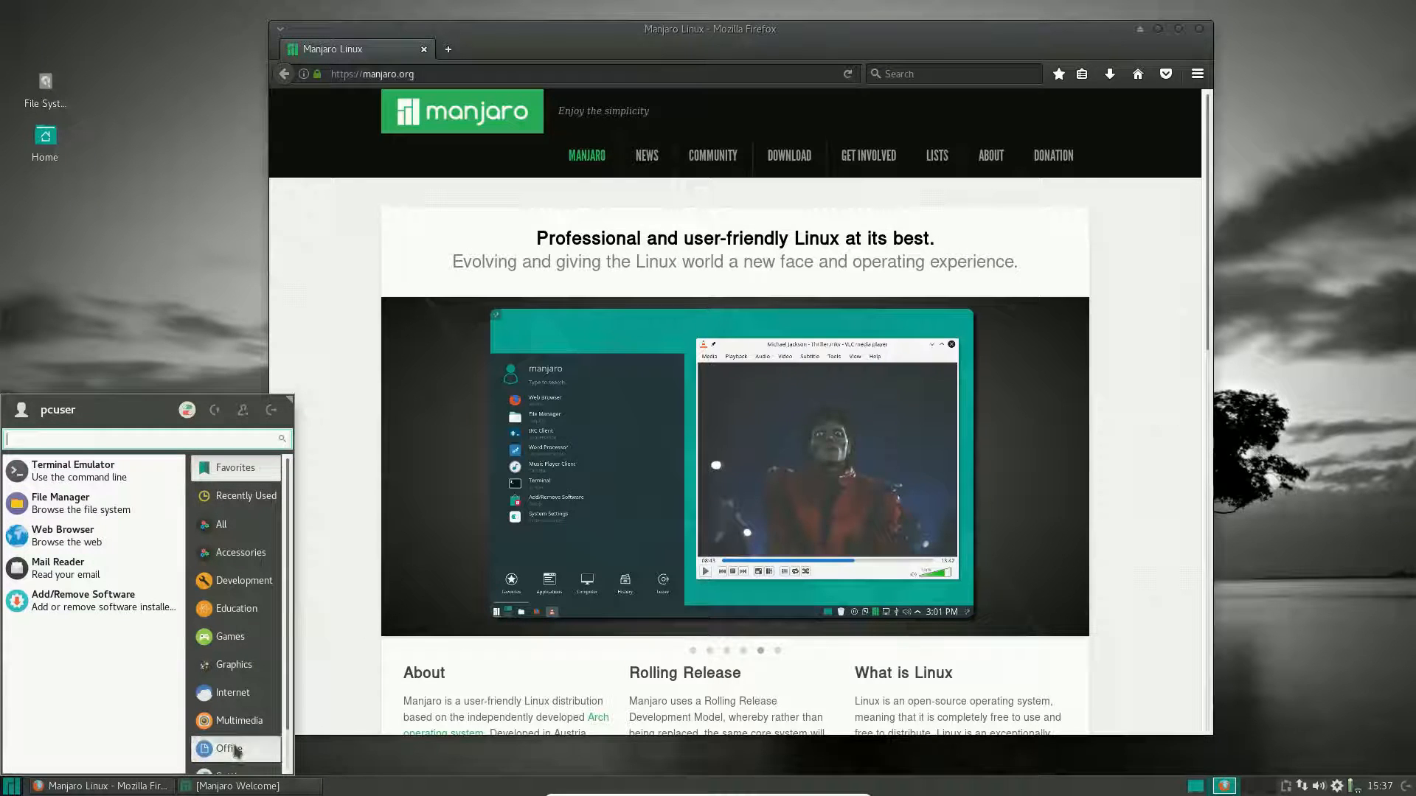
left_click(228, 749)
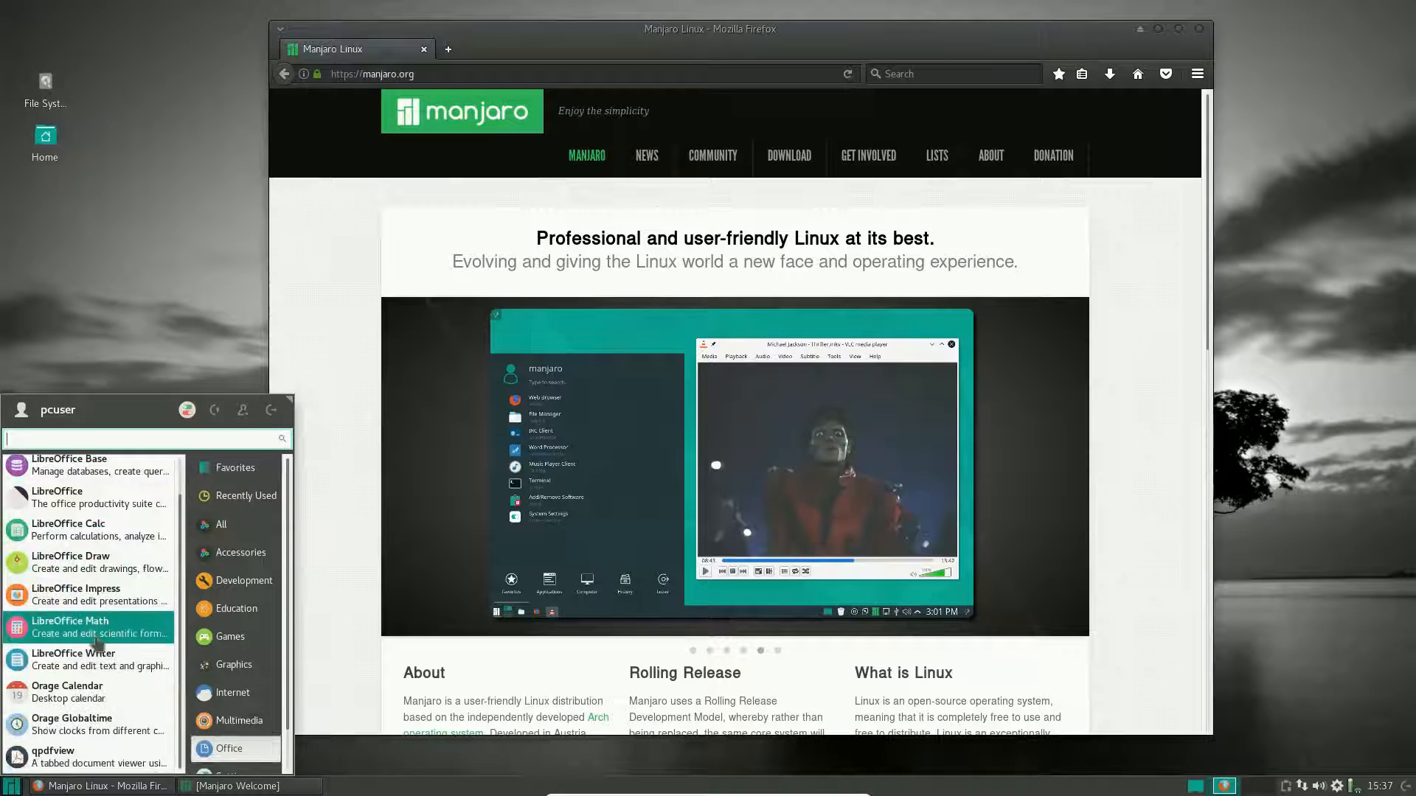
left_click(243, 581)
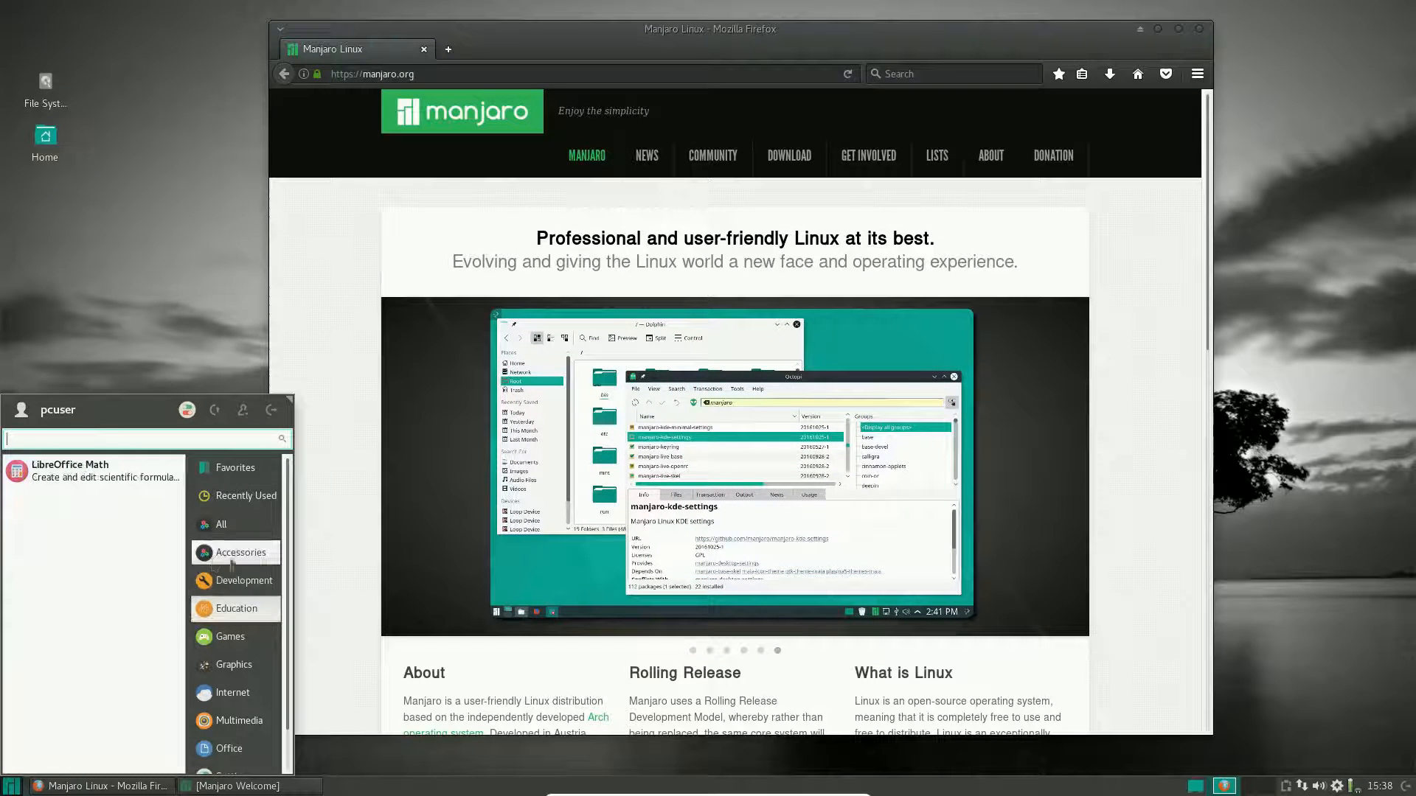
left_click(239, 552)
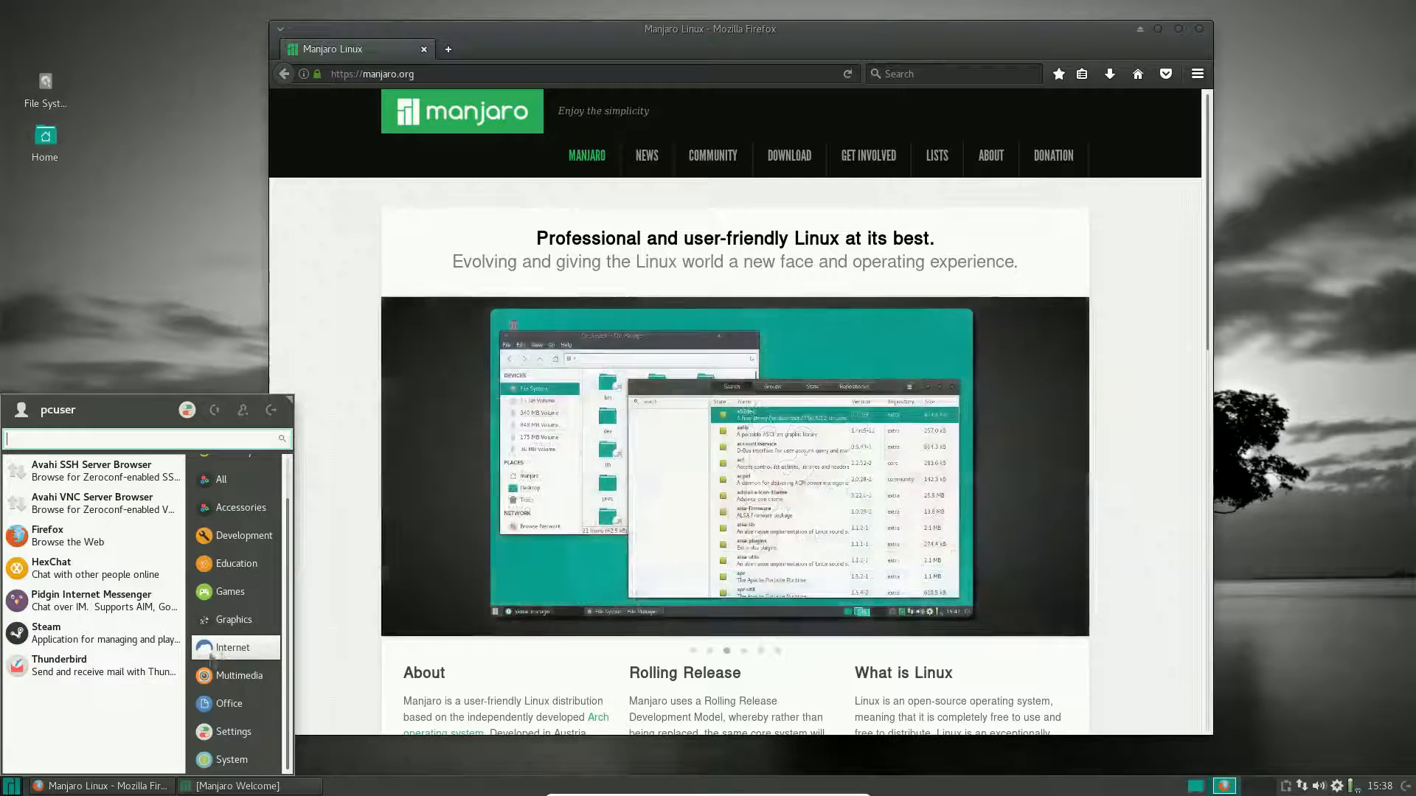
mouse_move(59, 665)
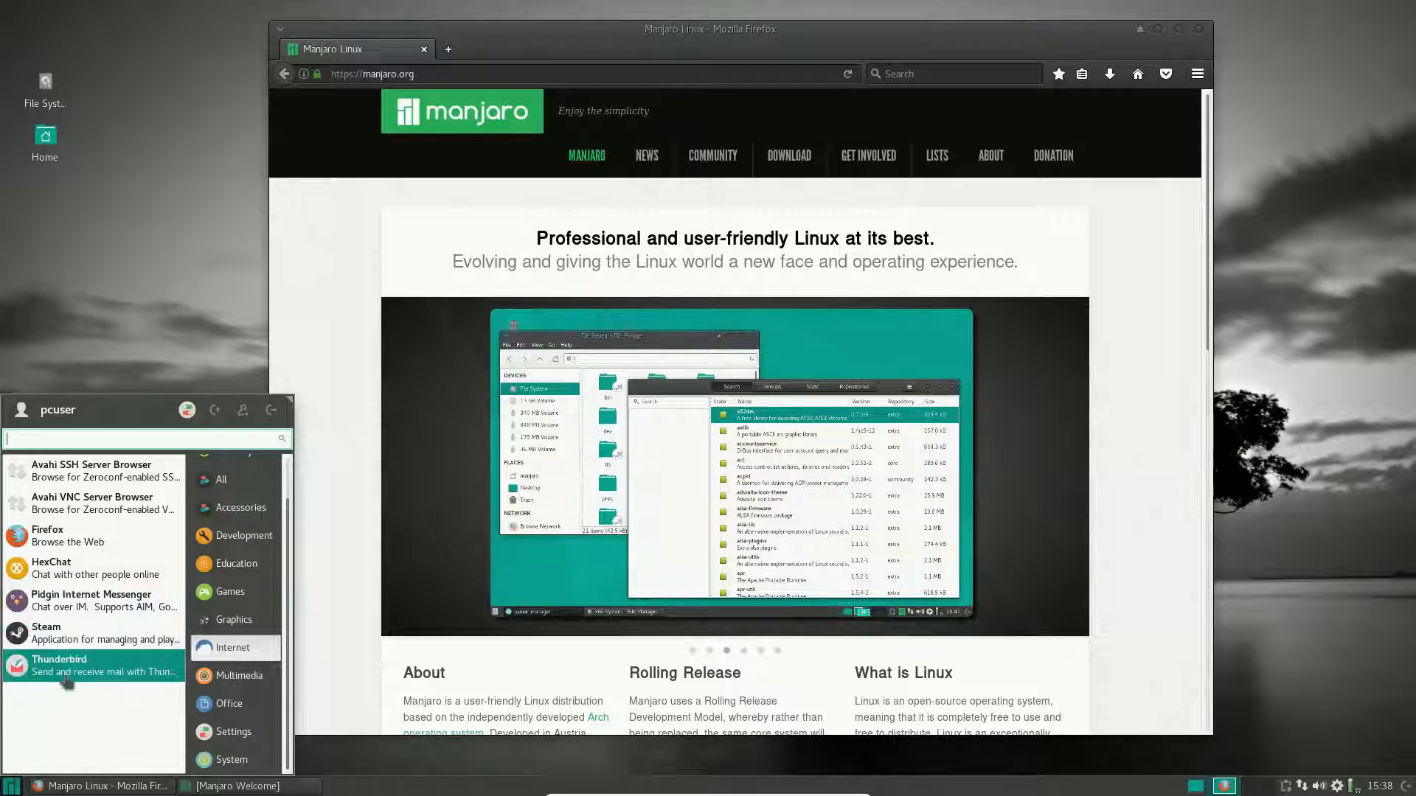
left_click(162, 267)
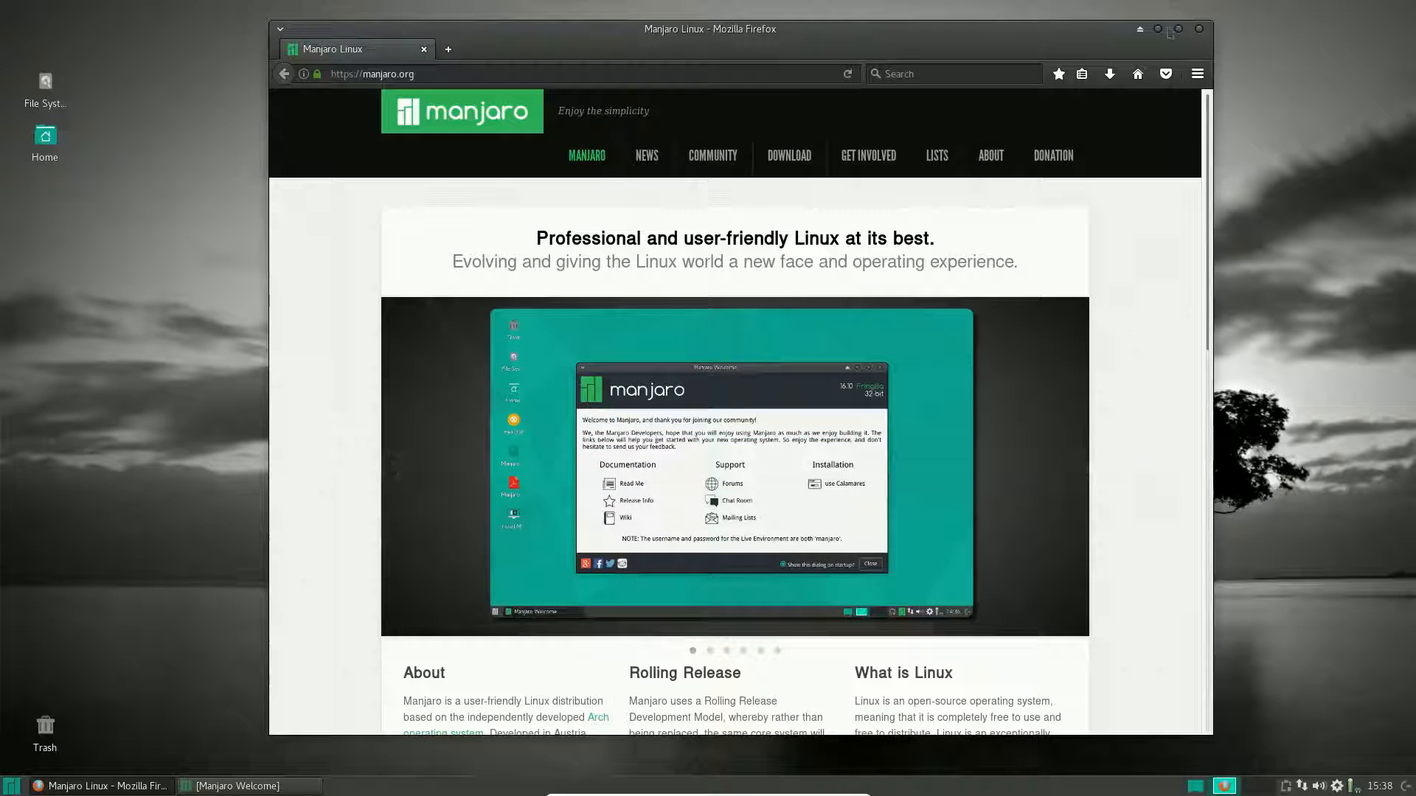
left_click(1169, 28)
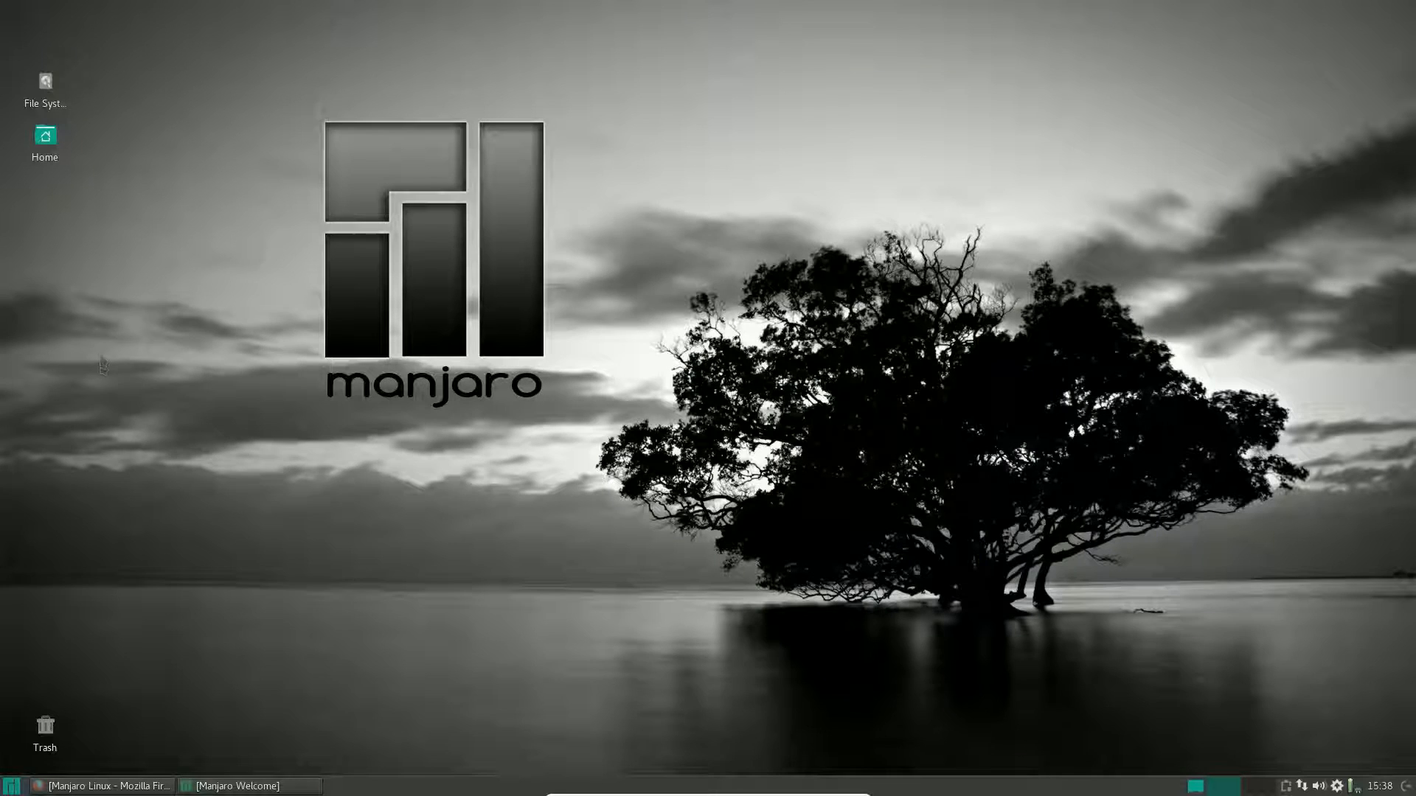
mouse_move(50, 769)
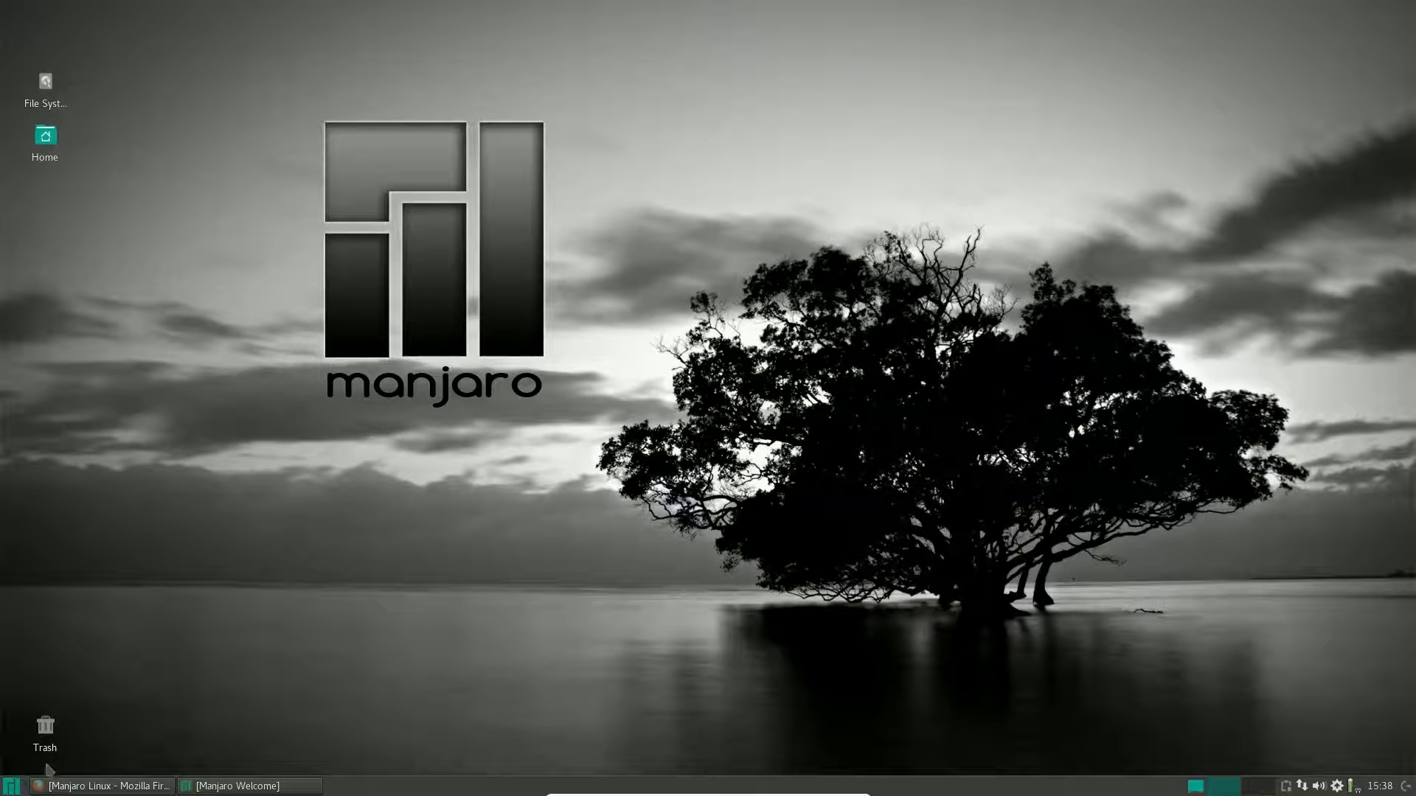
Launch Add/Remove Software and authenticate into its Preferences dialog
left_click(12, 786)
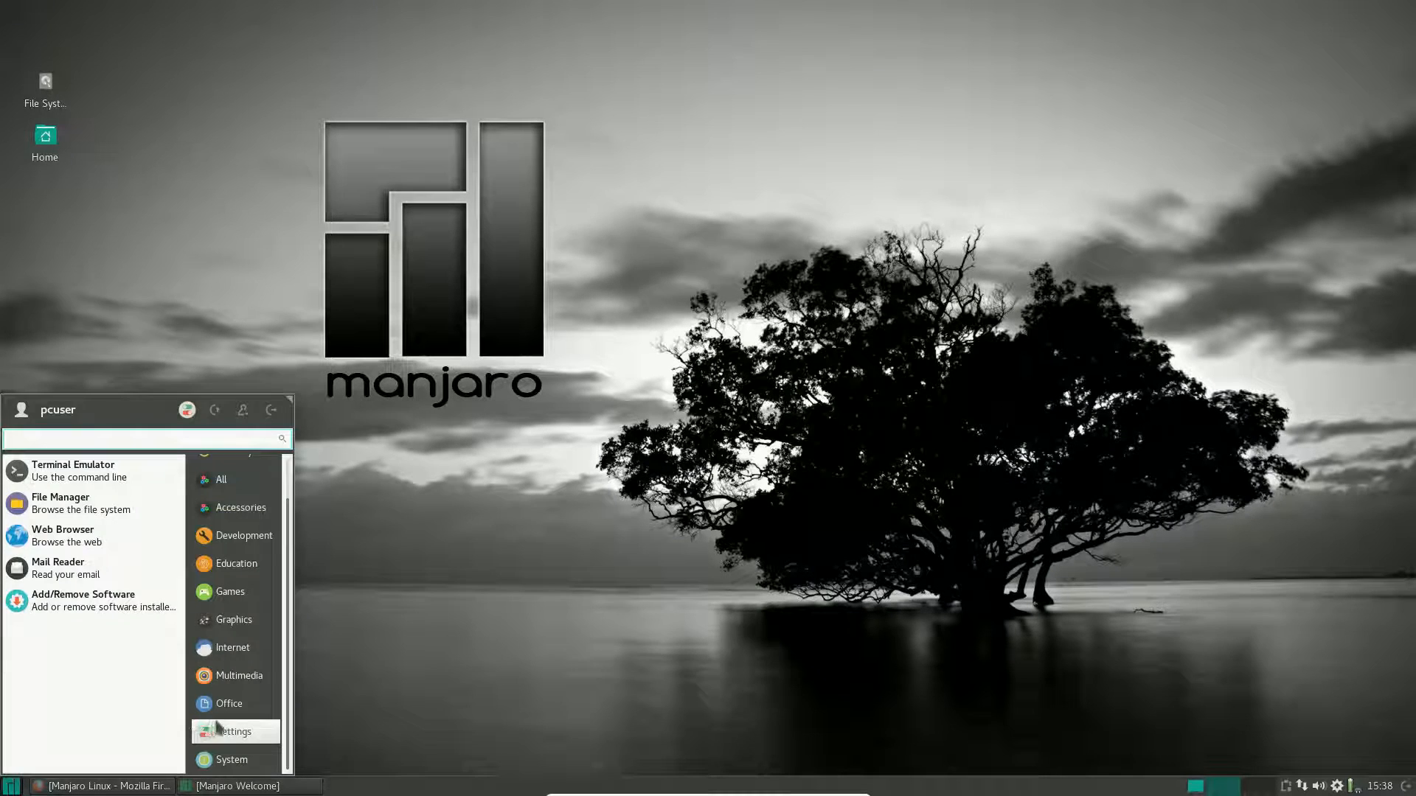
mouse_move(107, 686)
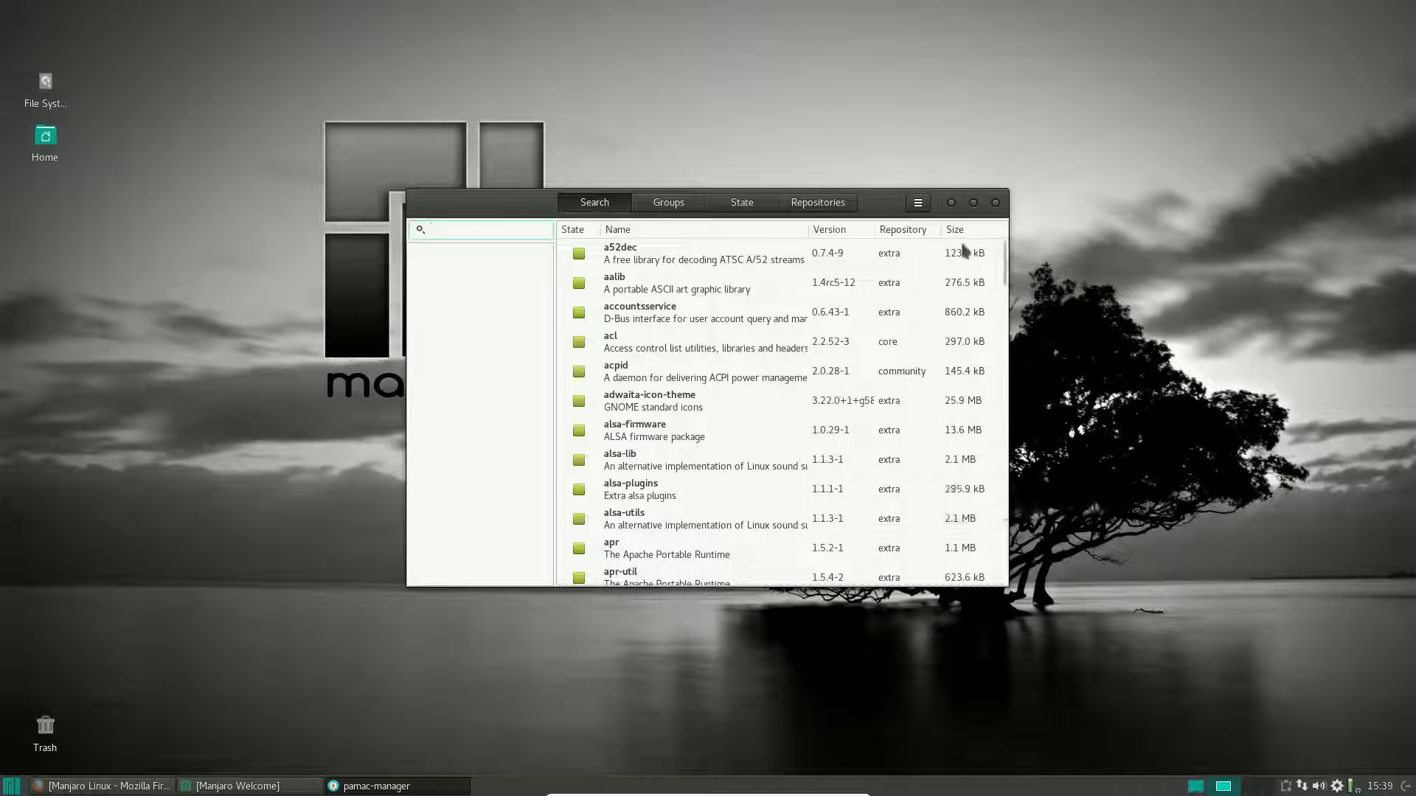
left_click(917, 202)
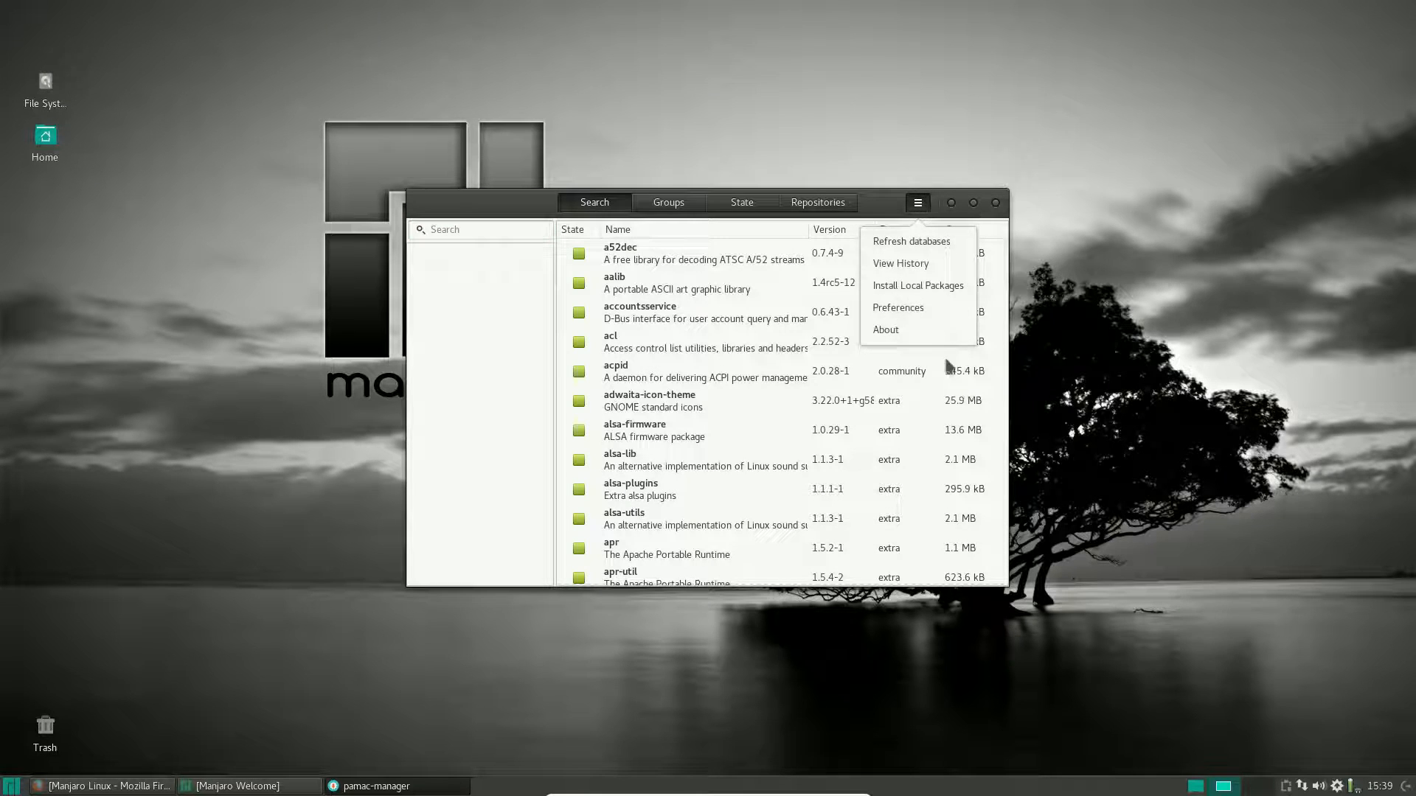
left_click(910, 241)
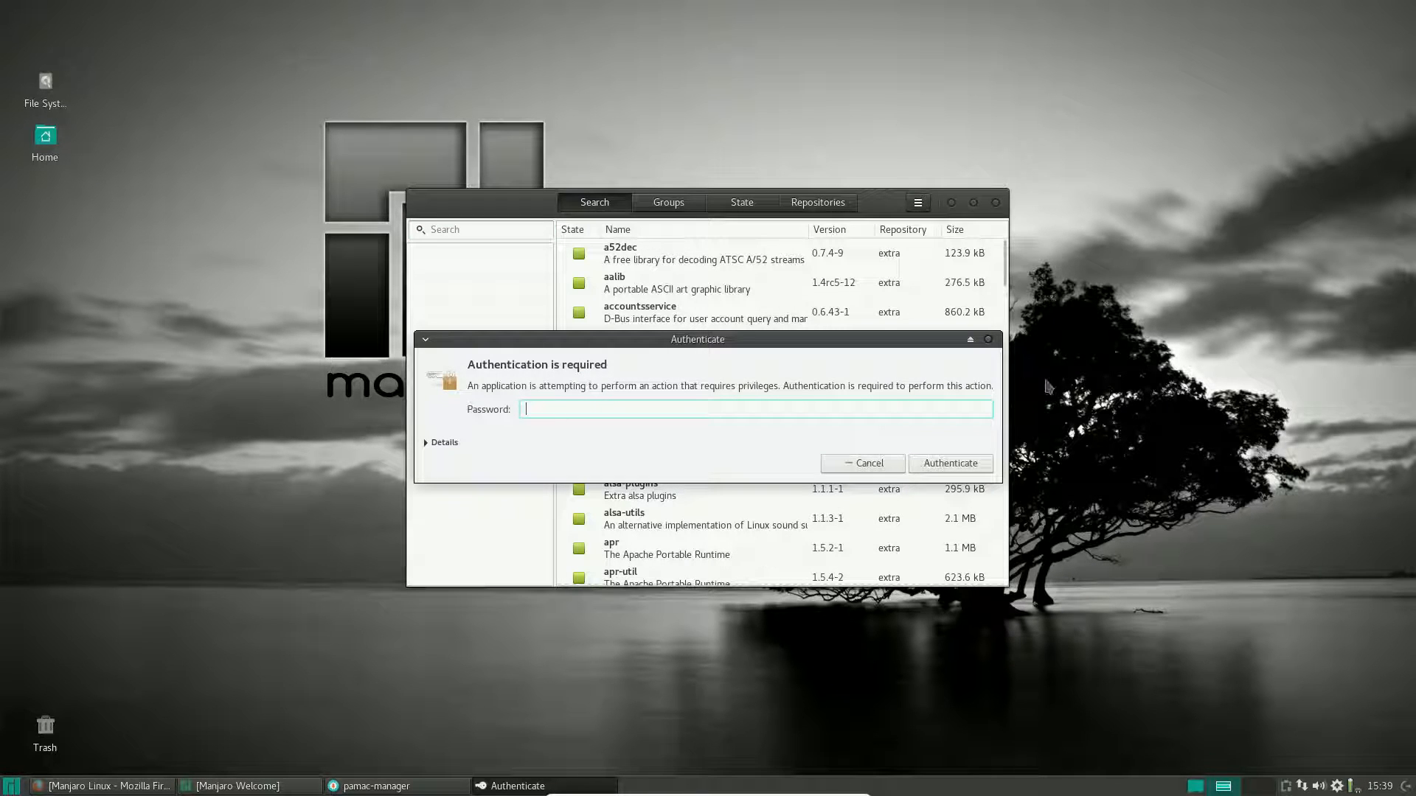
type("password")
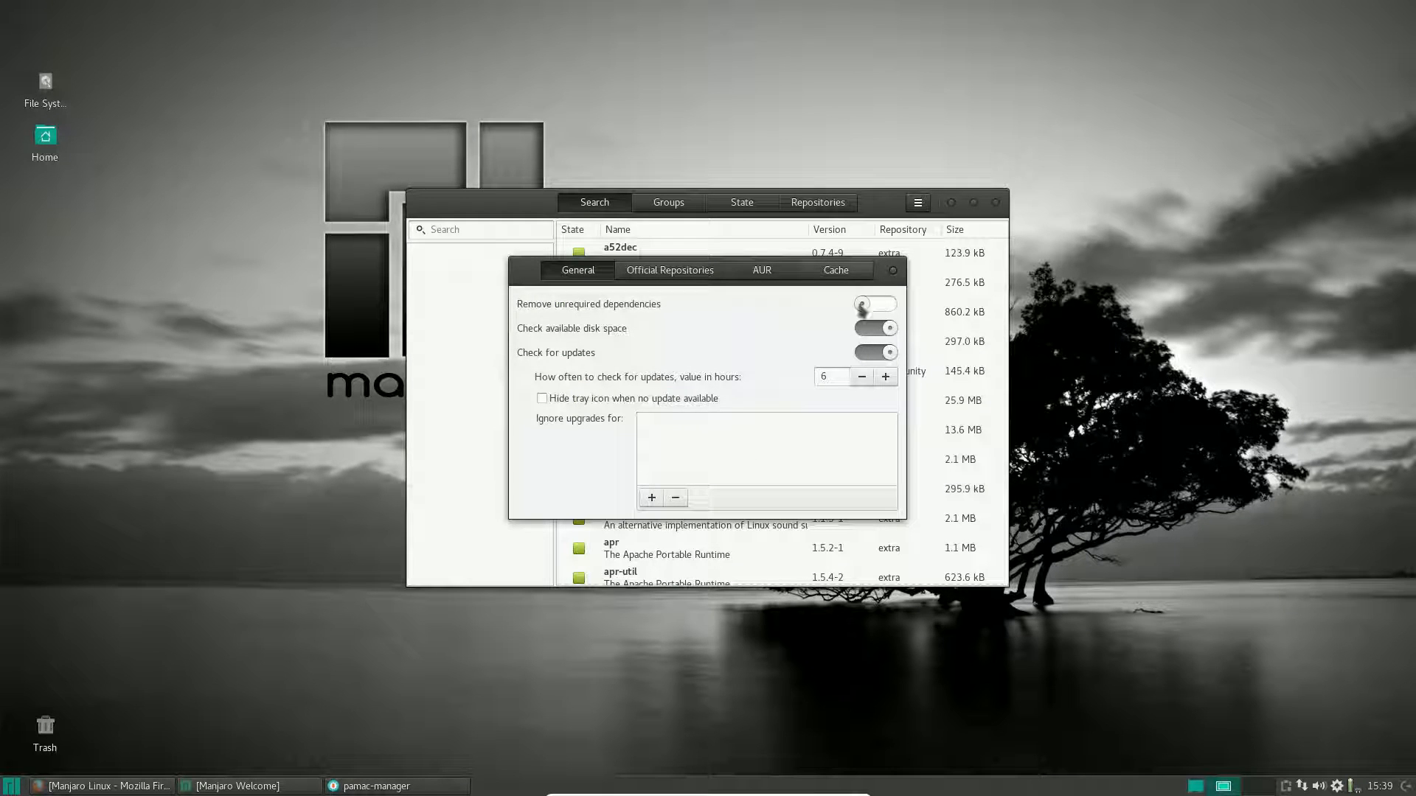
Enable AUR support on the AUR preferences page and close Preferences
left_click(761, 268)
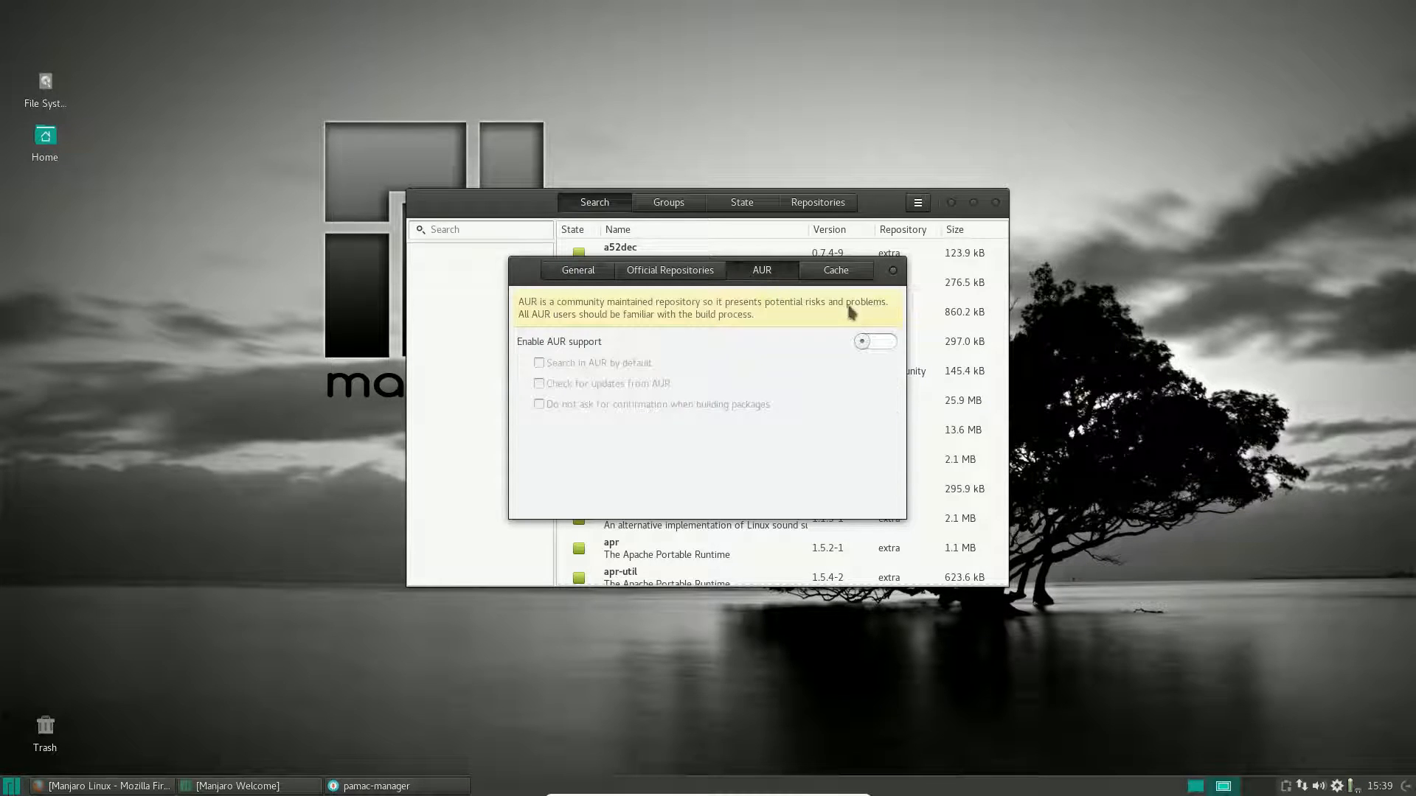
left_click(873, 341)
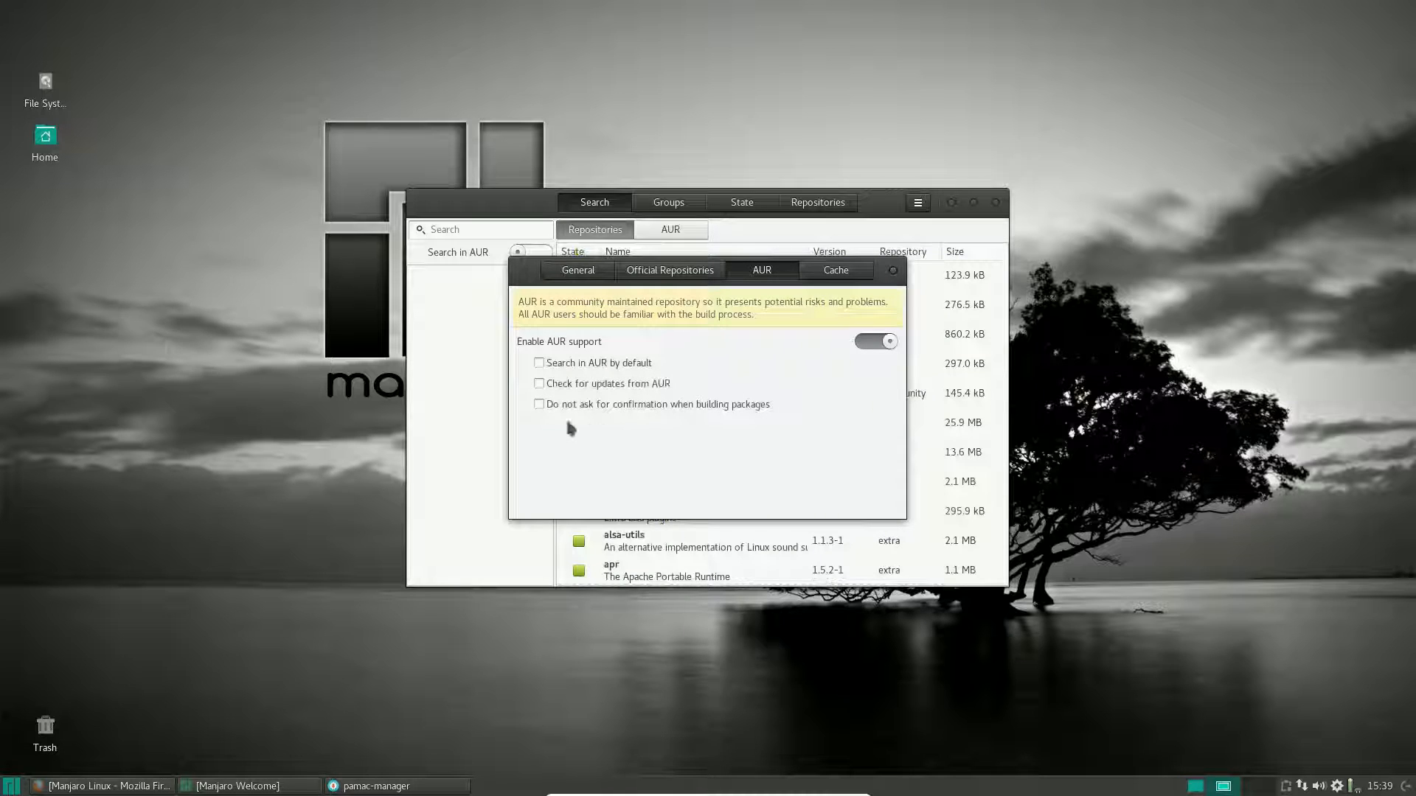
left_click(540, 383)
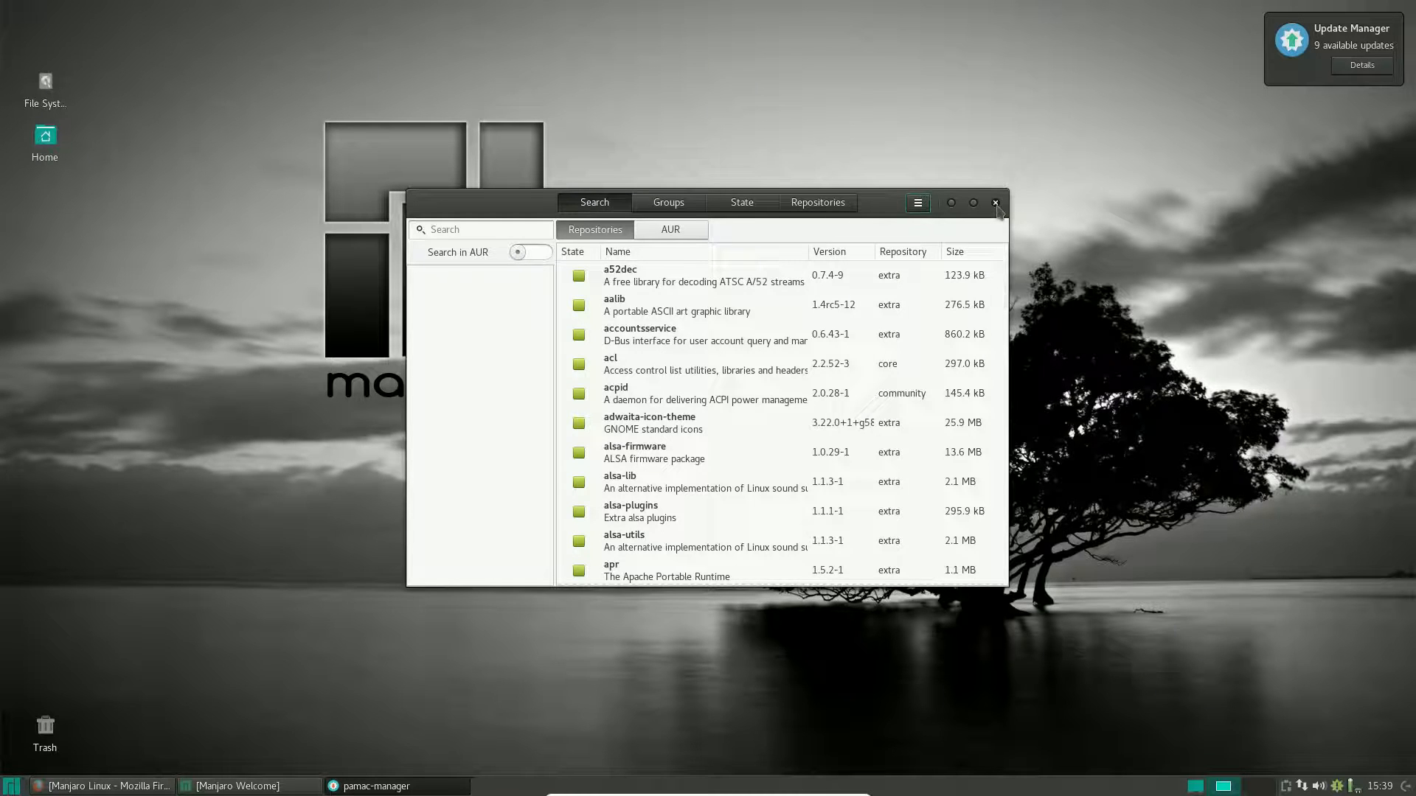
Close the Pamac package manager window, returning to the desktop
left_click(993, 202)
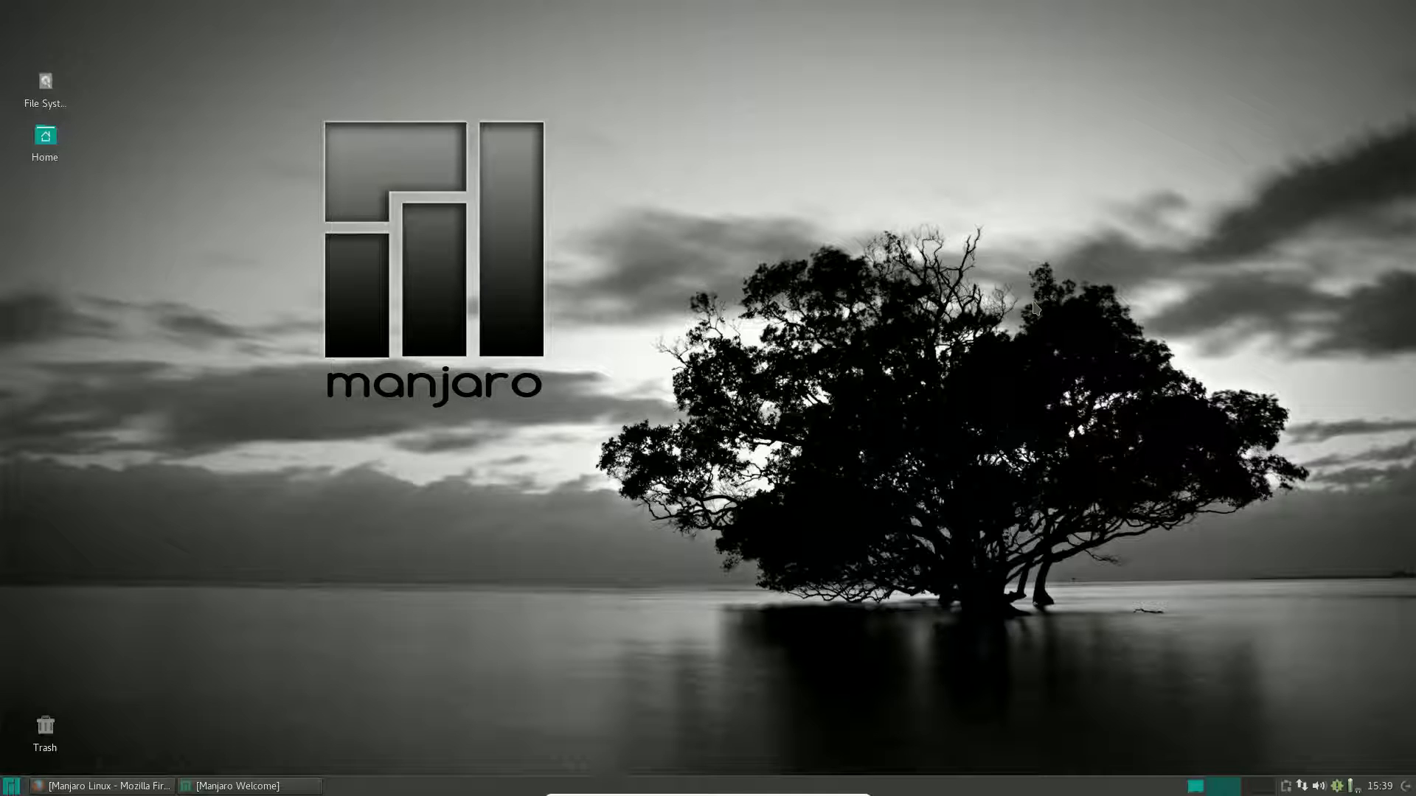
mouse_move(392, 625)
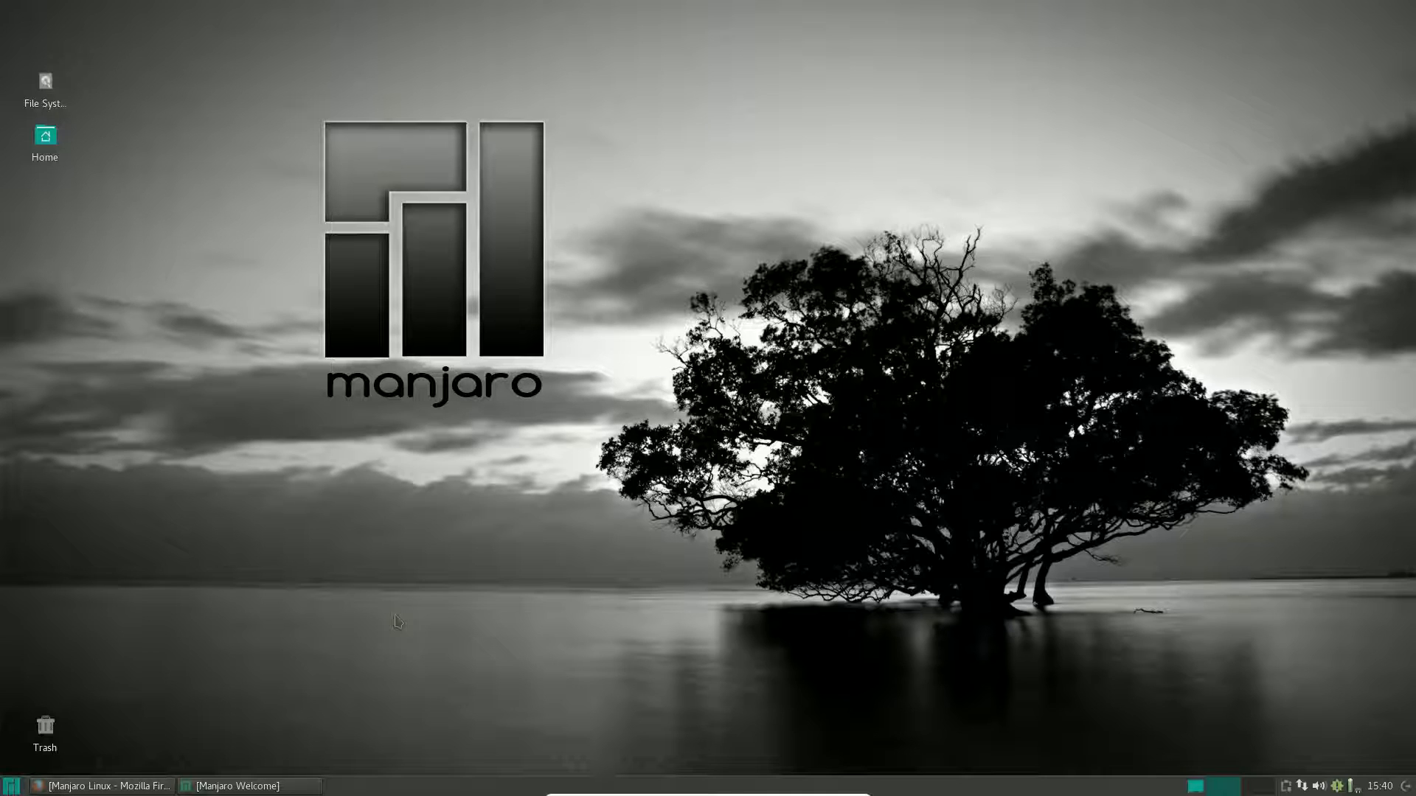
Relaunch Add/Remove Software and switch the package list to the AUR view
left_click(12, 784)
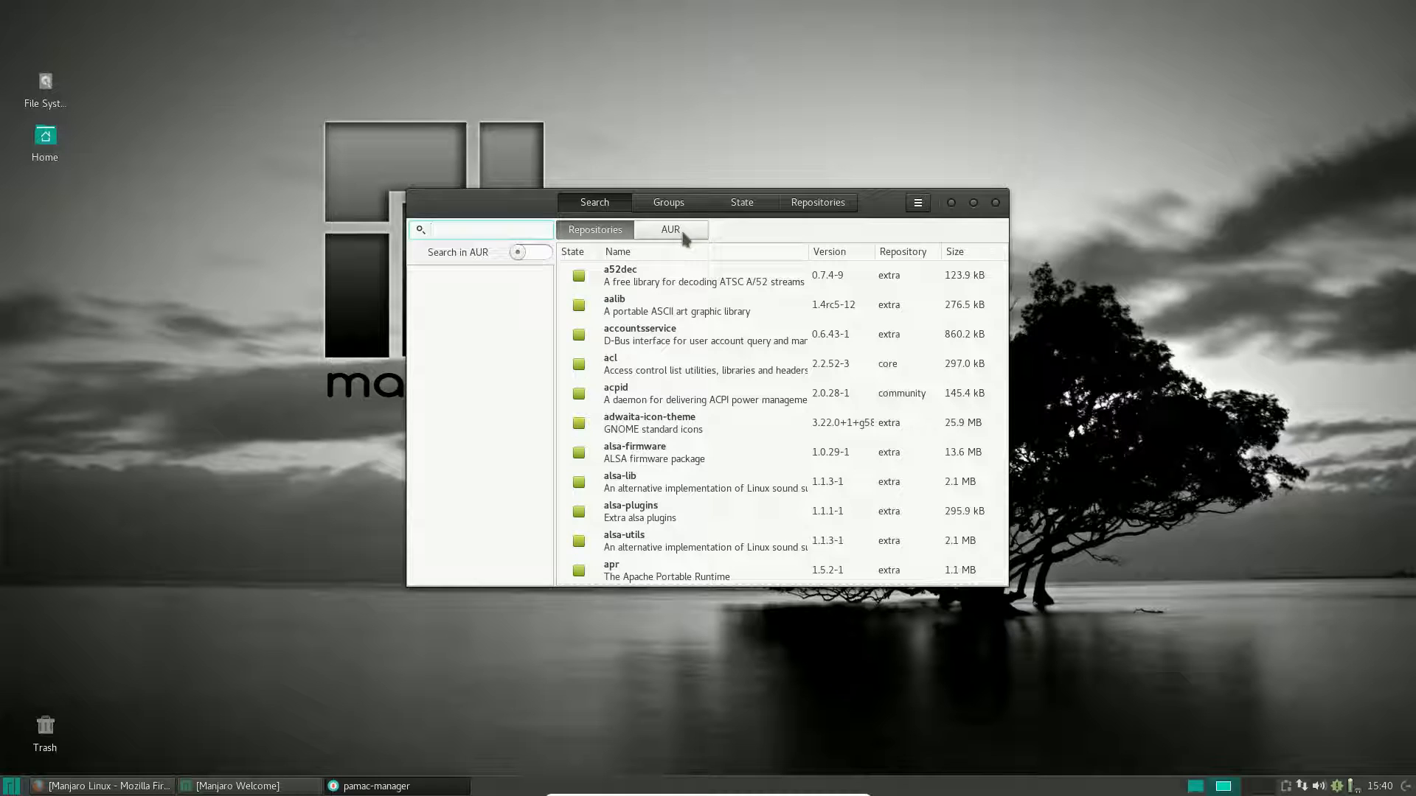
left_click(488, 229)
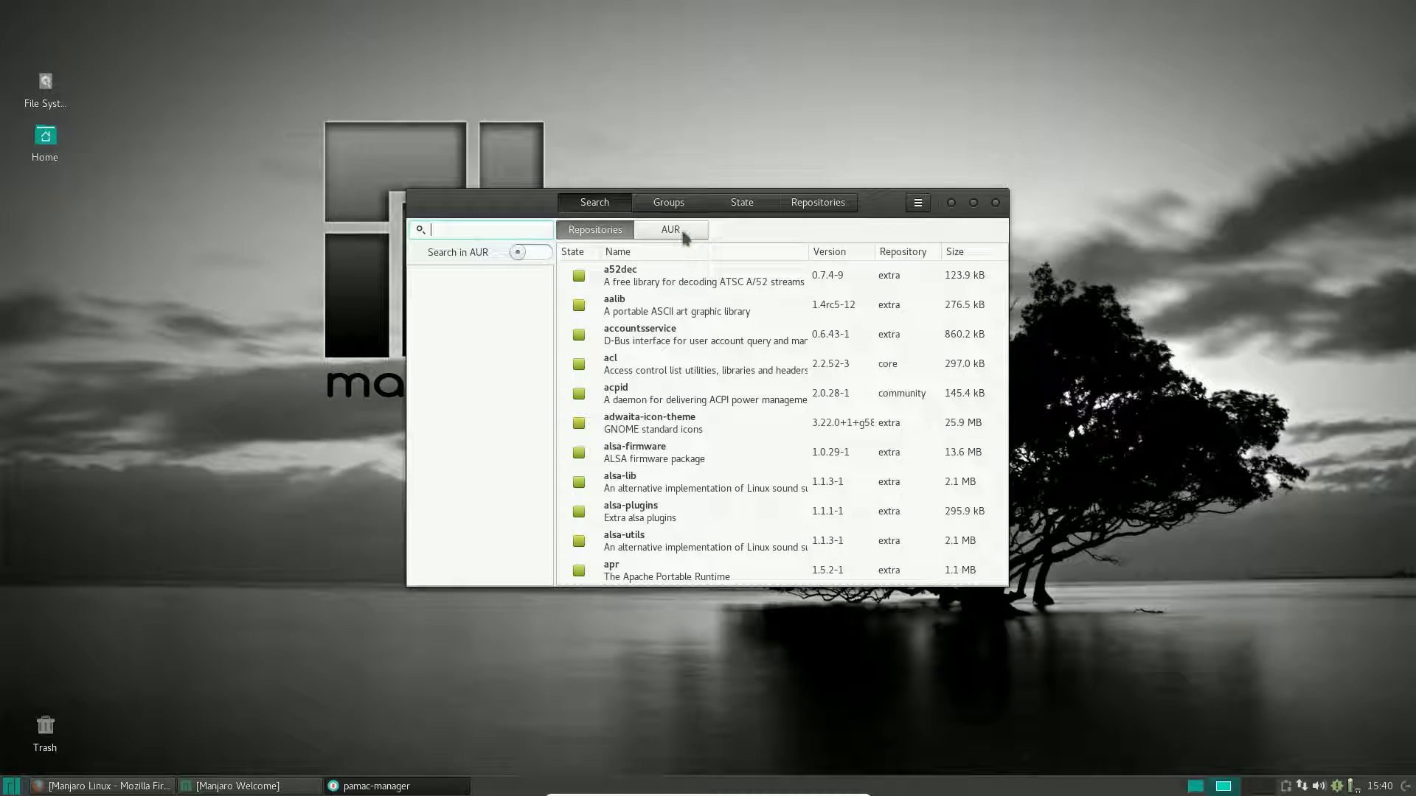
left_click(670, 229)
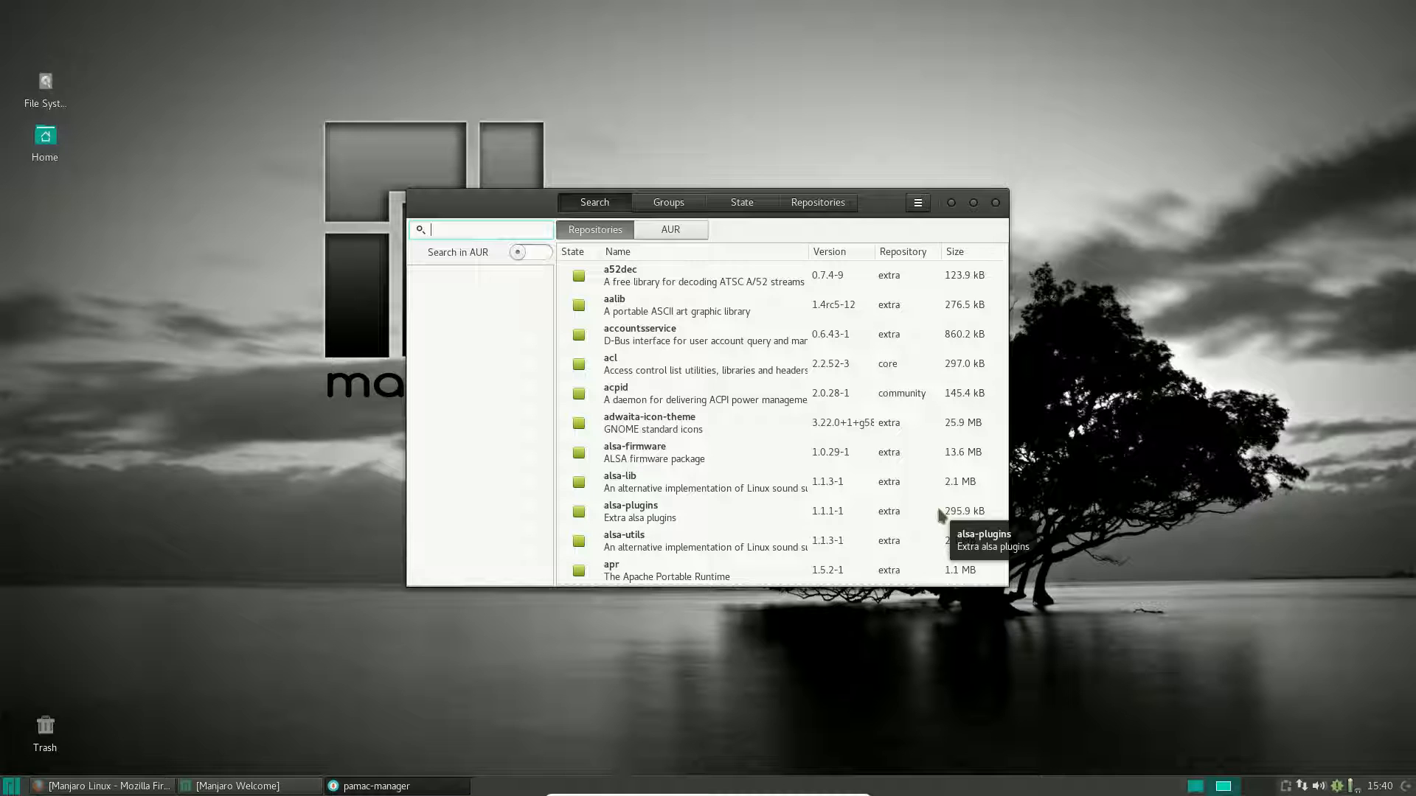
mouse_move(820, 424)
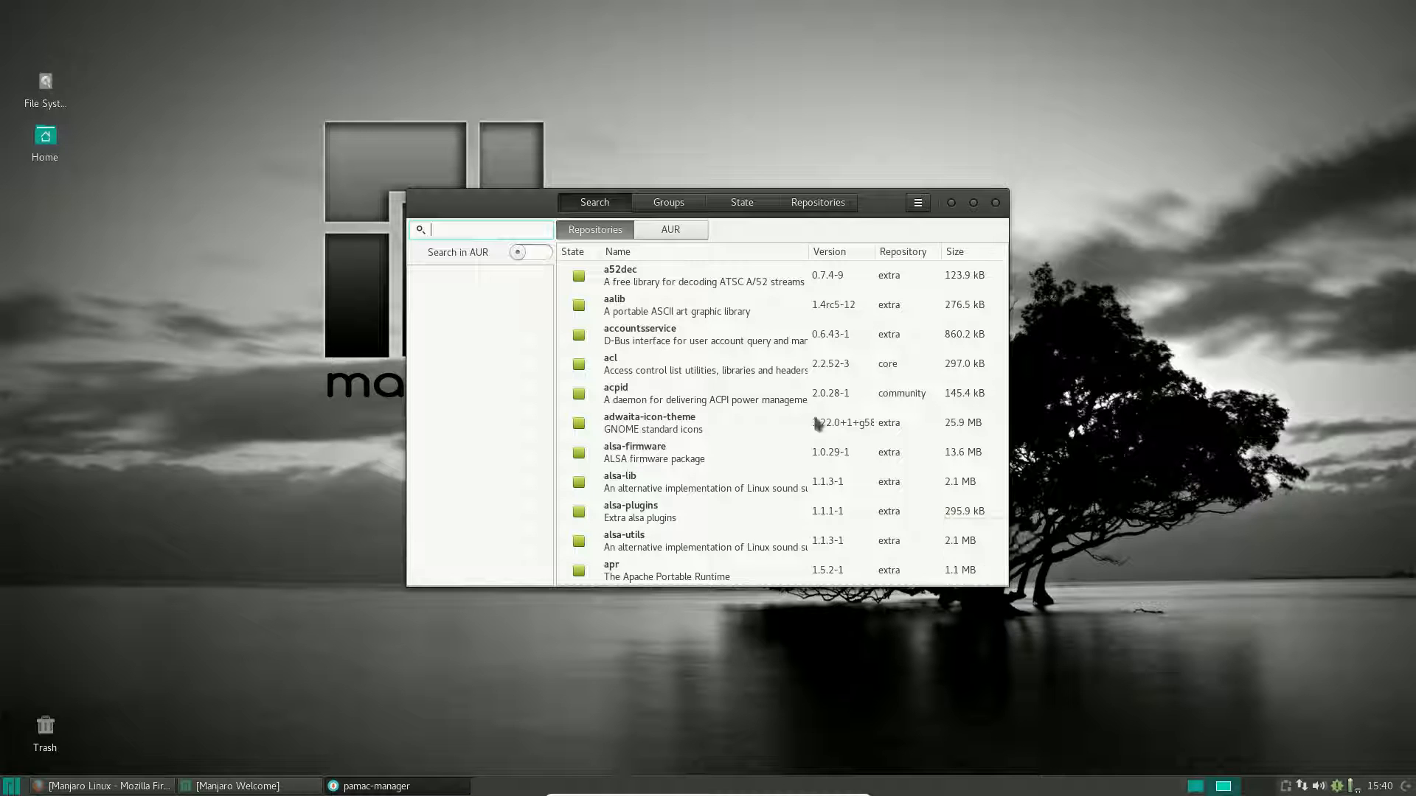
left_click(670, 229)
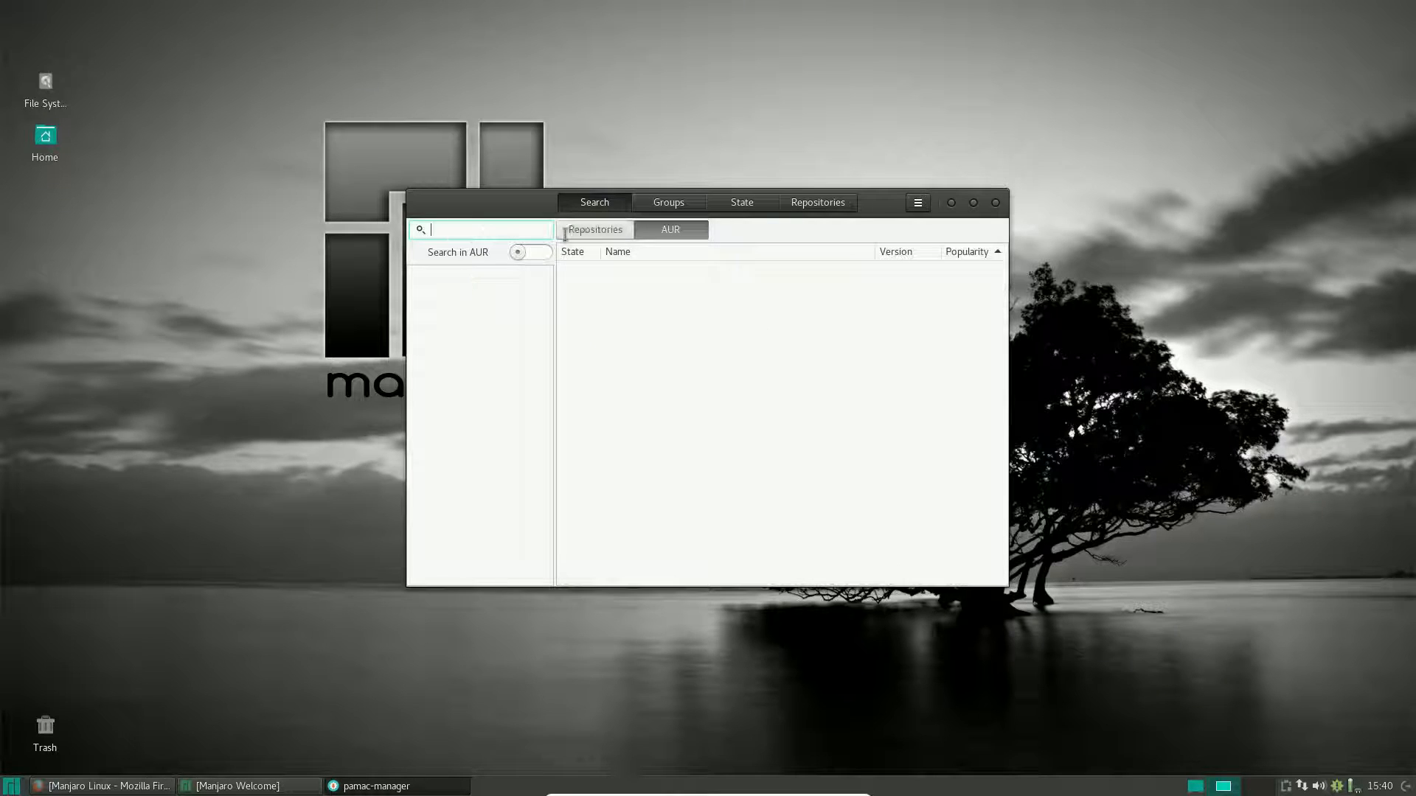
Search for j680dw and compare the repository and AUR results
left_click(594, 229)
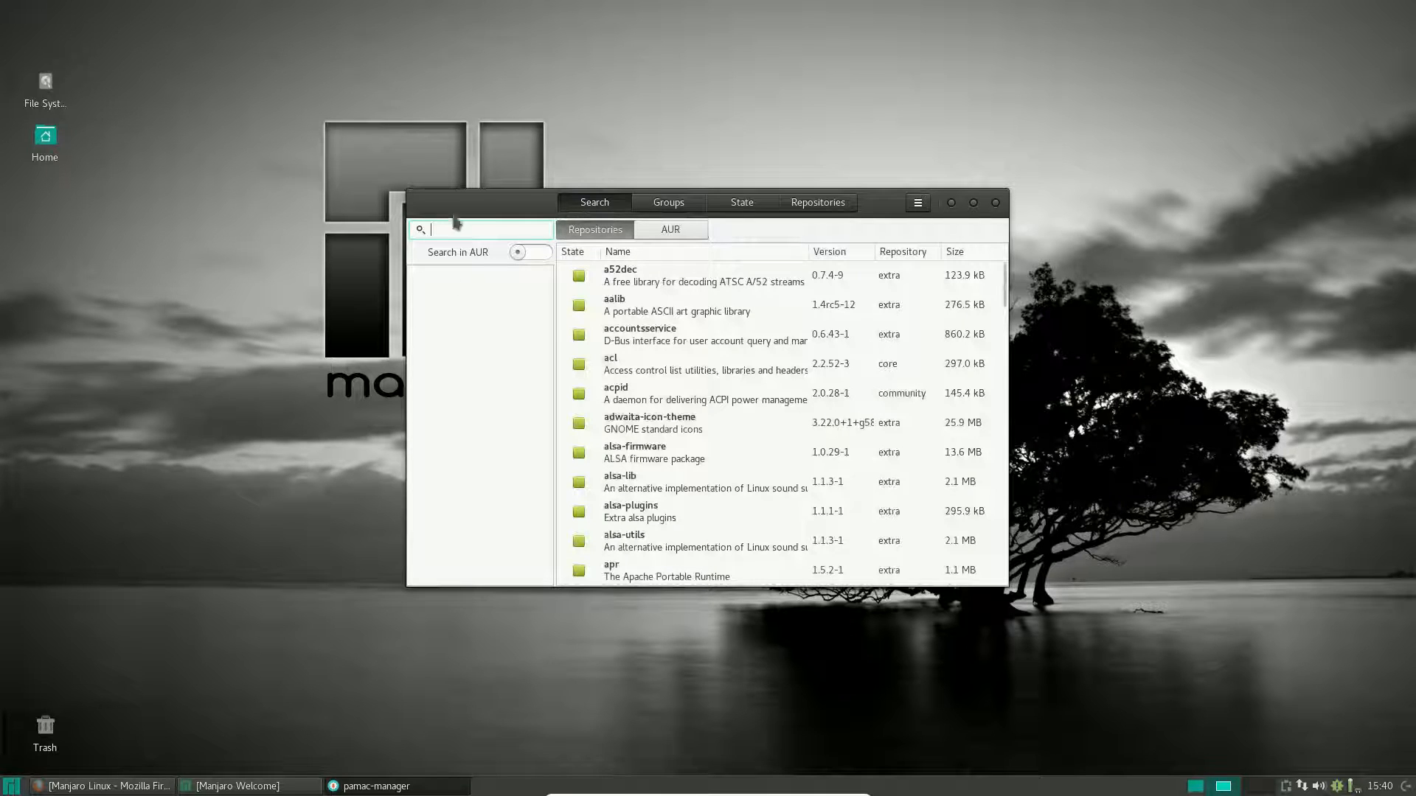
type("6")
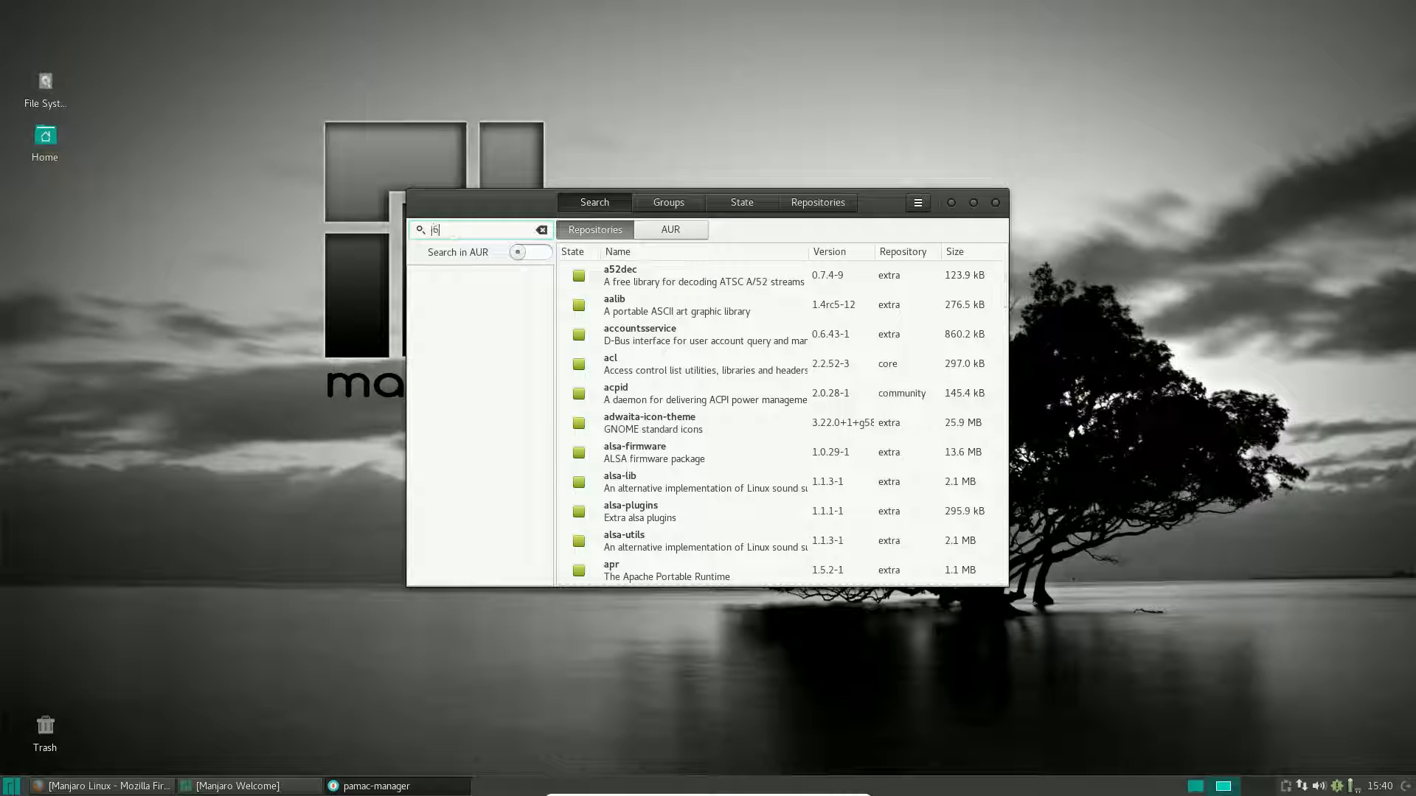
type("680dw")
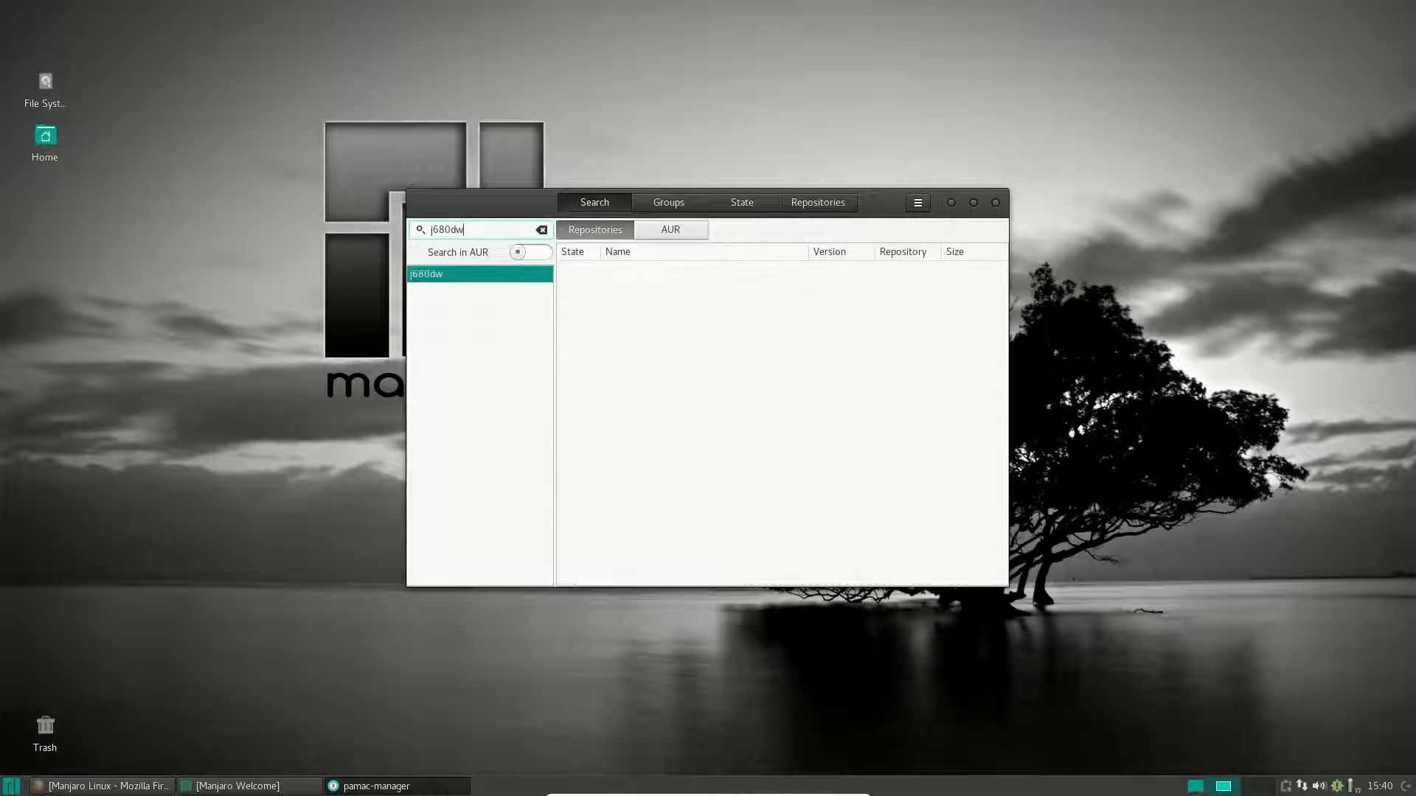
left_click(670, 230)
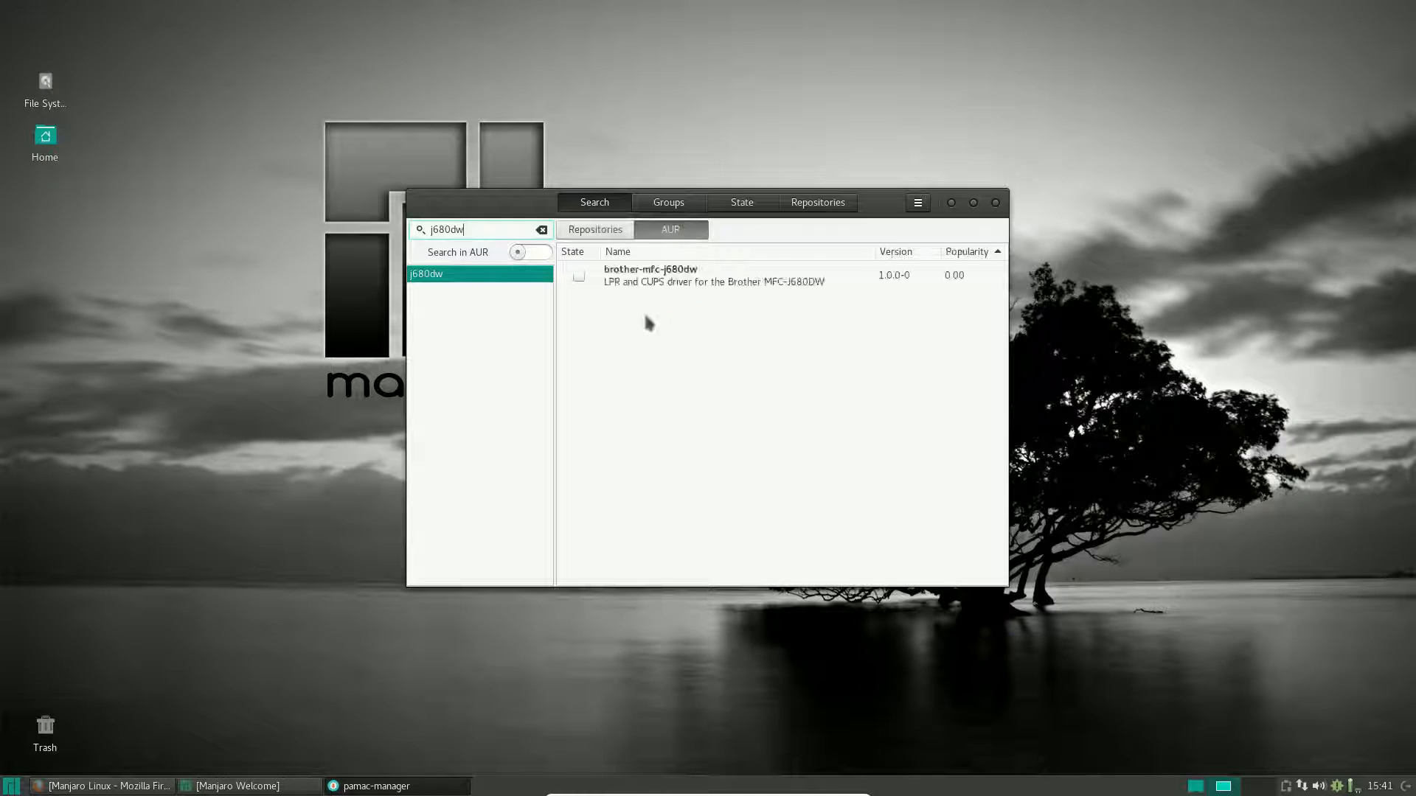
left_click(594, 230)
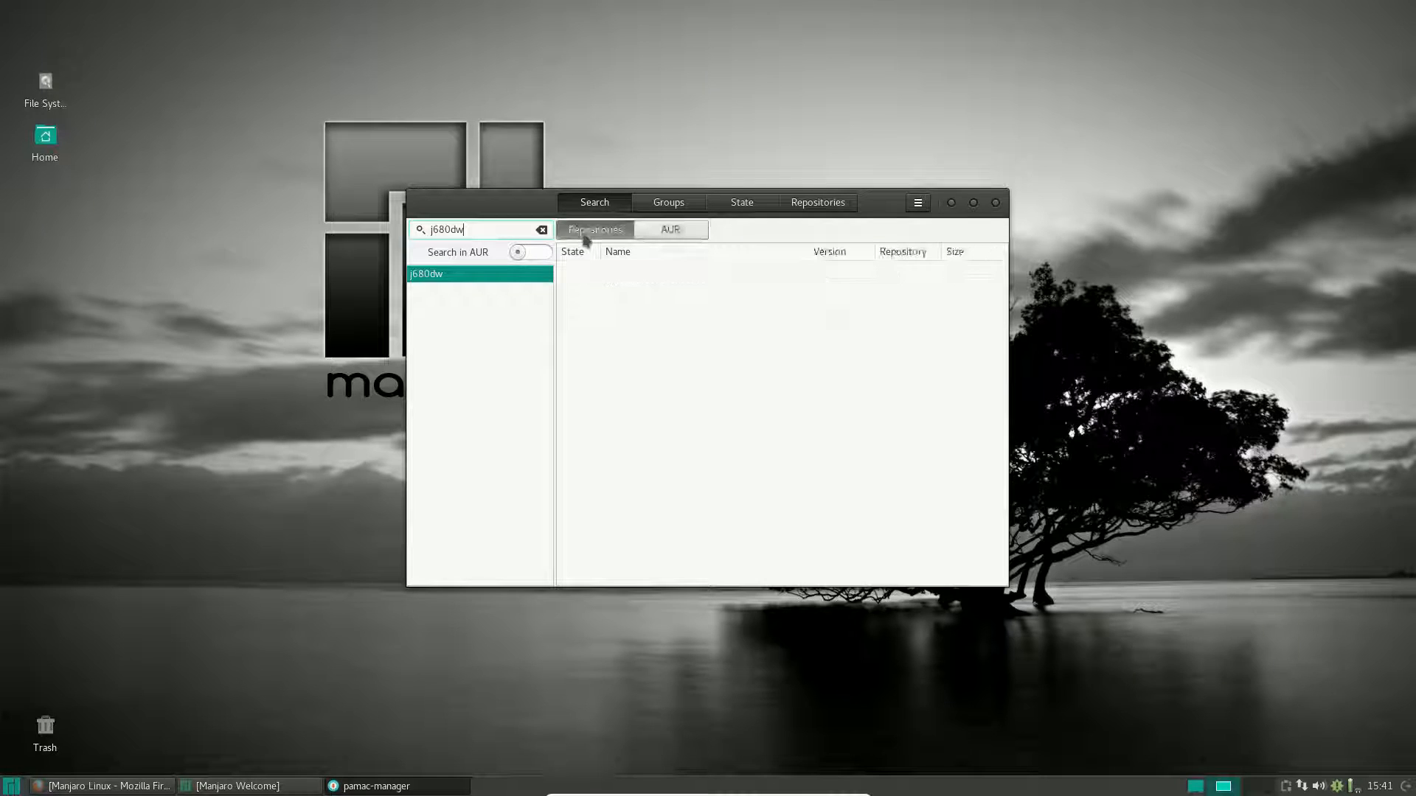
left_click(669, 229)
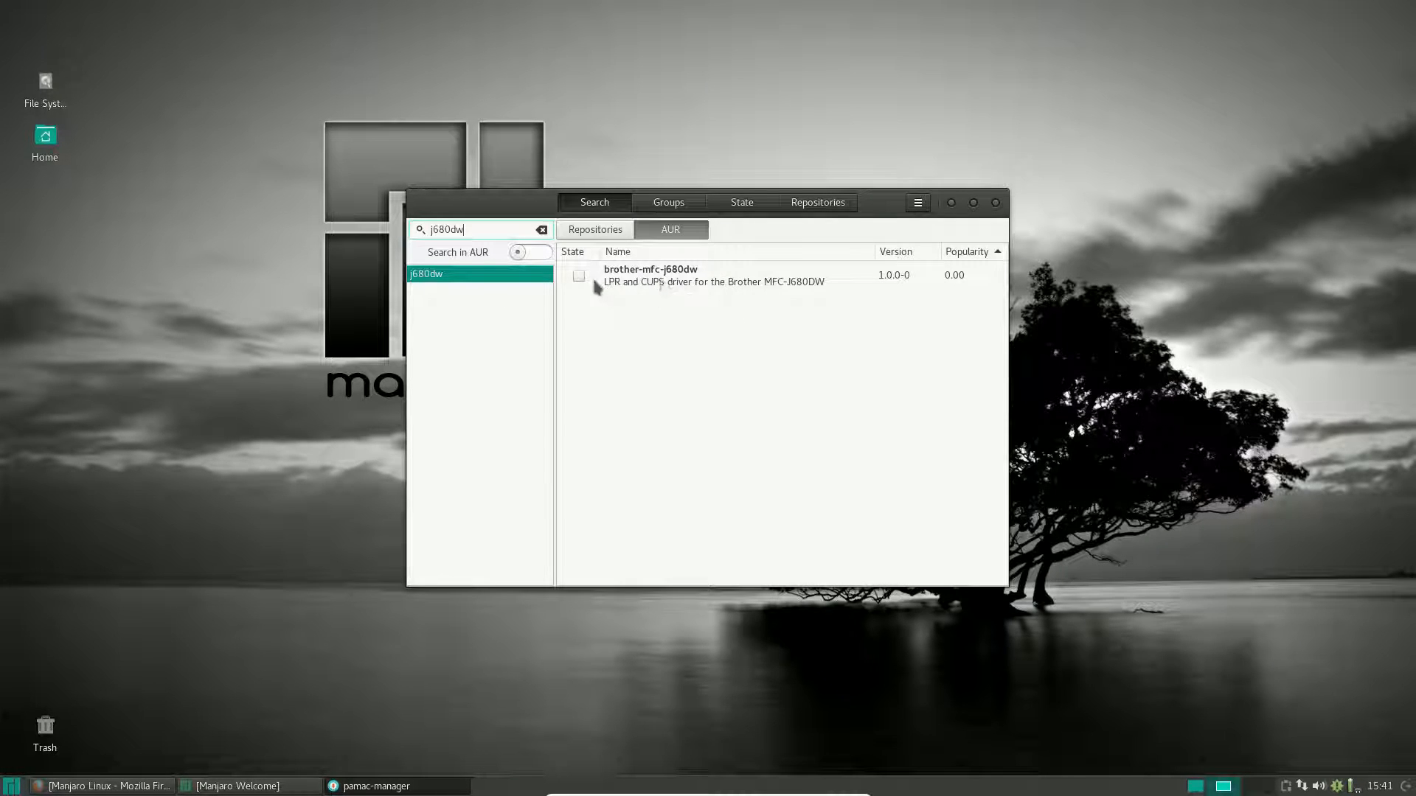
mouse_move(1183, 378)
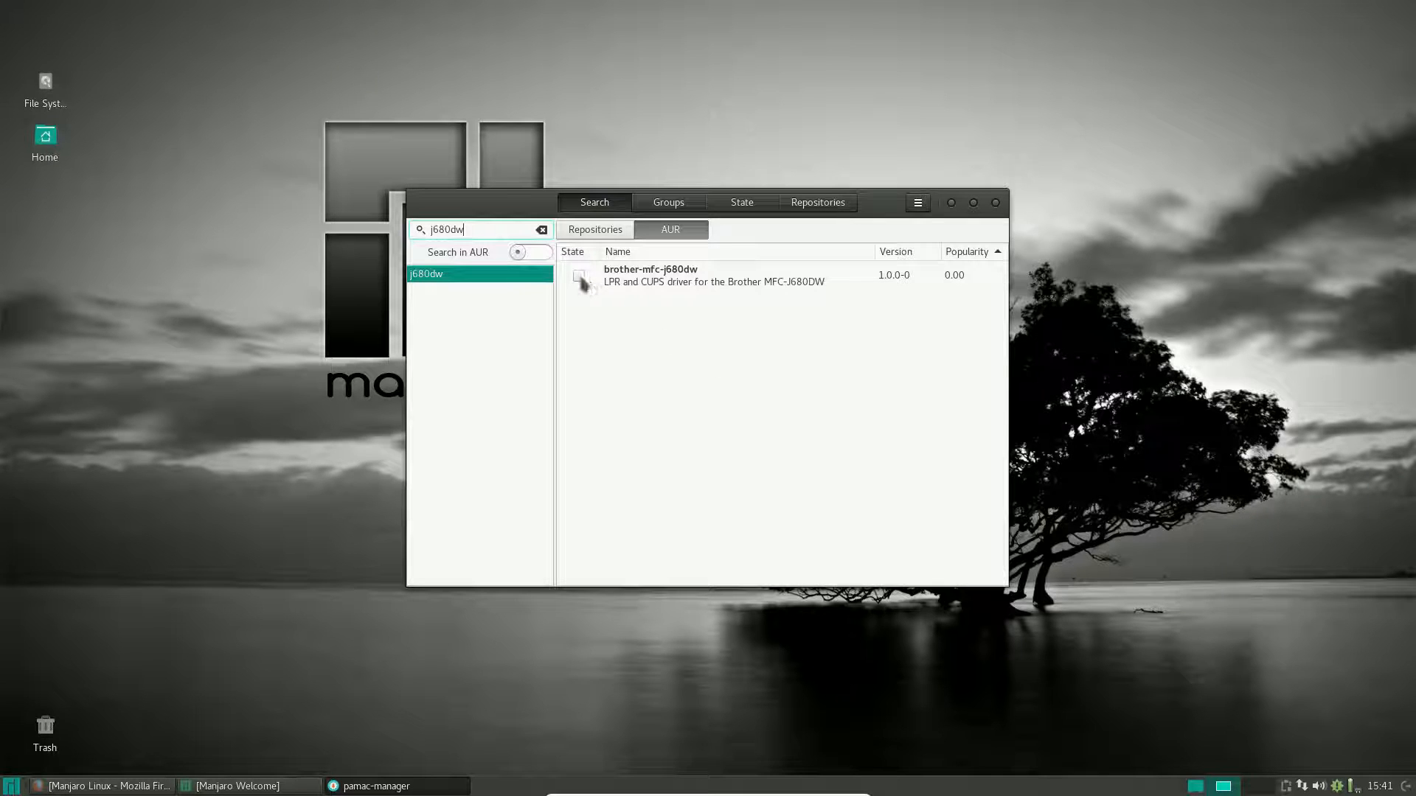
Mark the AUR package brother-mfc-j680dw for installation and move the window higher
left_click(578, 276)
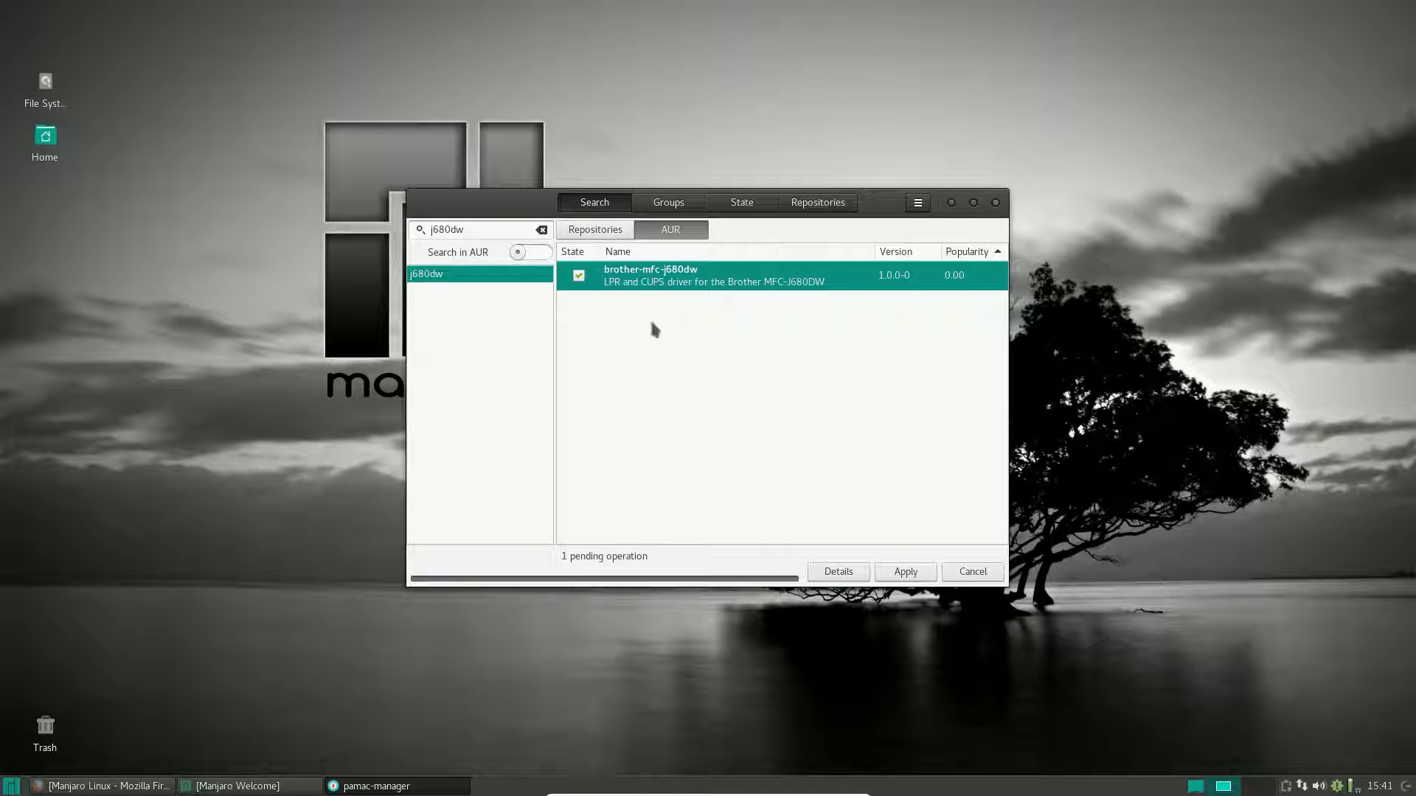
left_click(595, 230)
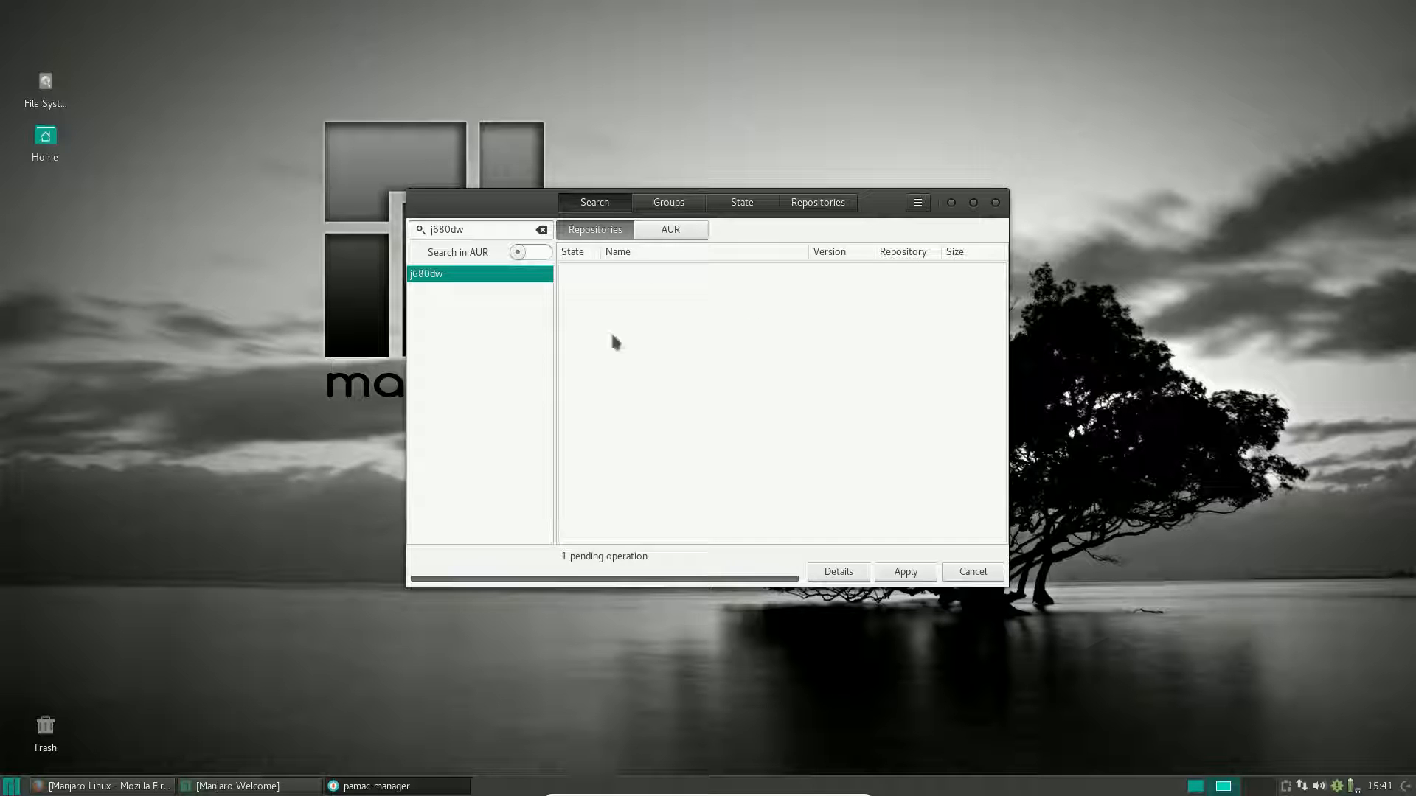
left_click_drag(709, 202, 681, 73)
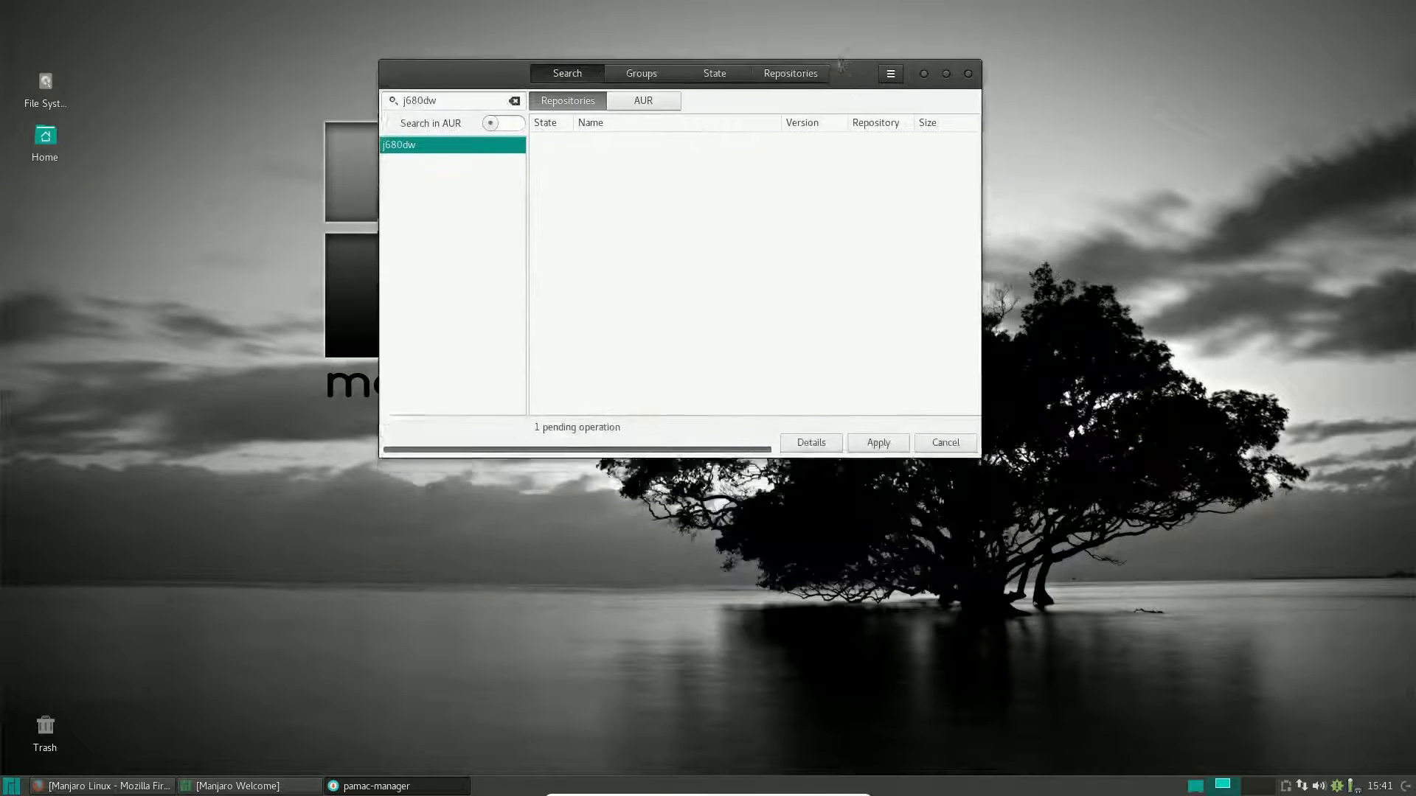
Close the Pamac software manager, leaving the grey tree wallpaper desktop clear
left_click(944, 443)
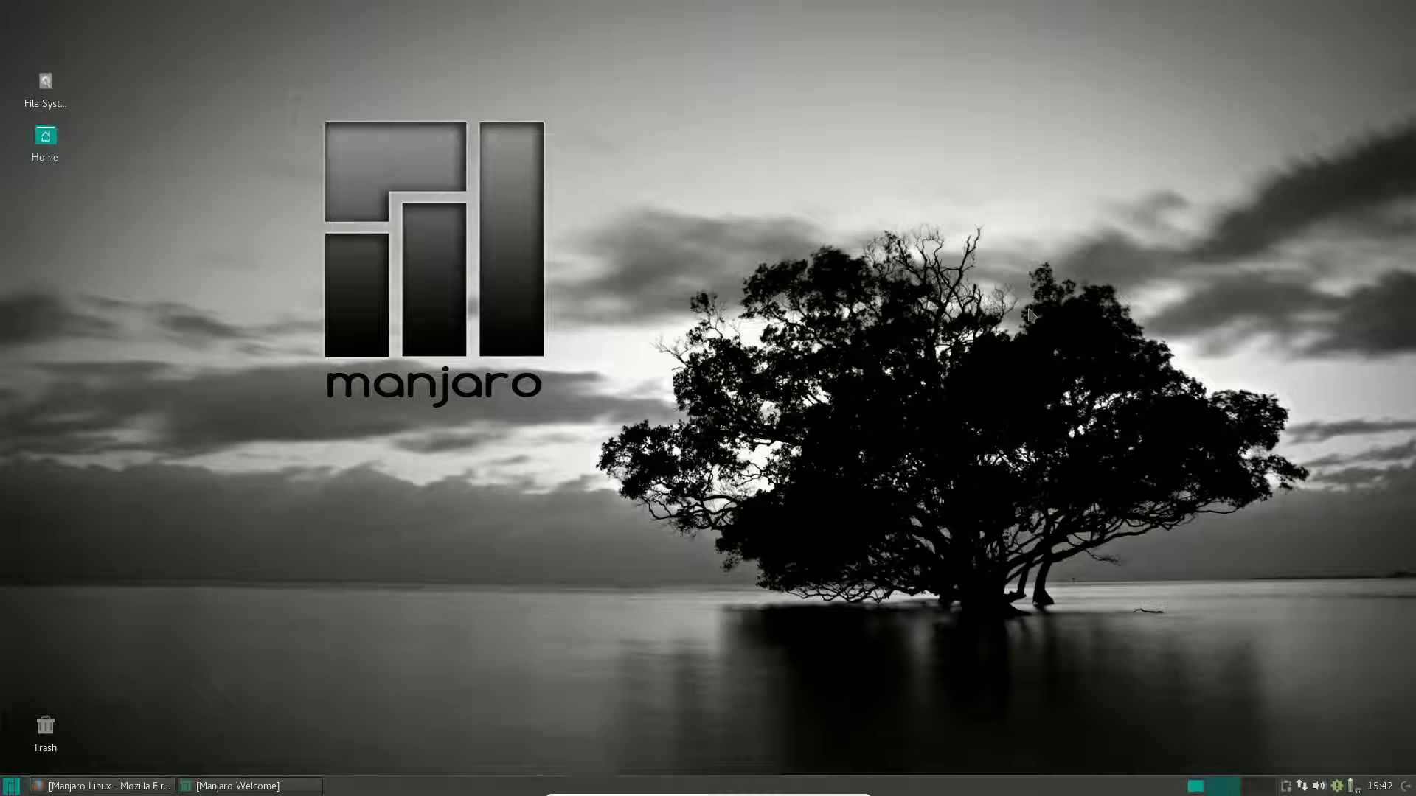
mouse_move(261, 271)
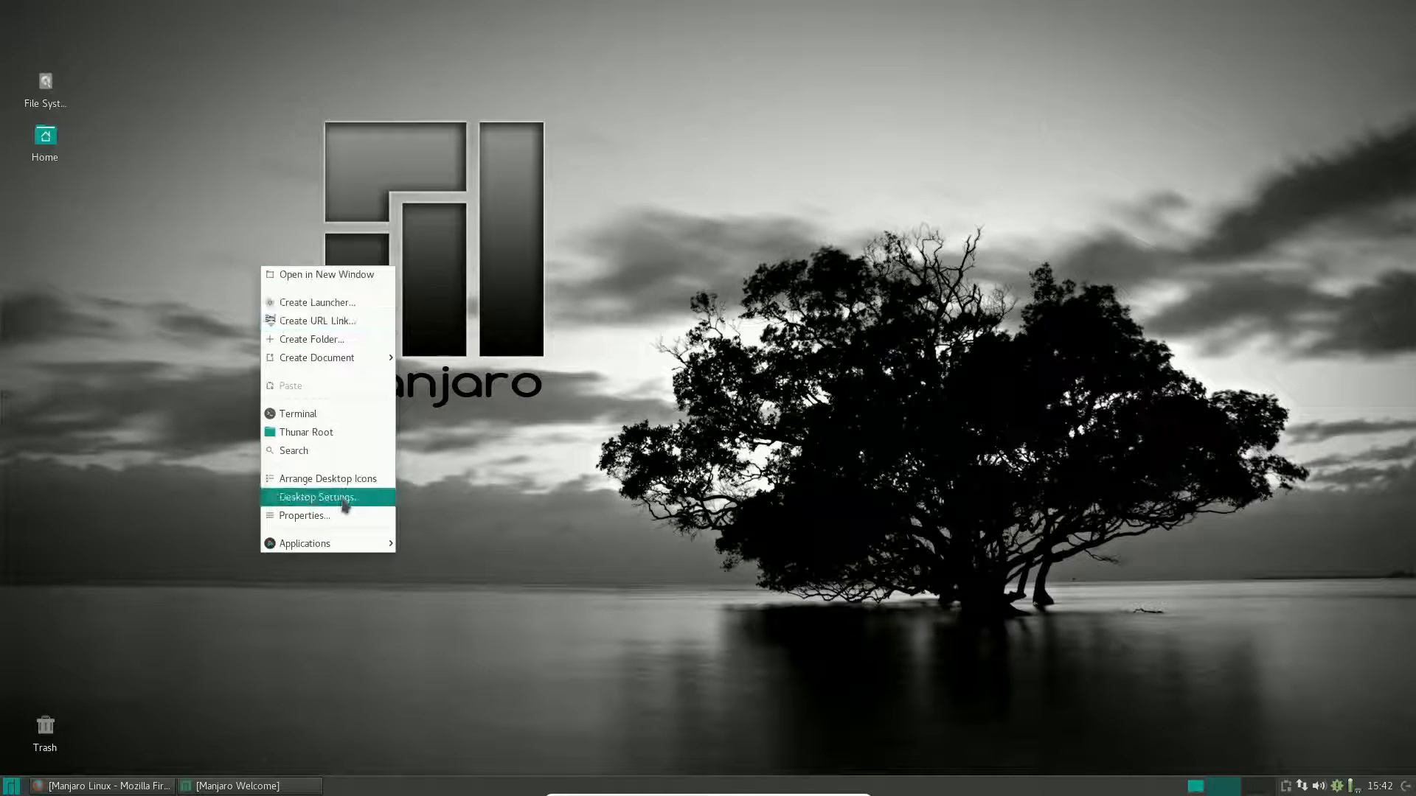
In Desktop Settings, try the penguin, blue mountain and misty forest wallpapers, ending on the dark 'Enjoy the simplicity' one
left_click(317, 497)
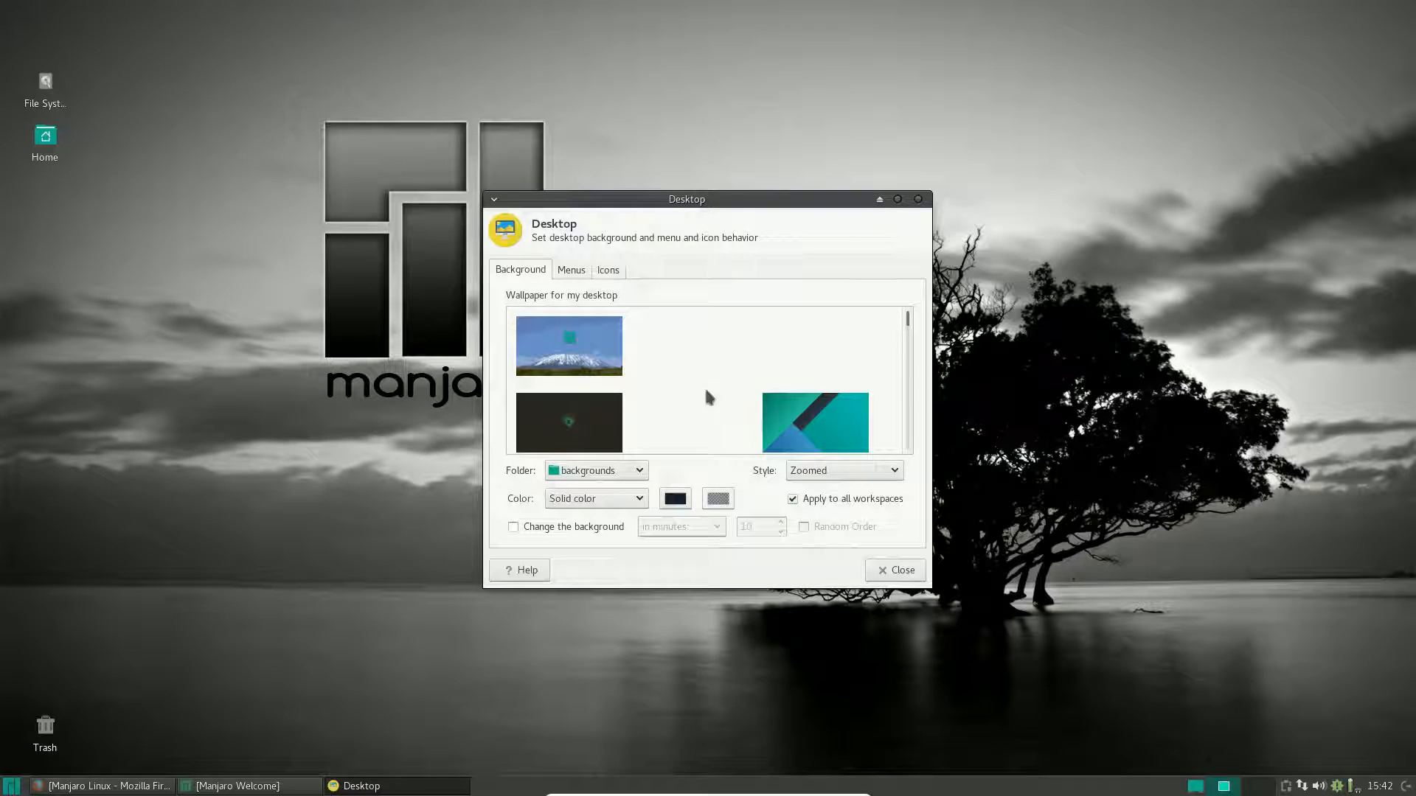
left_click(814, 345)
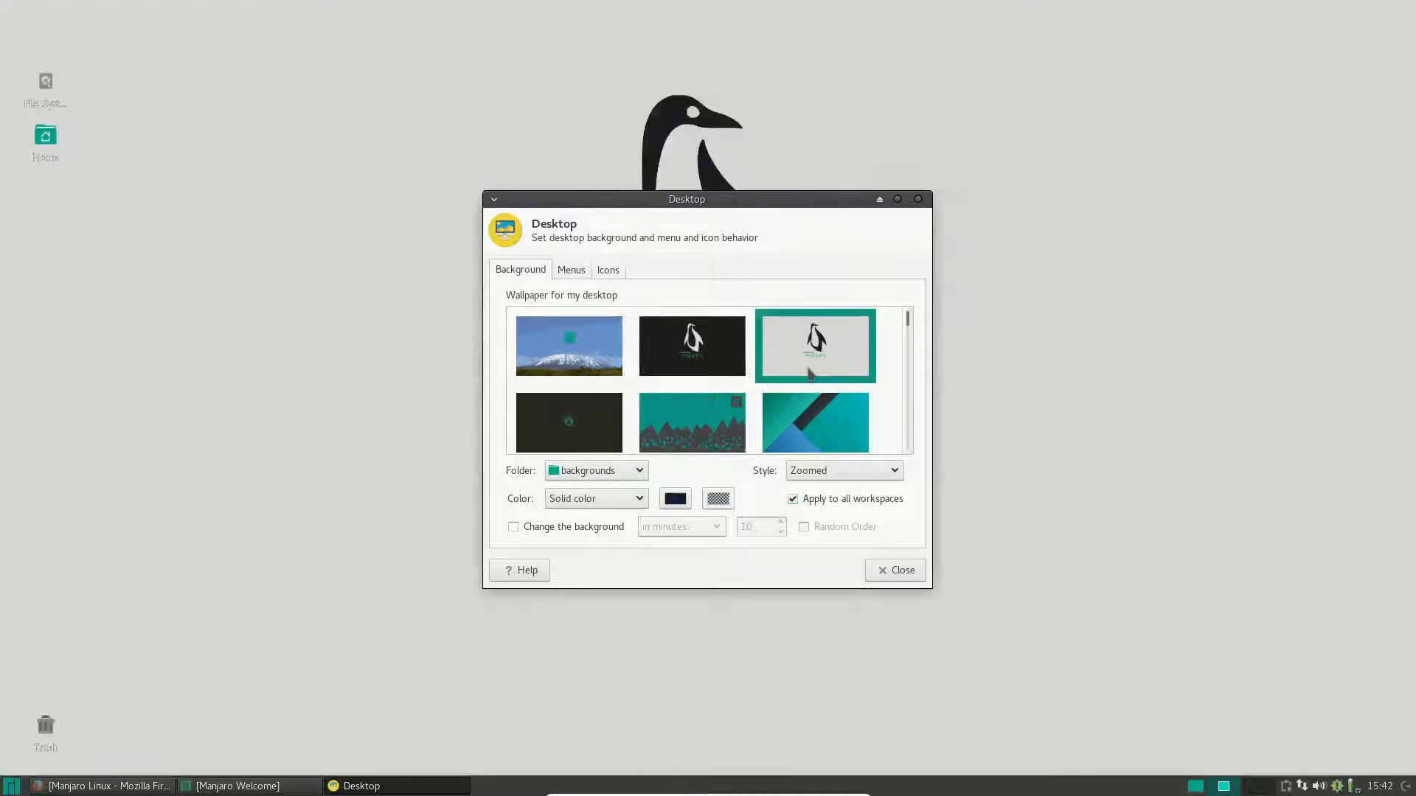
left_click(690, 345)
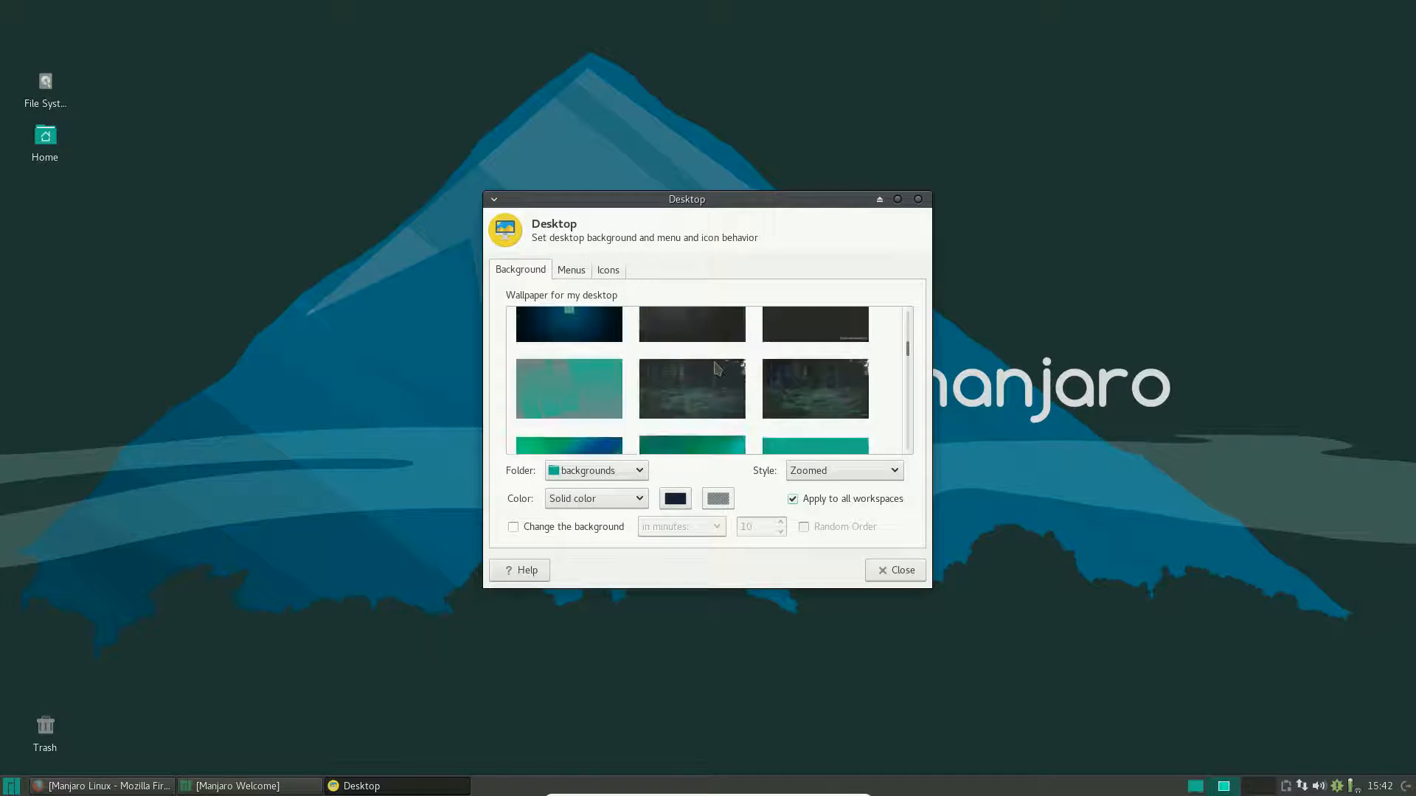
left_click(690, 387)
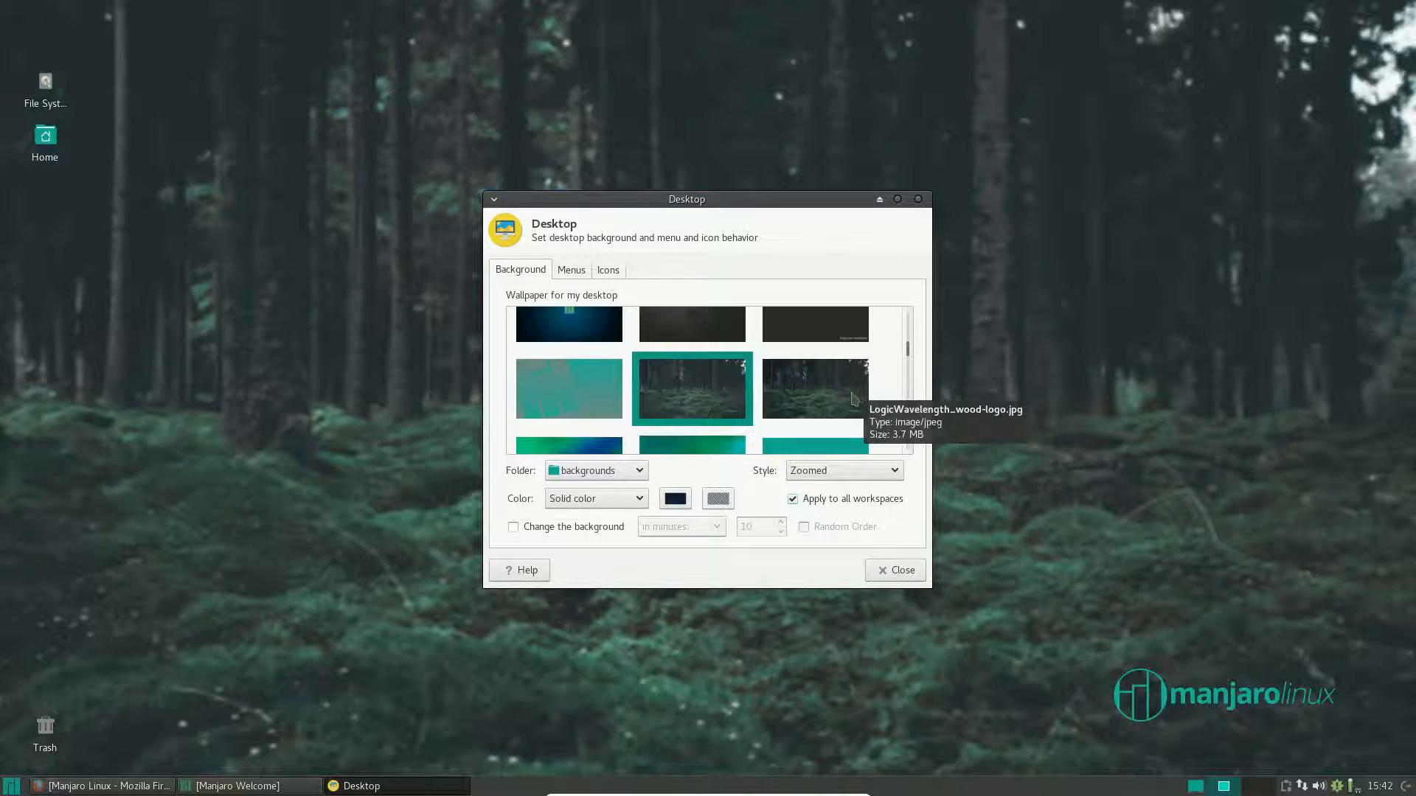
left_click(814, 389)
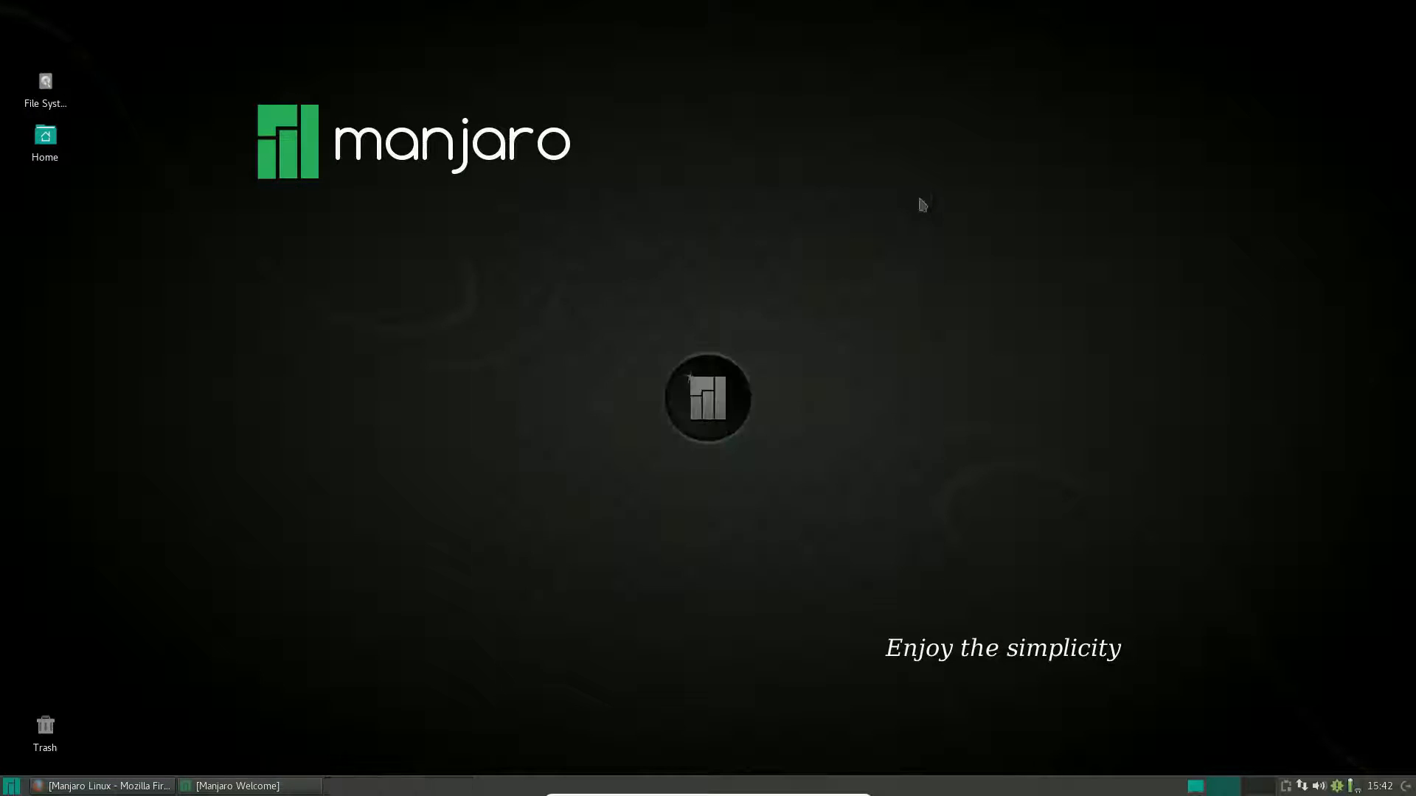
mouse_move(1009, 314)
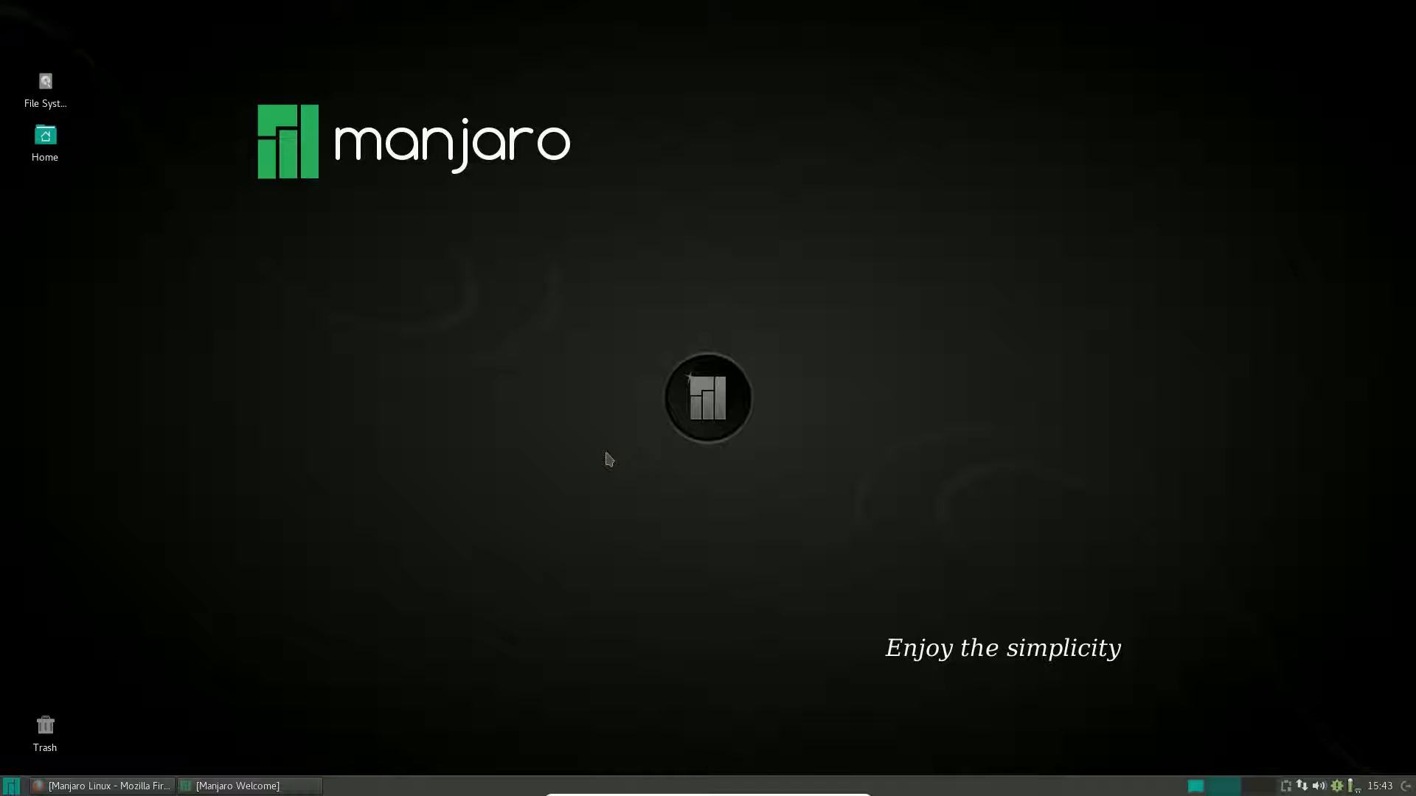
mouse_move(1070, 661)
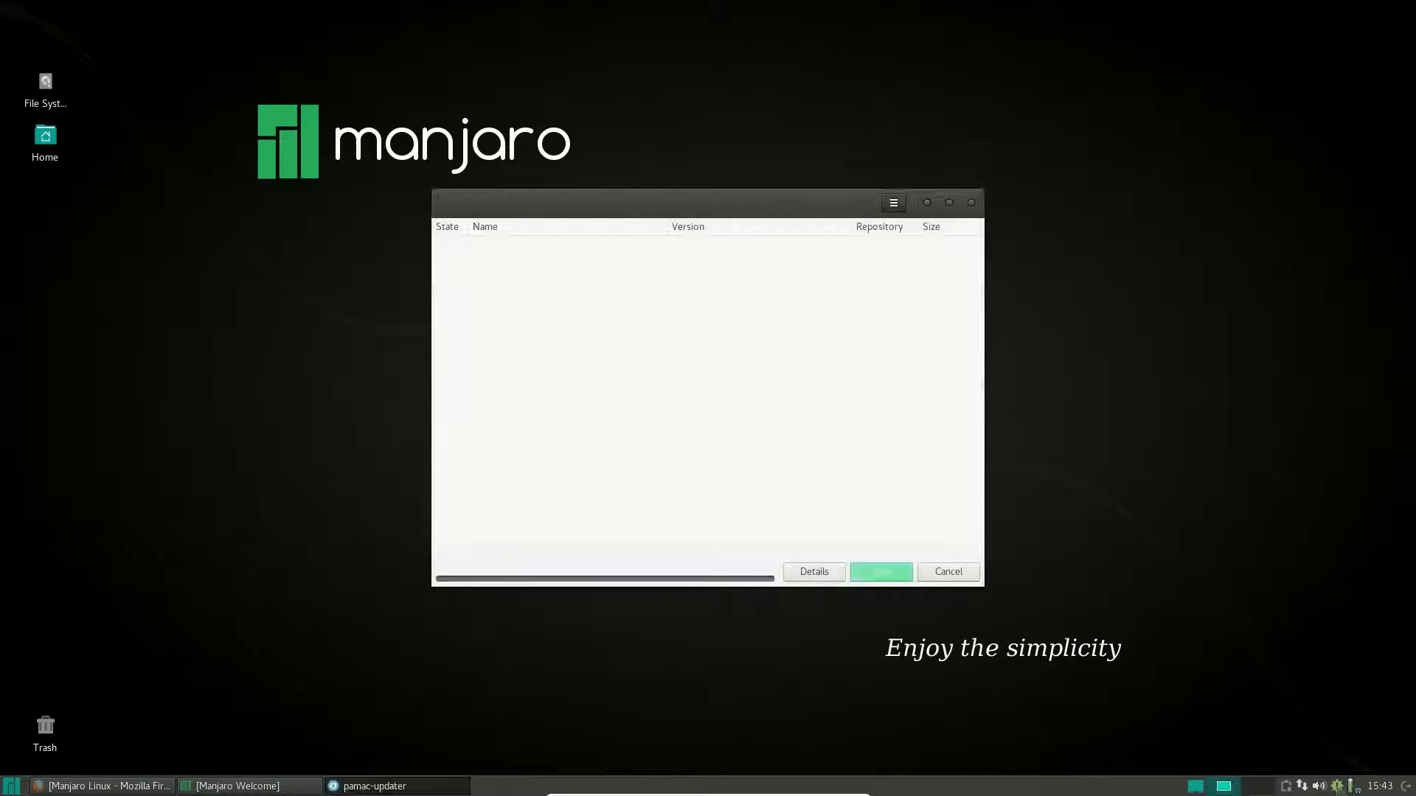
Run Pamac Updater to list the nine gstreamer0.10 updates, then close it
left_click(878, 572)
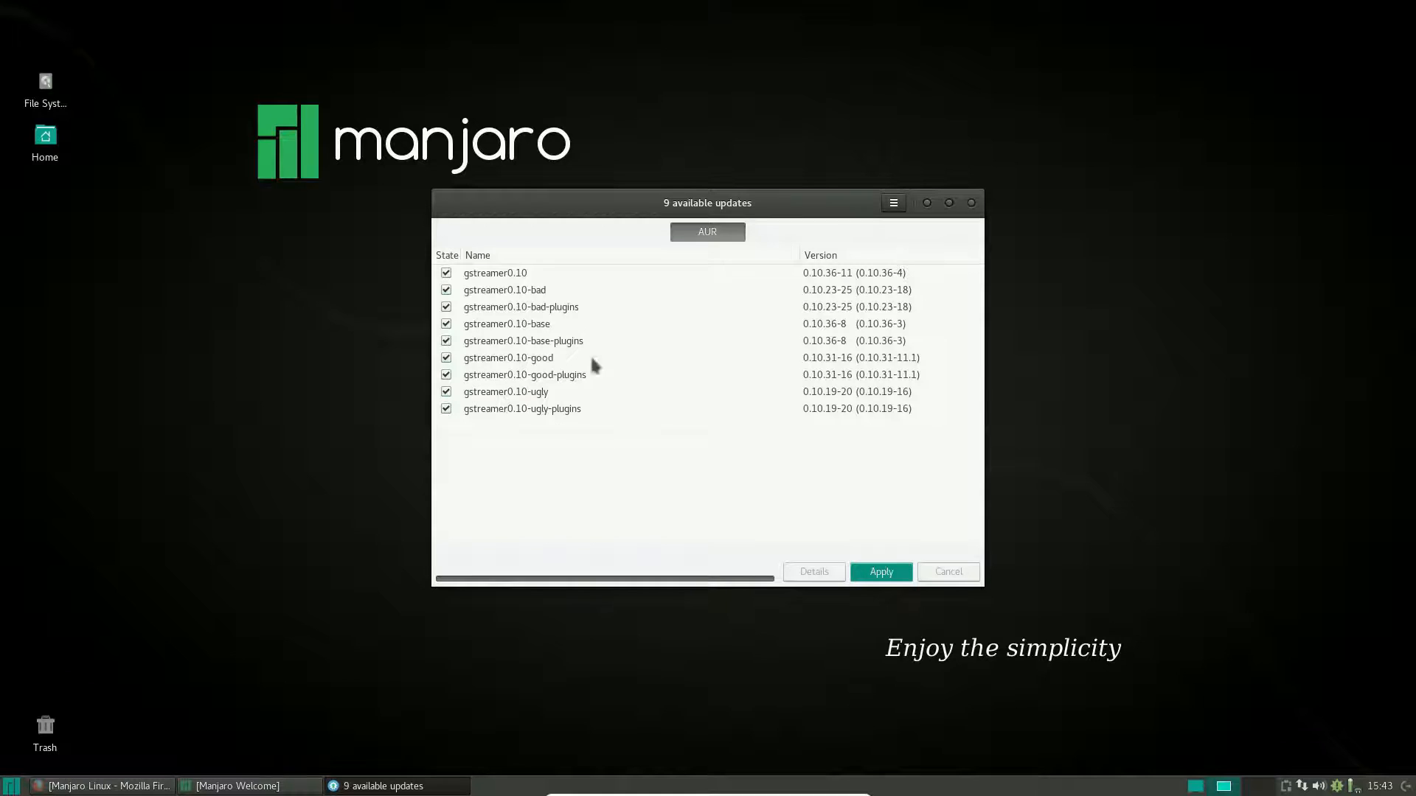
left_click(879, 572)
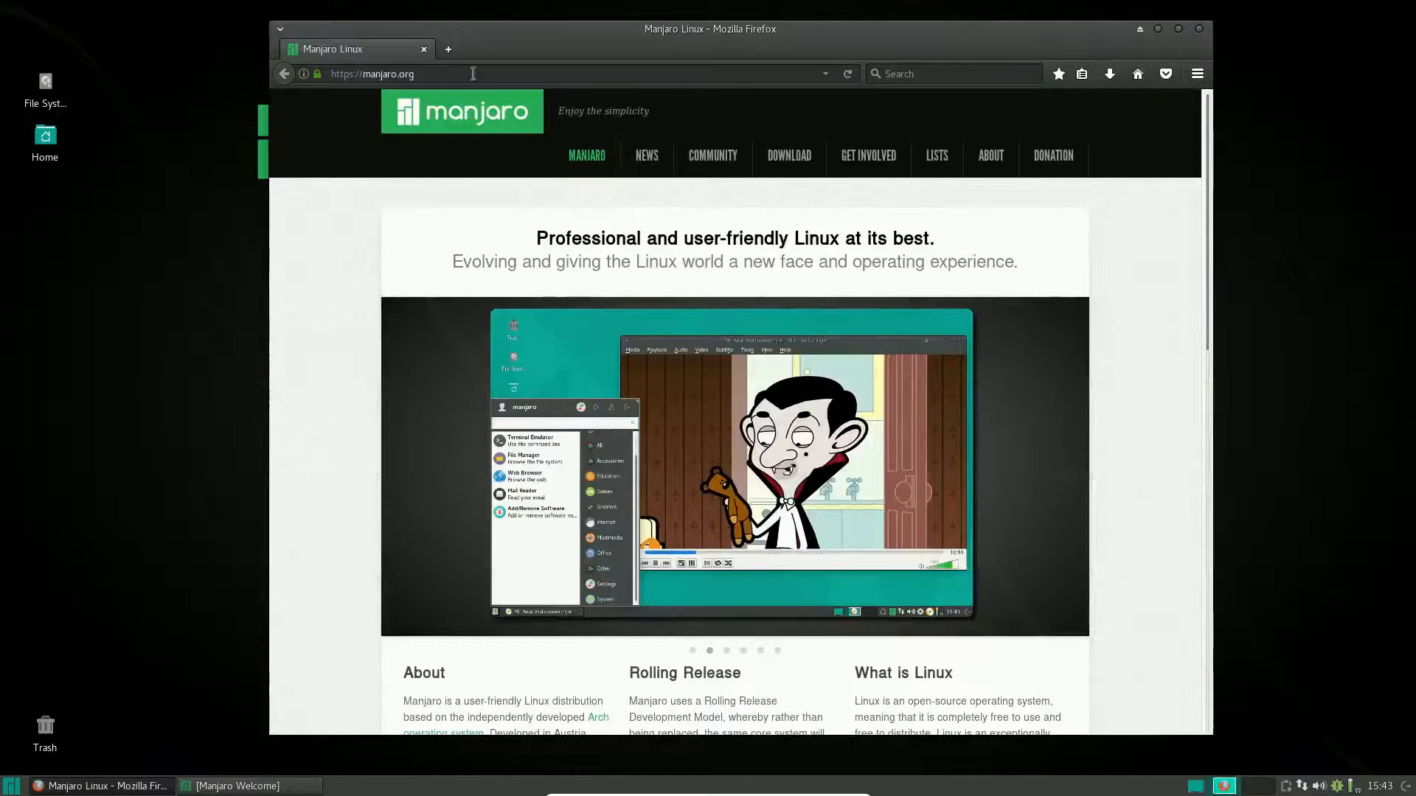
Scroll the manjaro.org homepage in Firefox while the slideshow plays
scroll("down", 3)
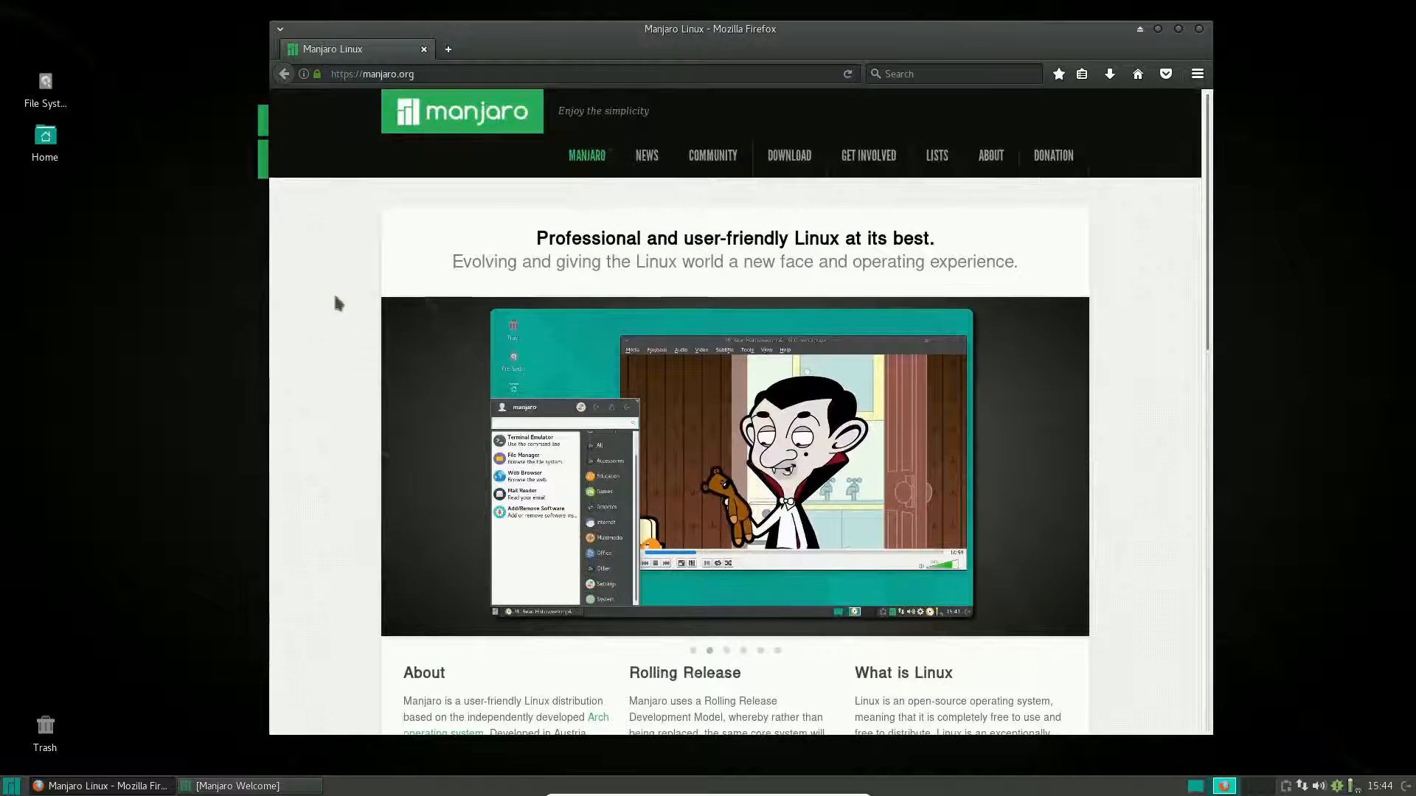
mouse_move(311, 281)
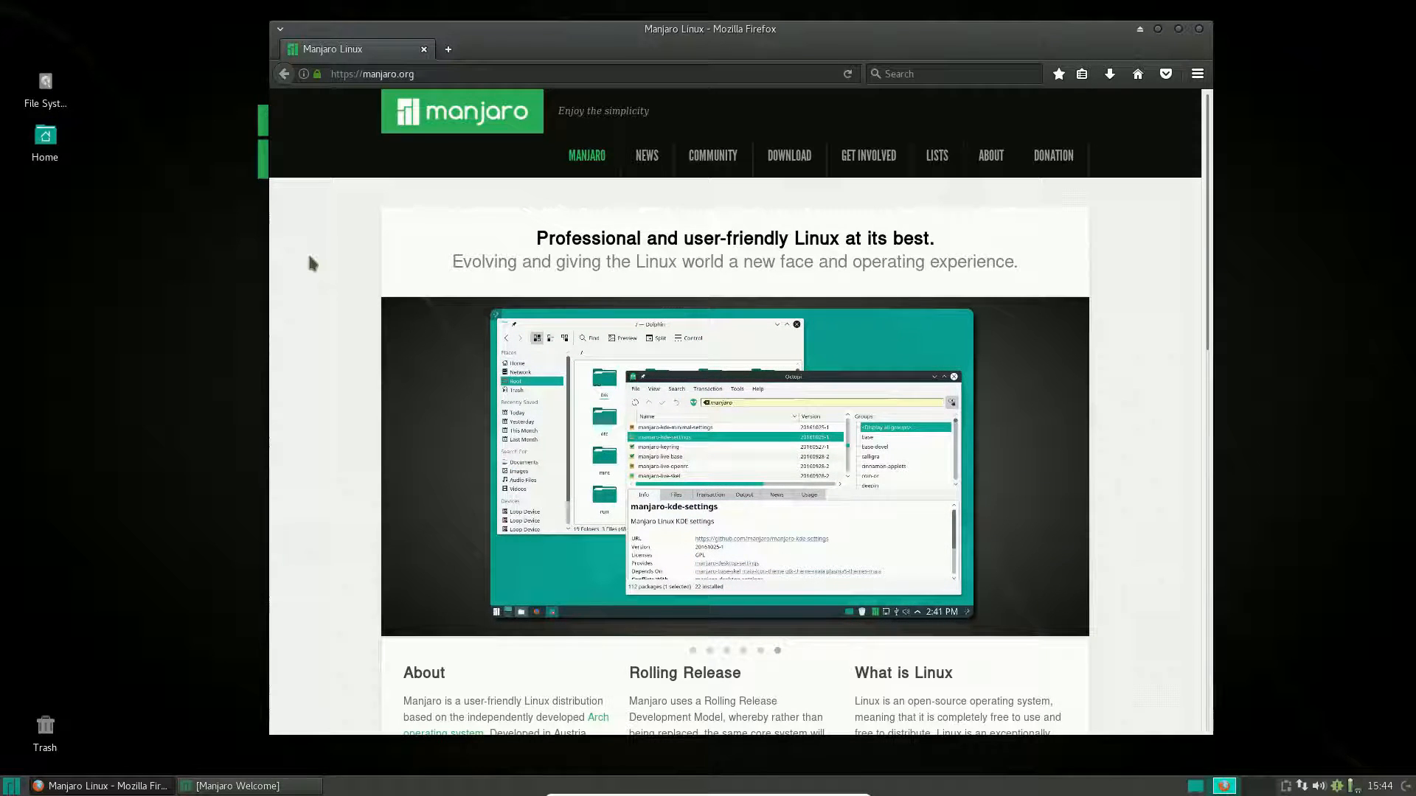
mouse_move(153, 476)
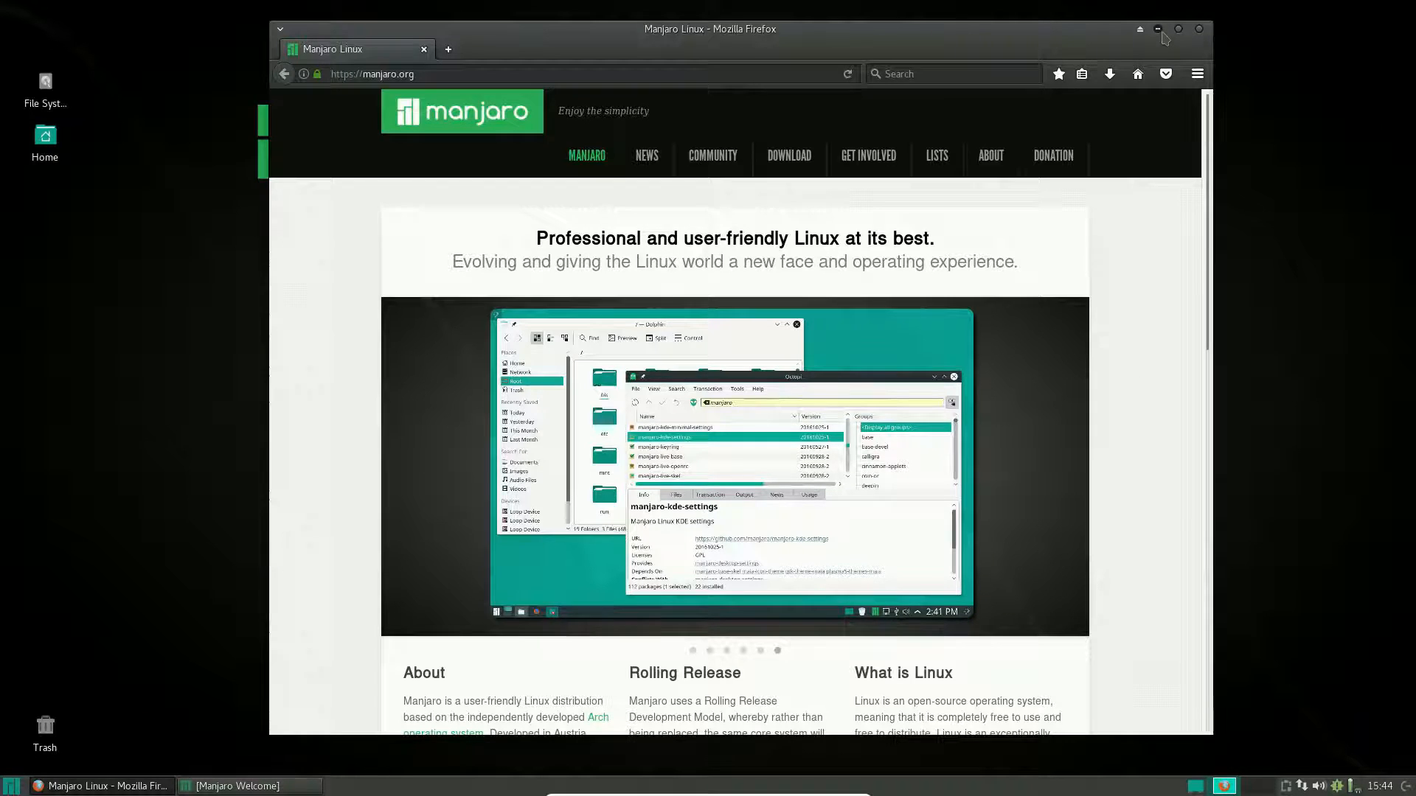
From the desktop menu's Desktop Settings, try the vine gate and dark textured Manjaro wallpapers
right_click(604, 284)
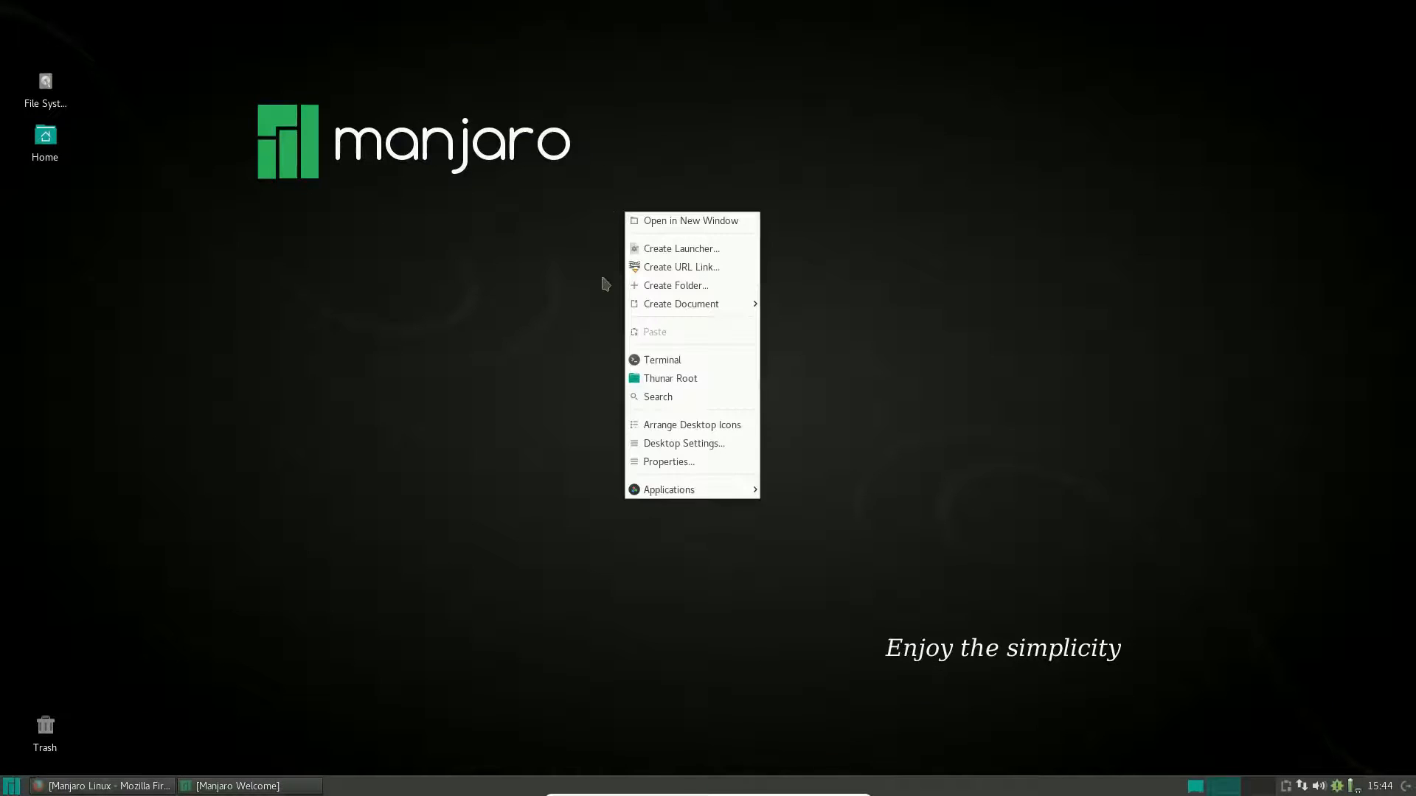
mouse_move(547, 452)
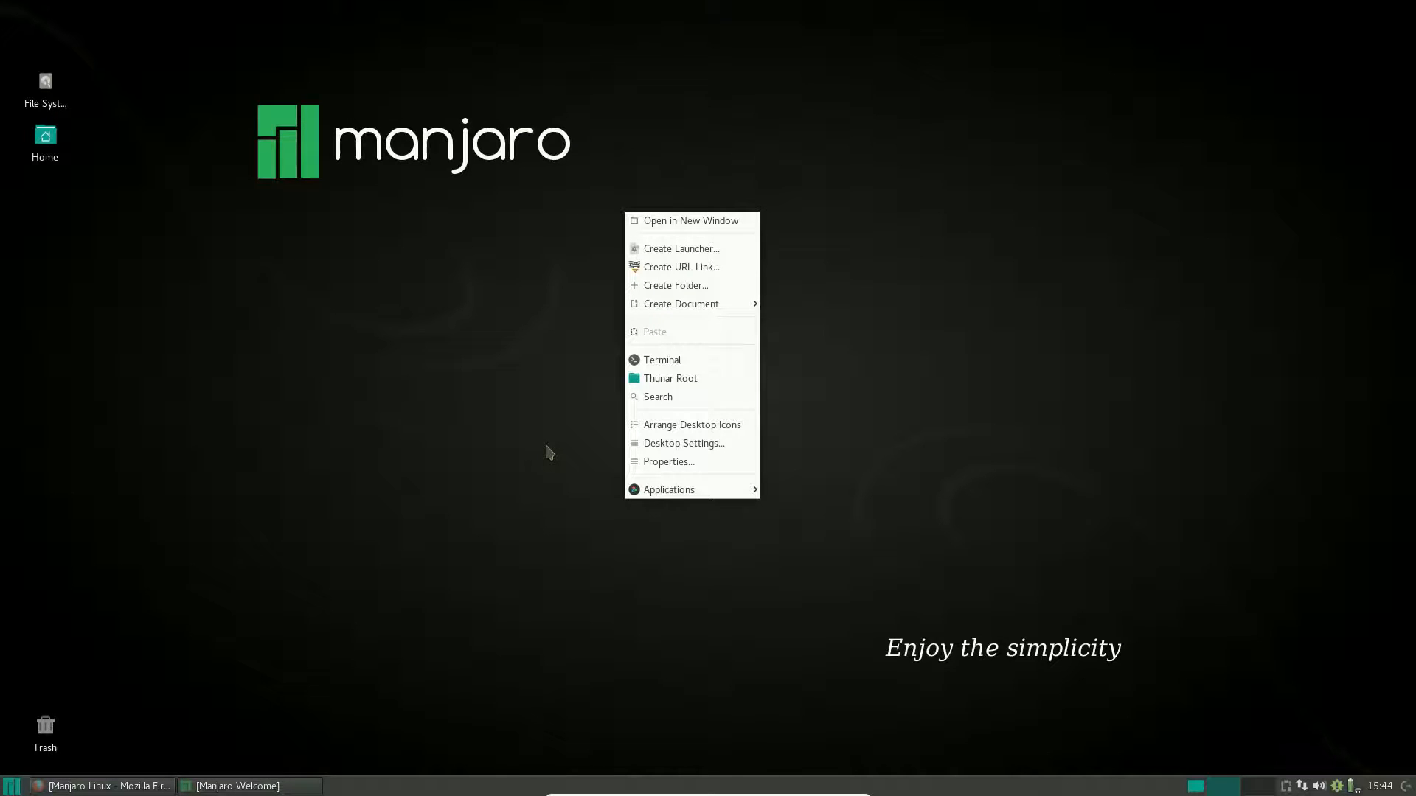
mouse_move(604, 454)
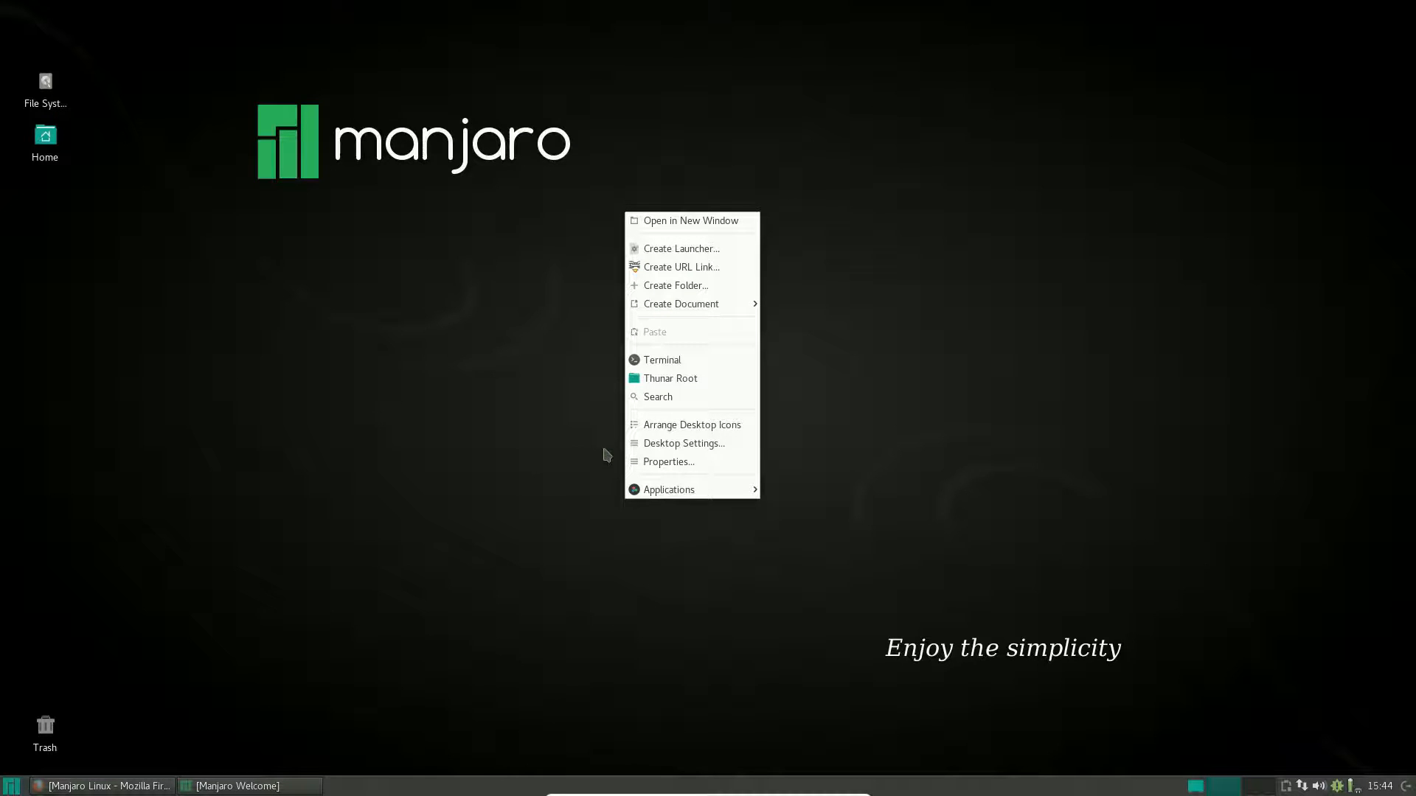
left_click(683, 443)
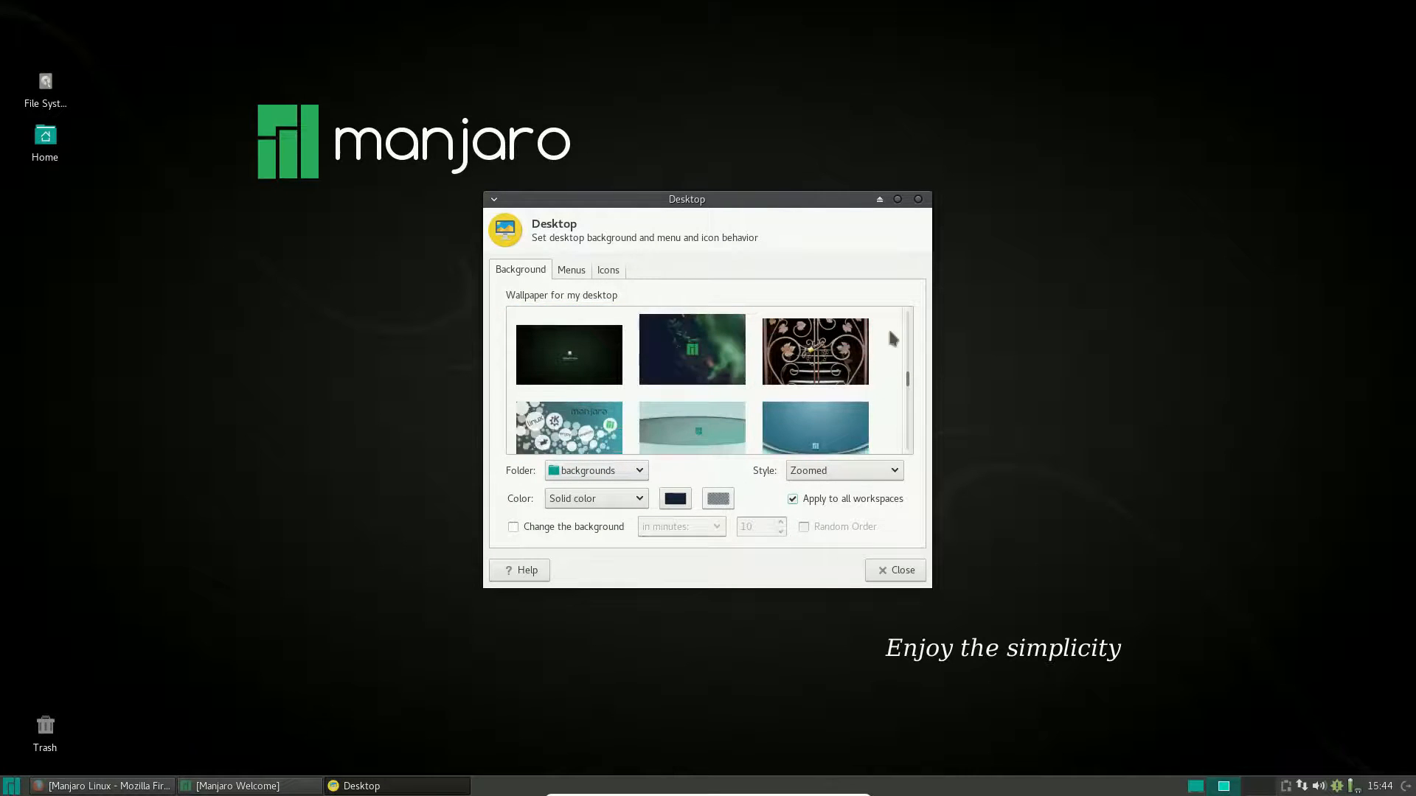
left_click(814, 350)
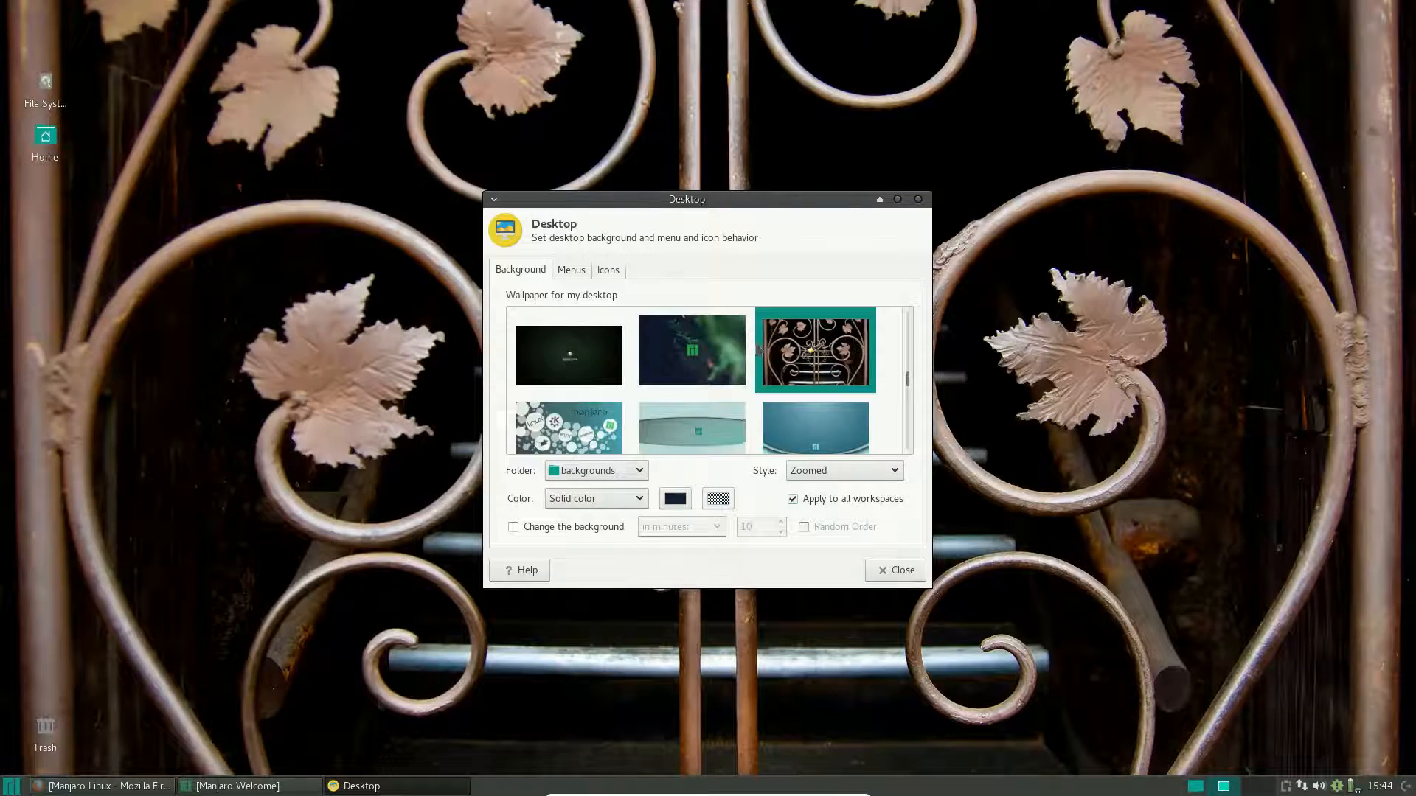
left_click(568, 353)
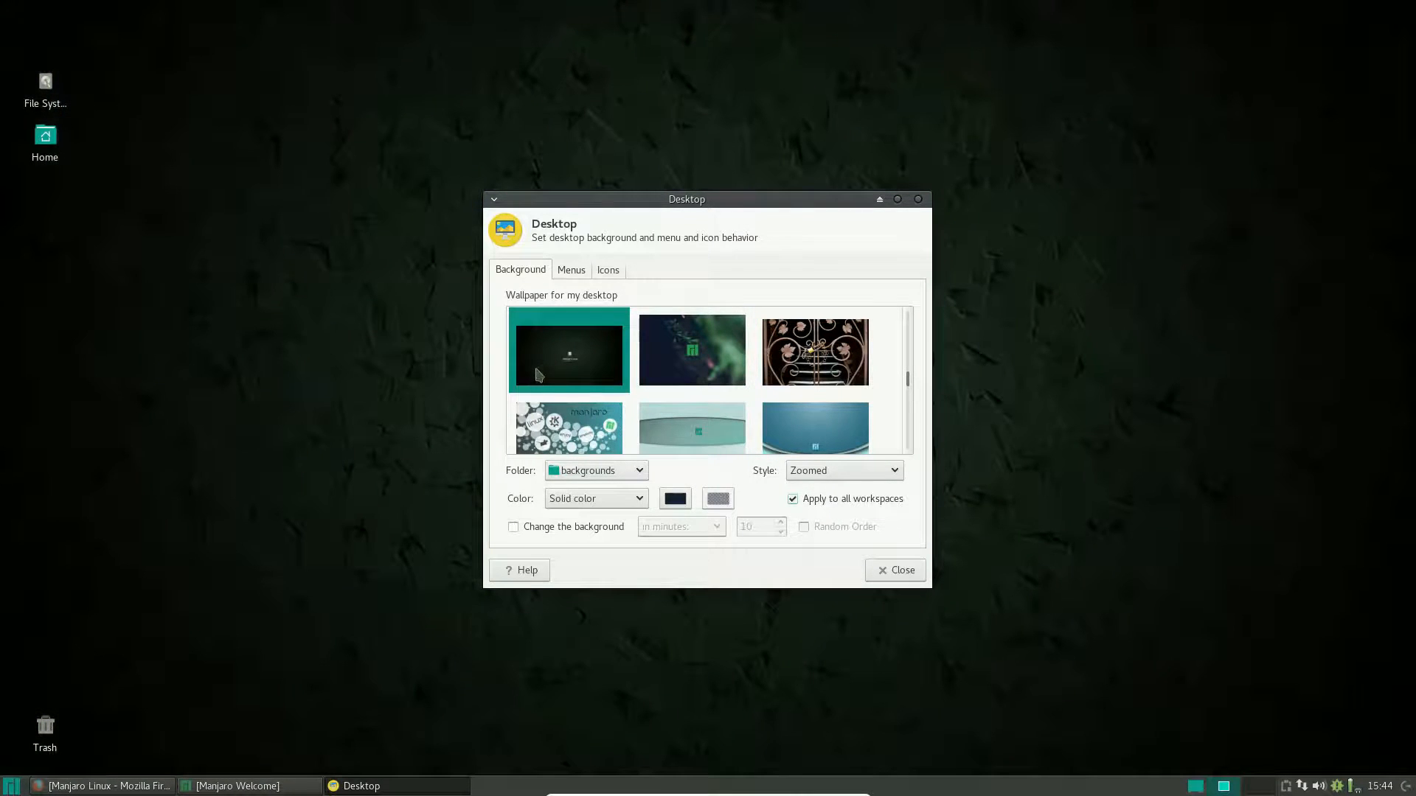
Set the dark blue Manjaro logo wallpaper further down the grid and close Desktop Settings
scroll("down", 3)
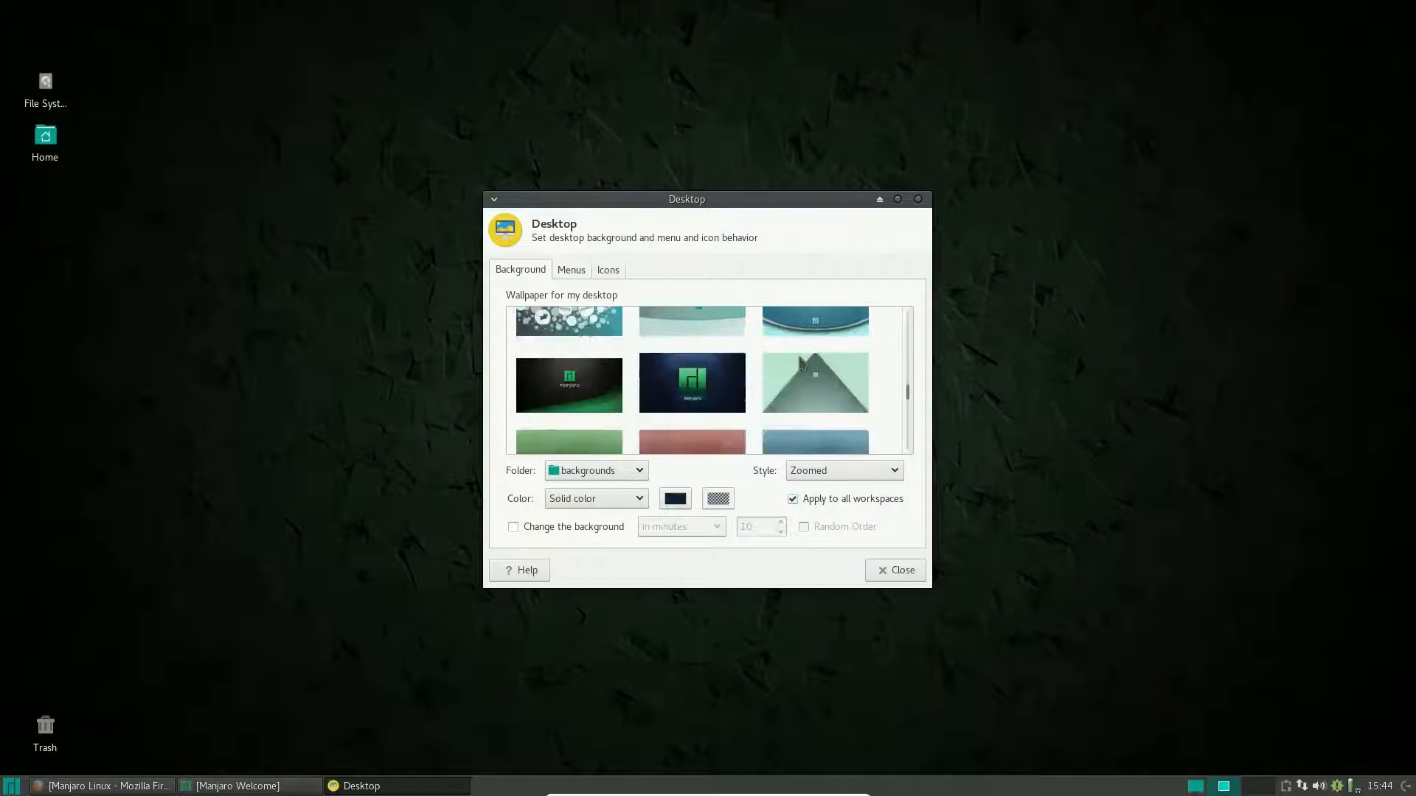
mouse_move(814, 382)
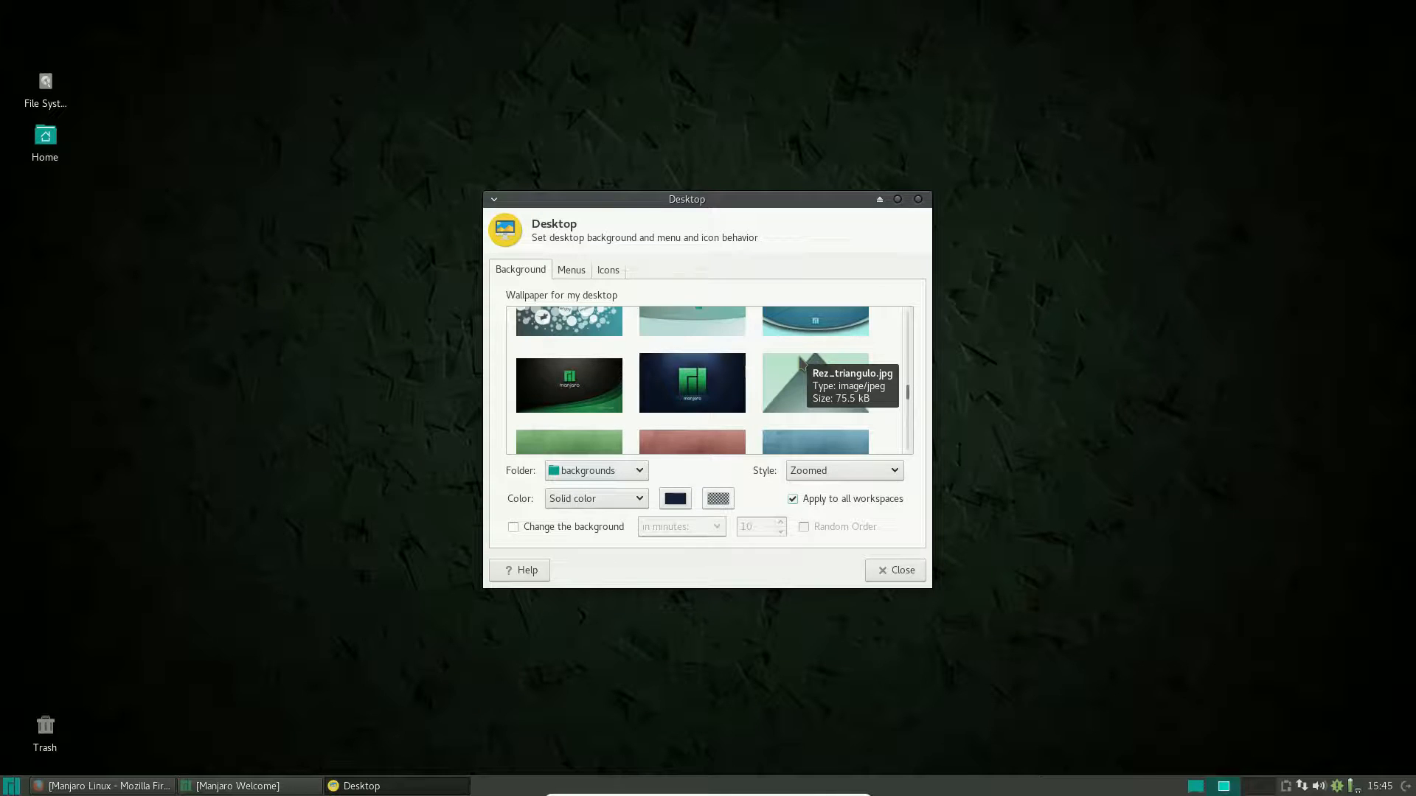
scroll("down", 3)
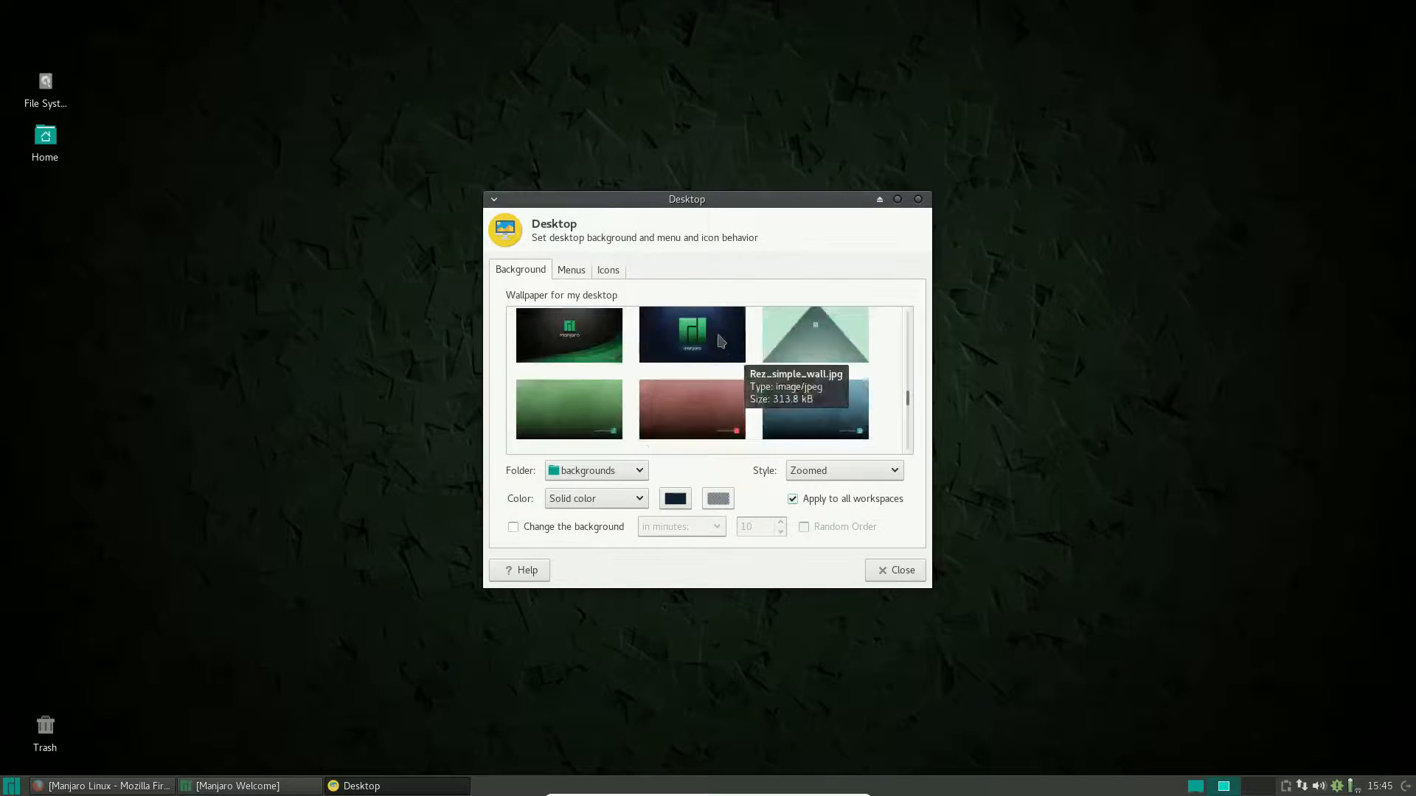
left_click(691, 344)
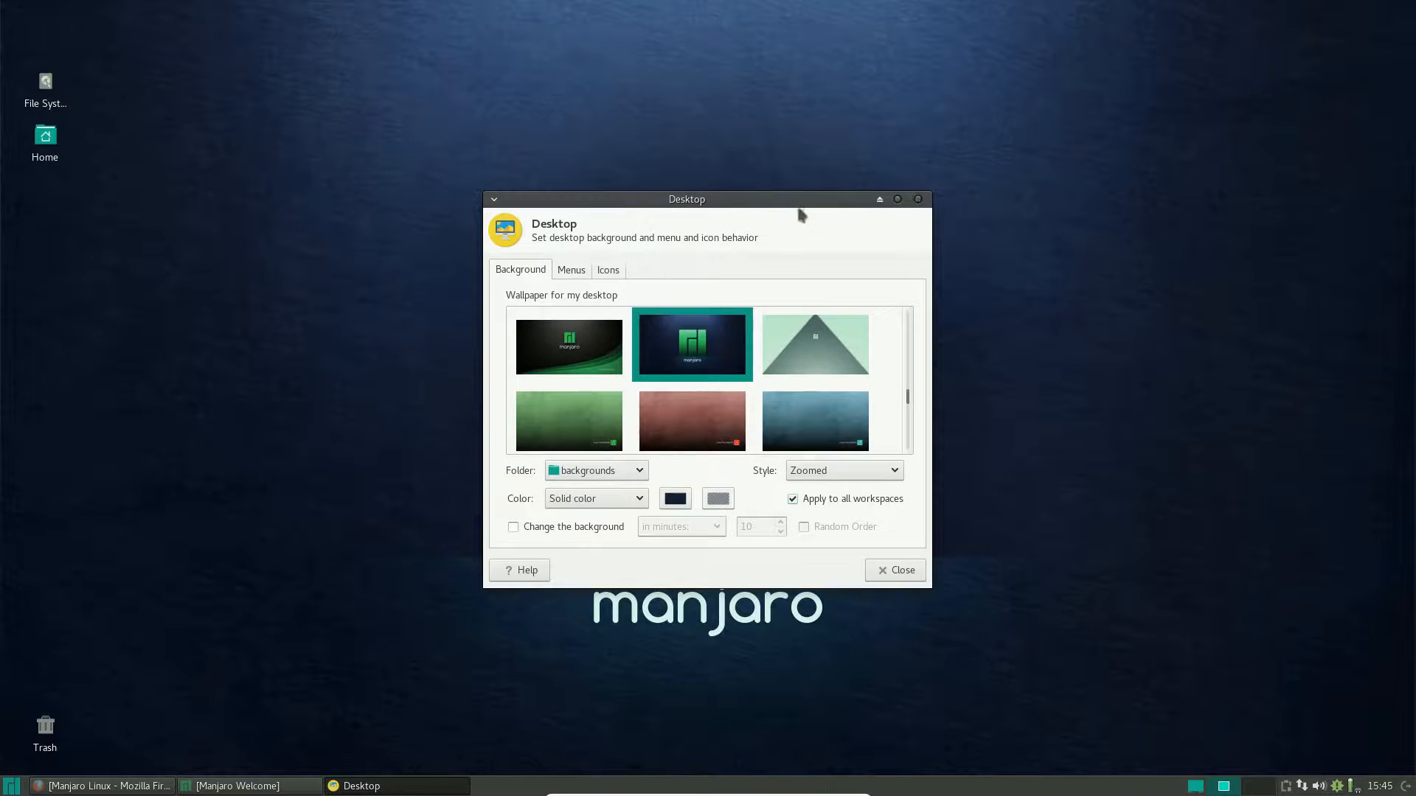
left_click_drag(686, 200, 754, 160)
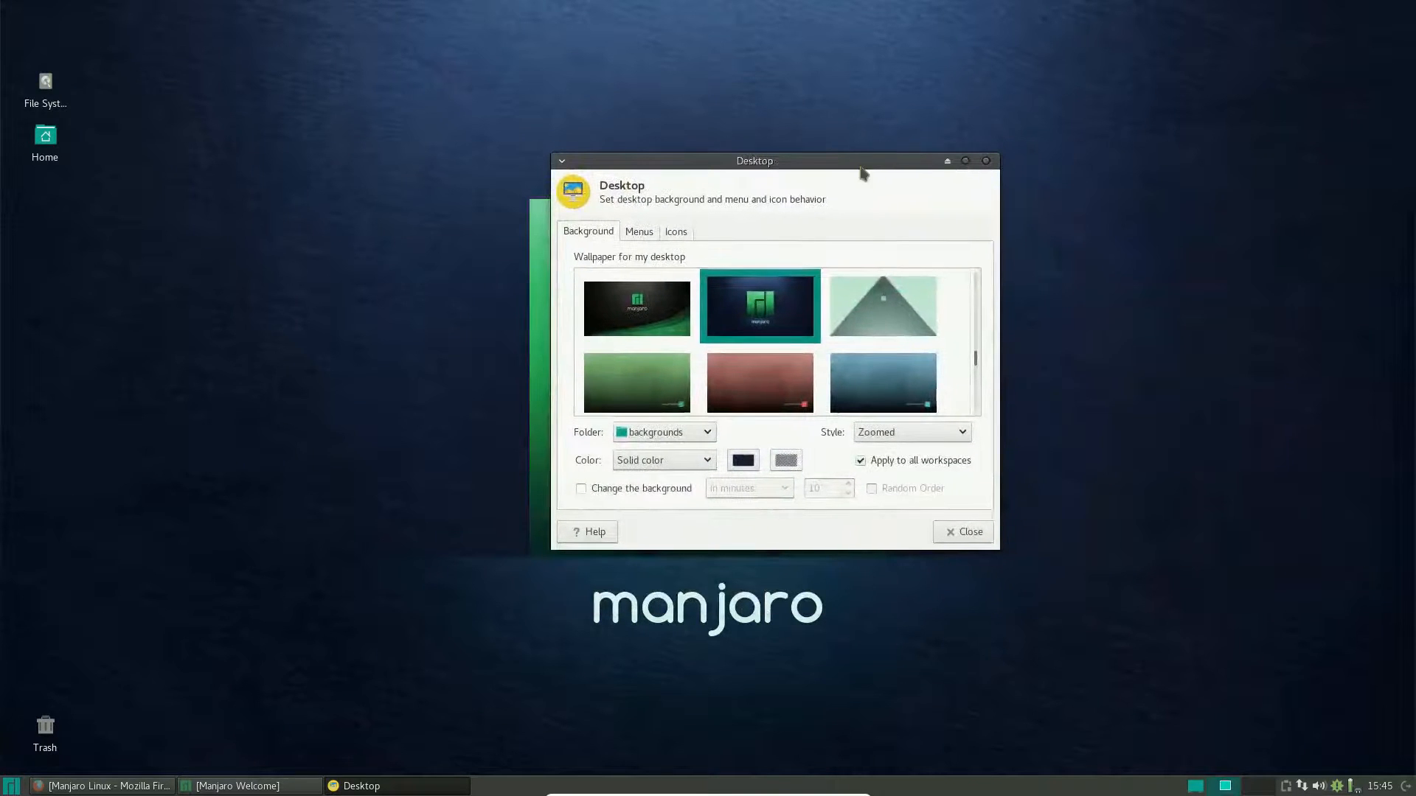
left_click(962, 531)
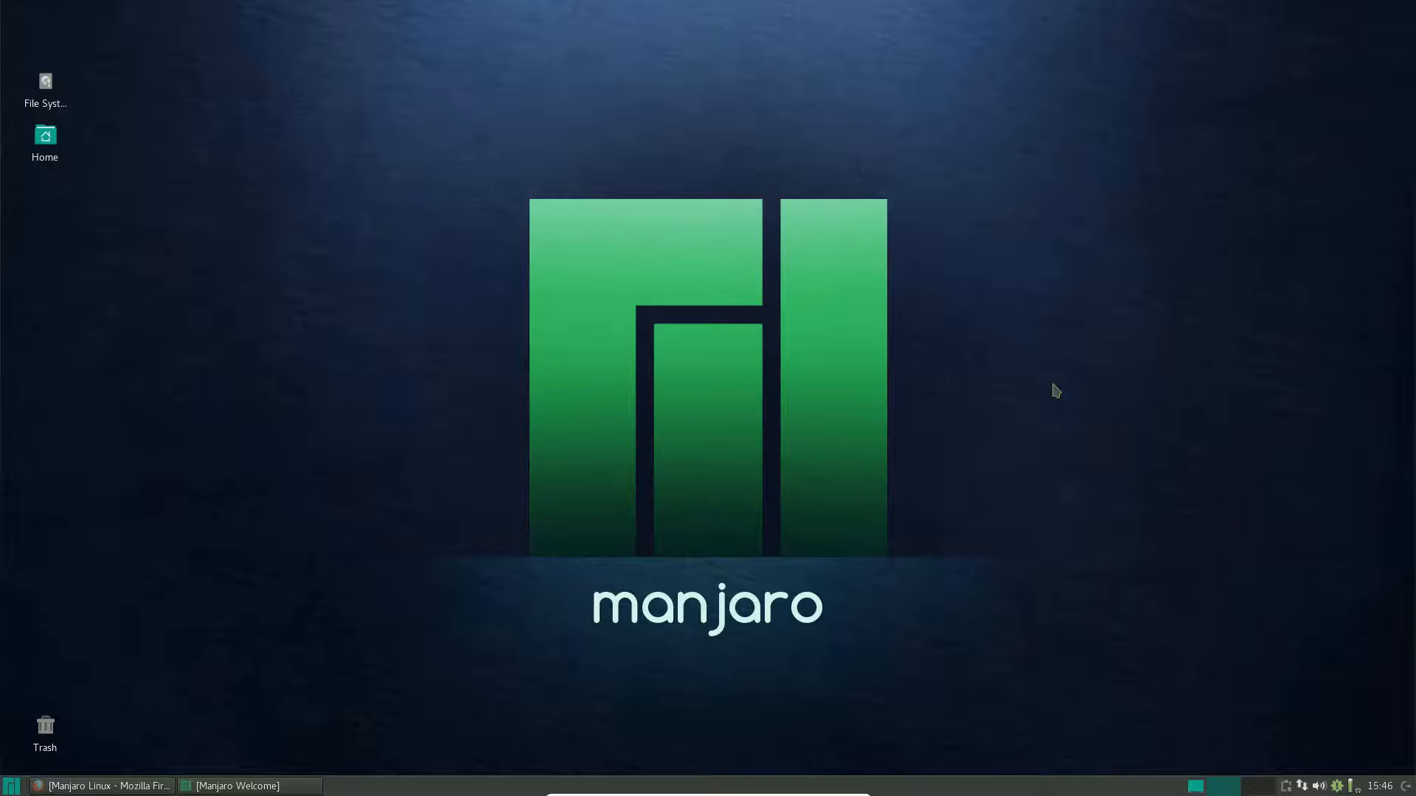
mouse_move(1230, 395)
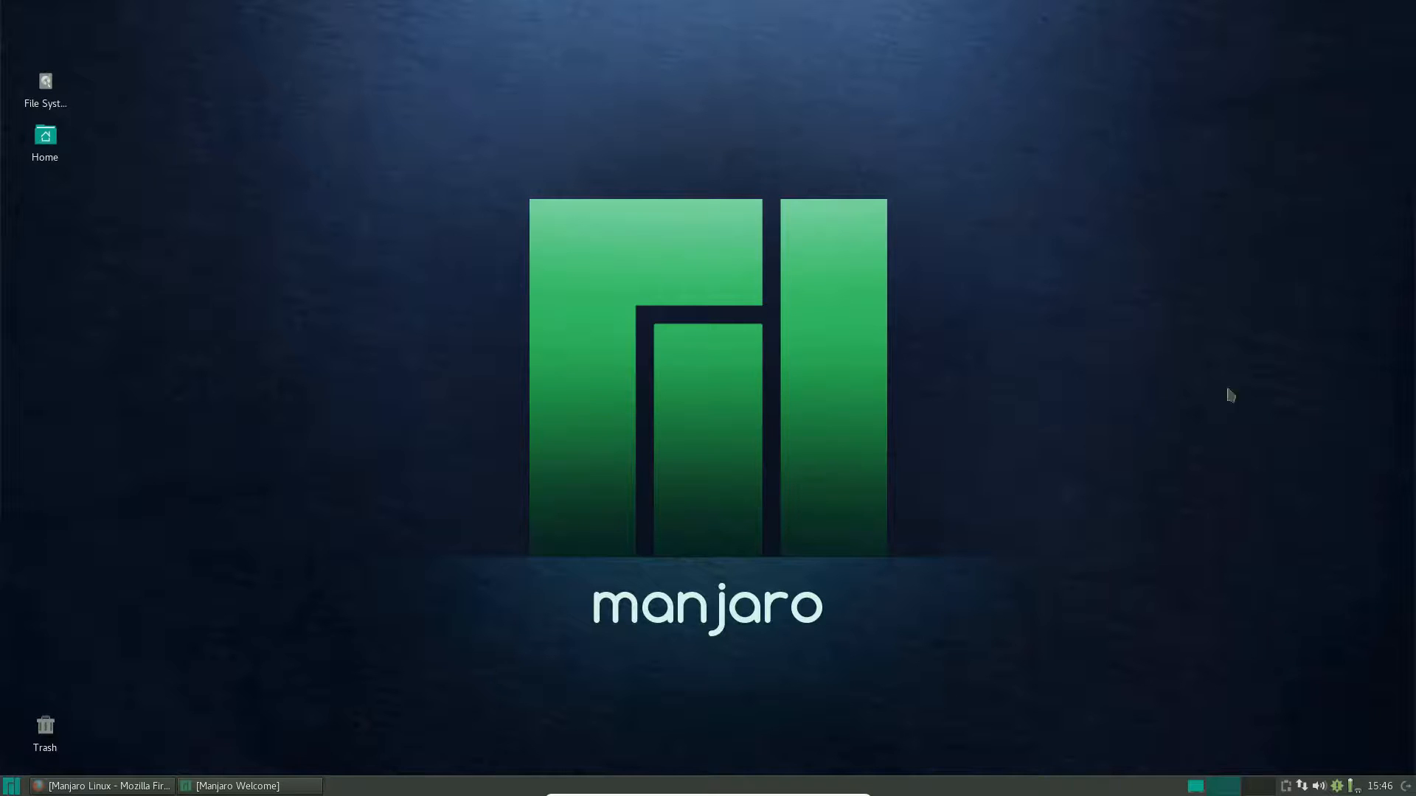
mouse_move(770, 504)
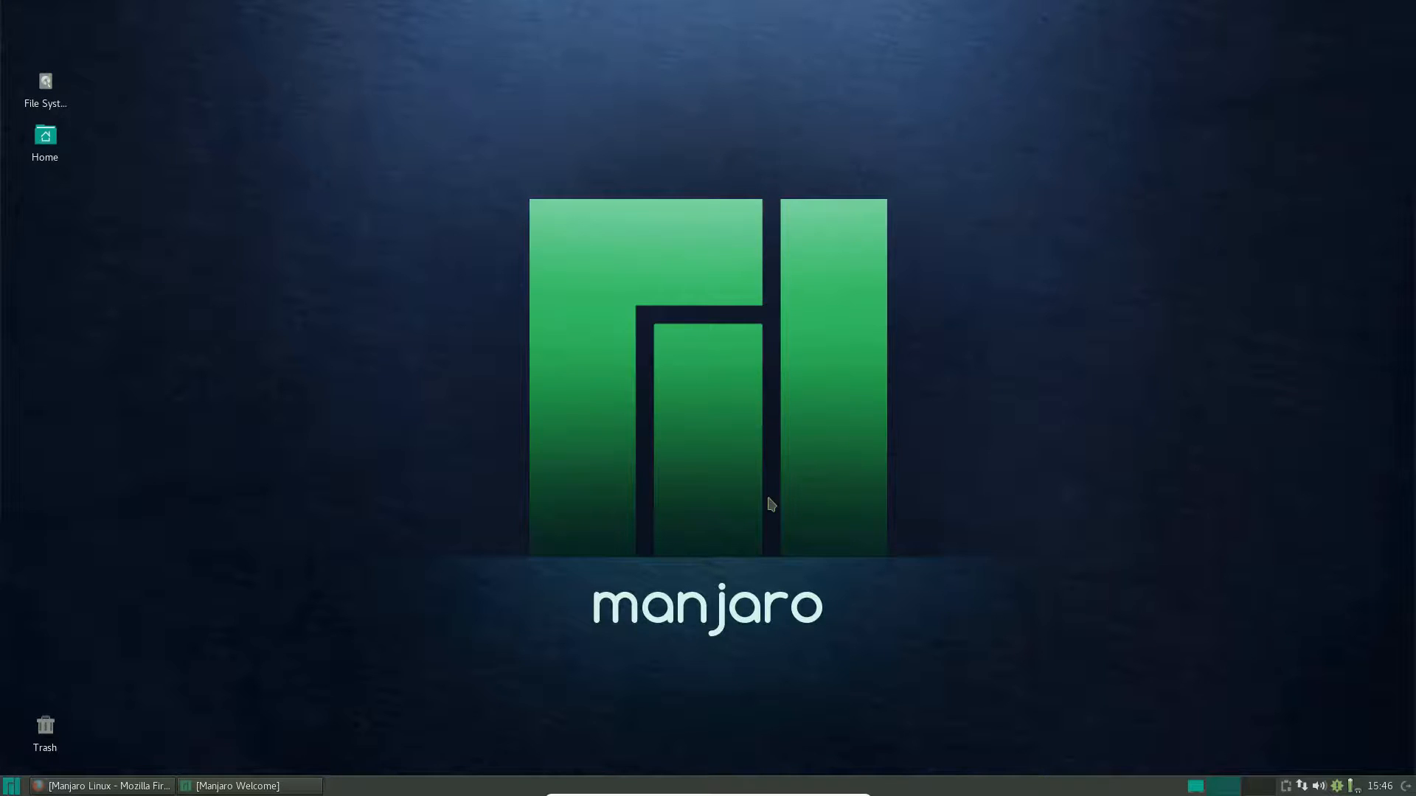
From the desktop menu's Desktop Settings, set the teal bubbles 'linux, enjoy, simplicity' wallpaper
right_click(770, 504)
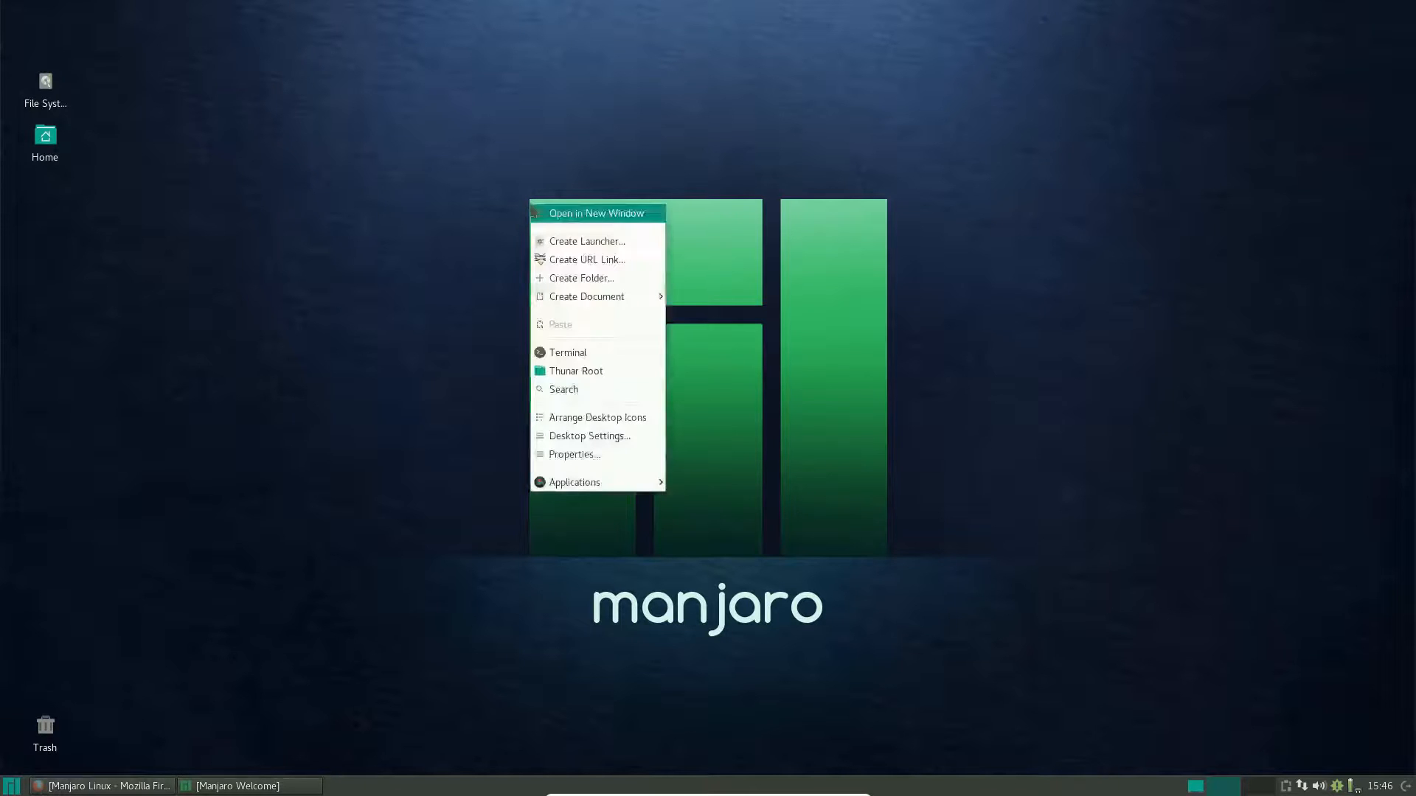
left_click(589, 436)
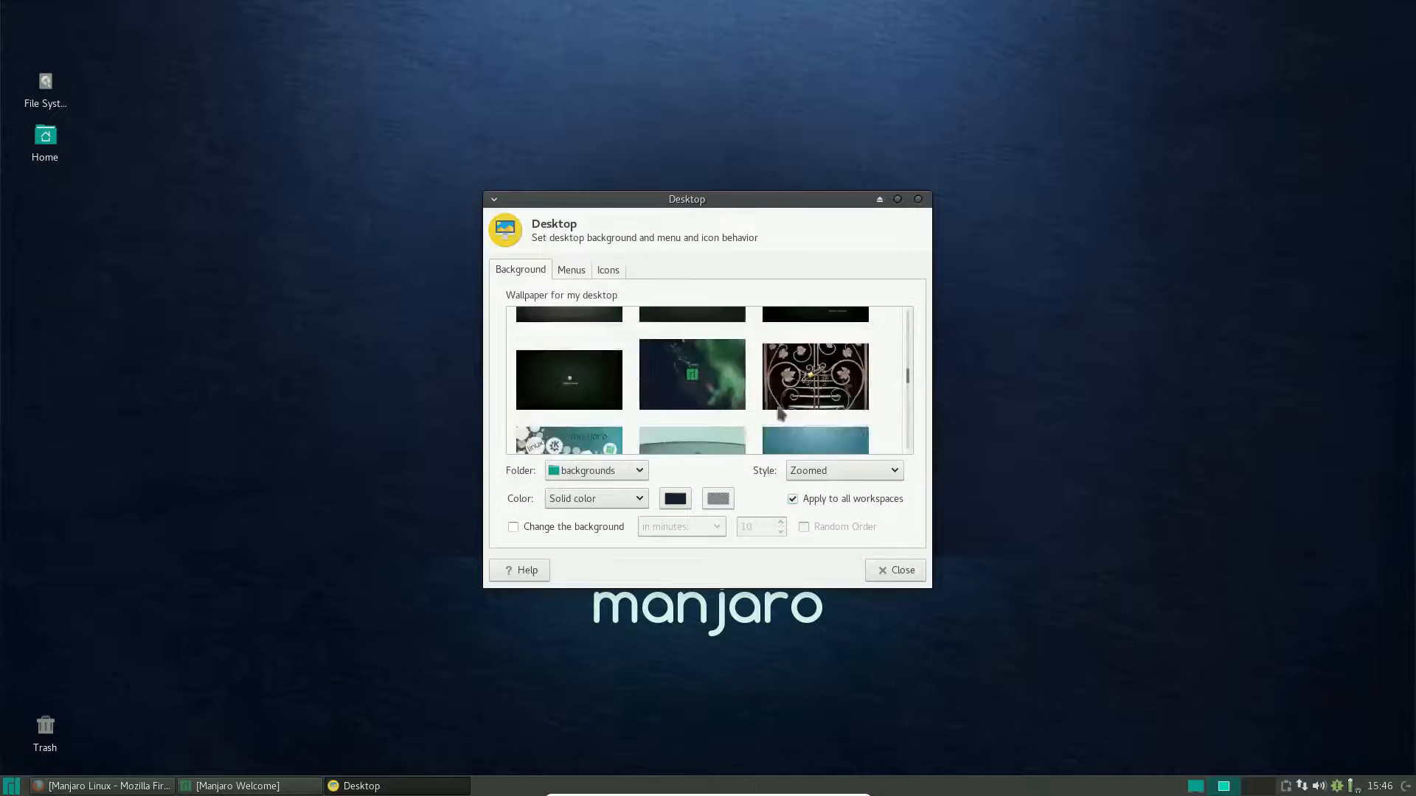
left_click(568, 355)
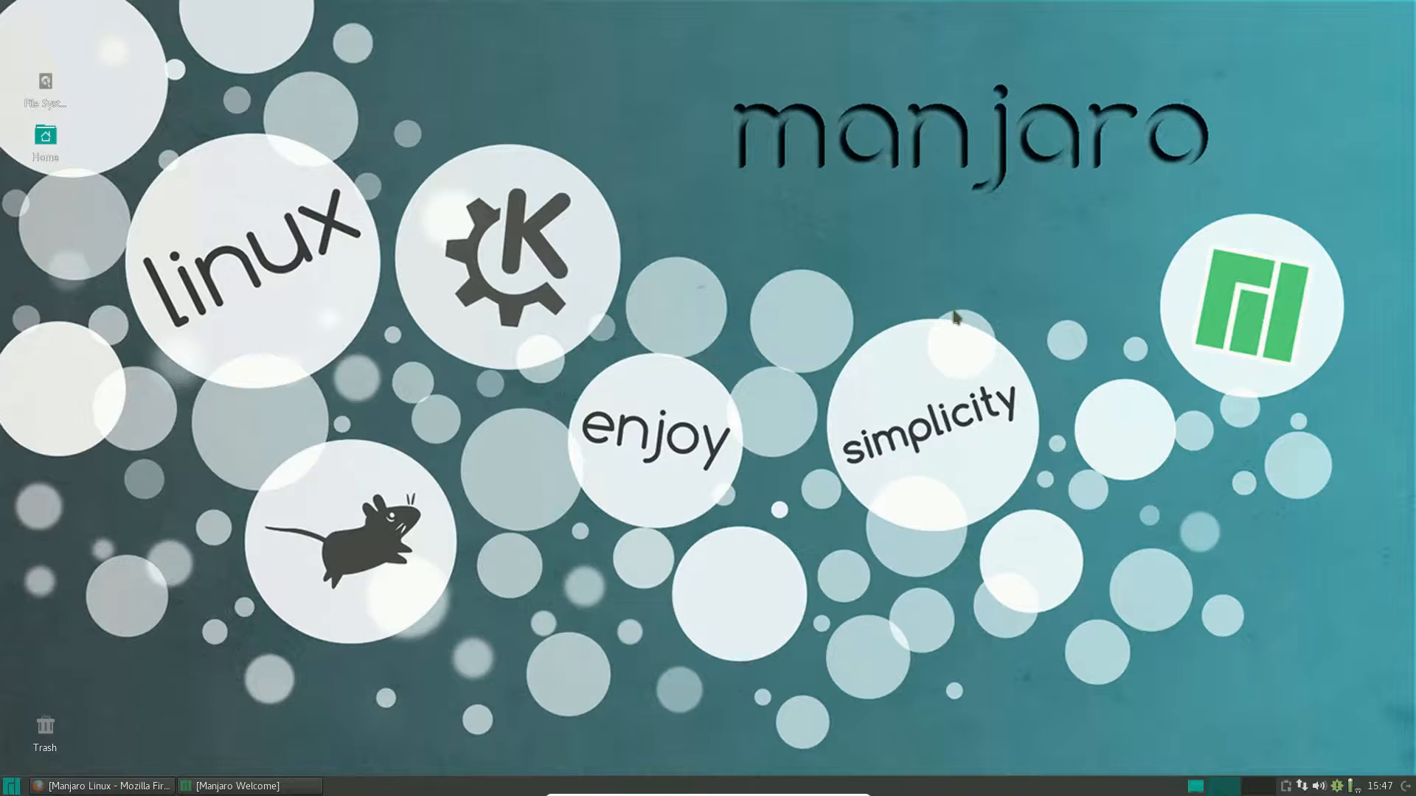
mouse_move(204, 633)
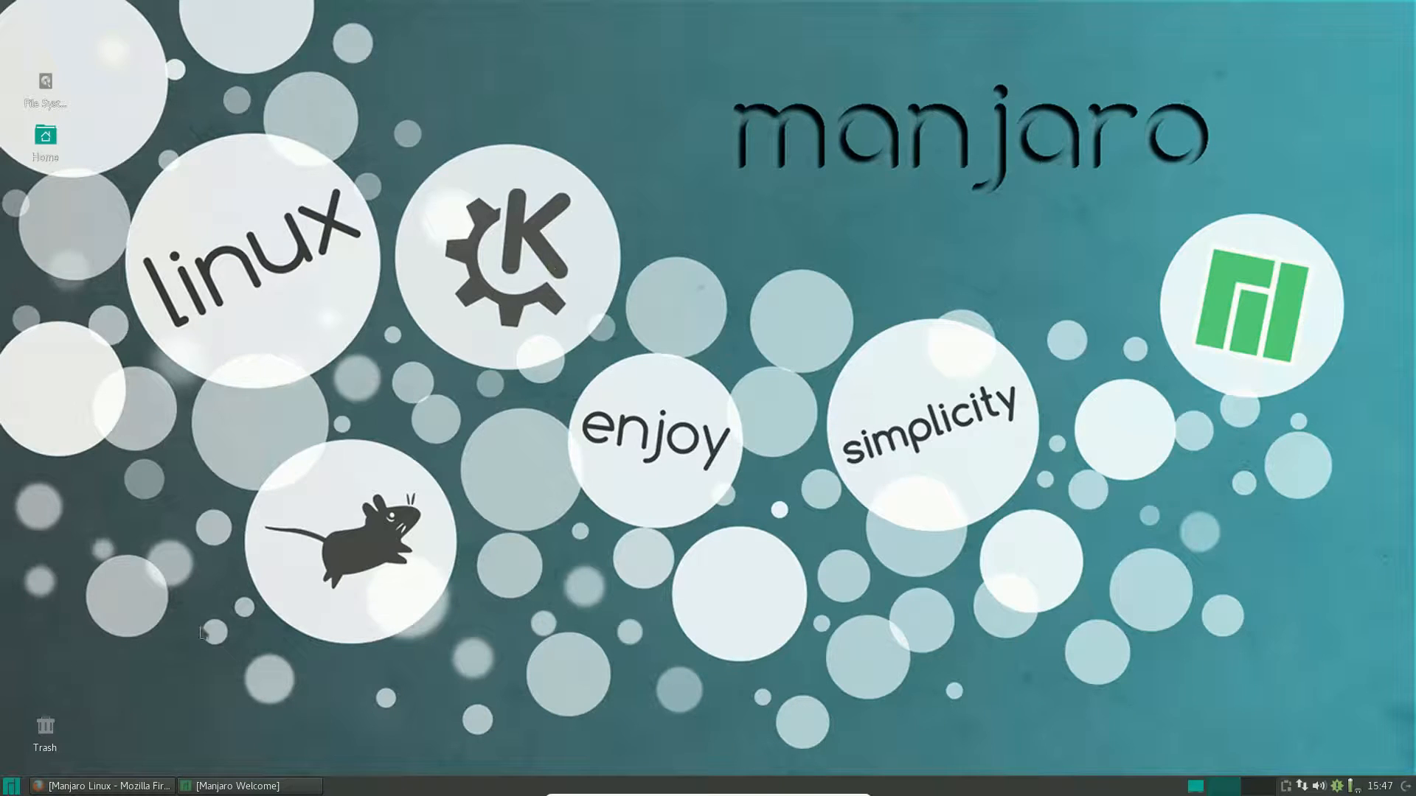
mouse_move(223, 691)
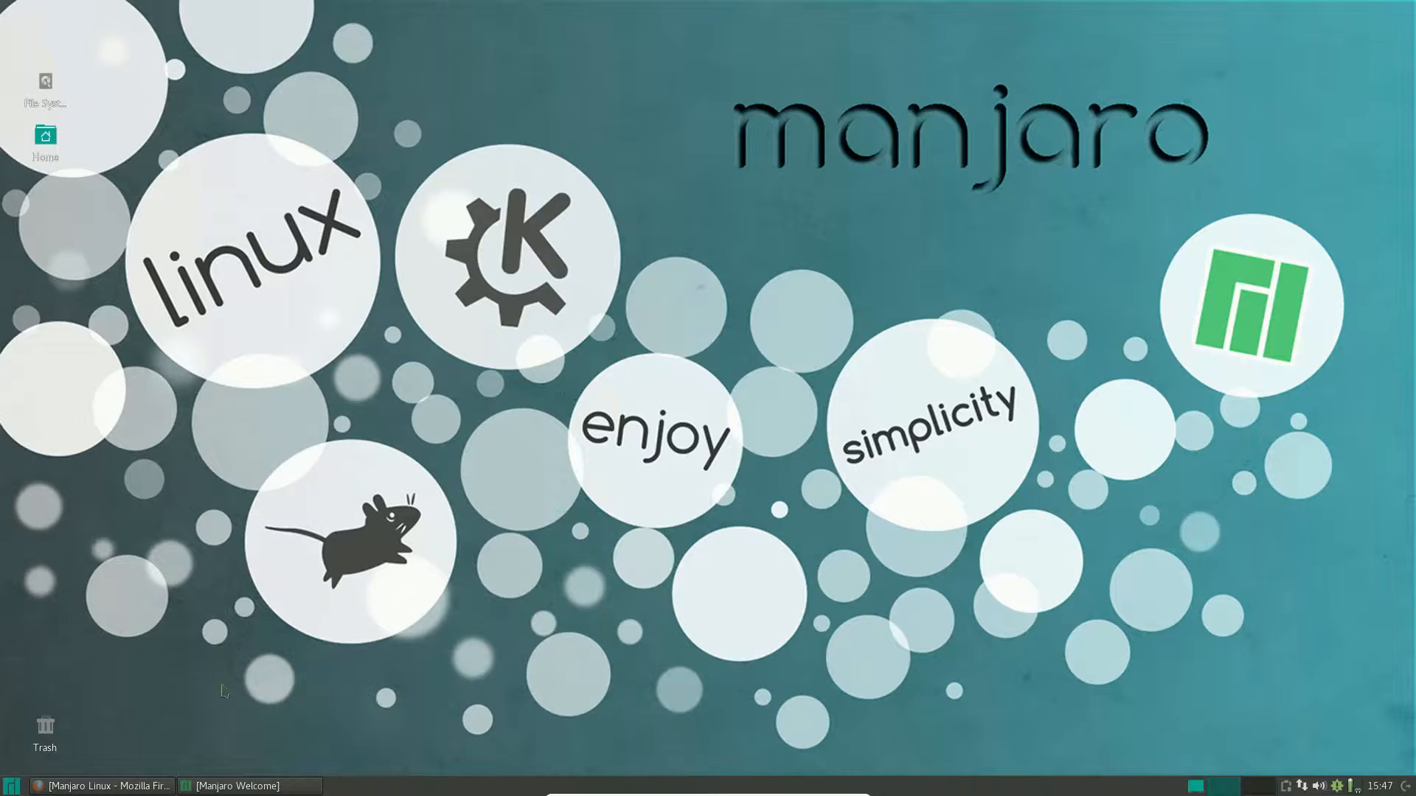
Browse the Whisker Menu's application categories, where Steam appears under Games
left_click(12, 786)
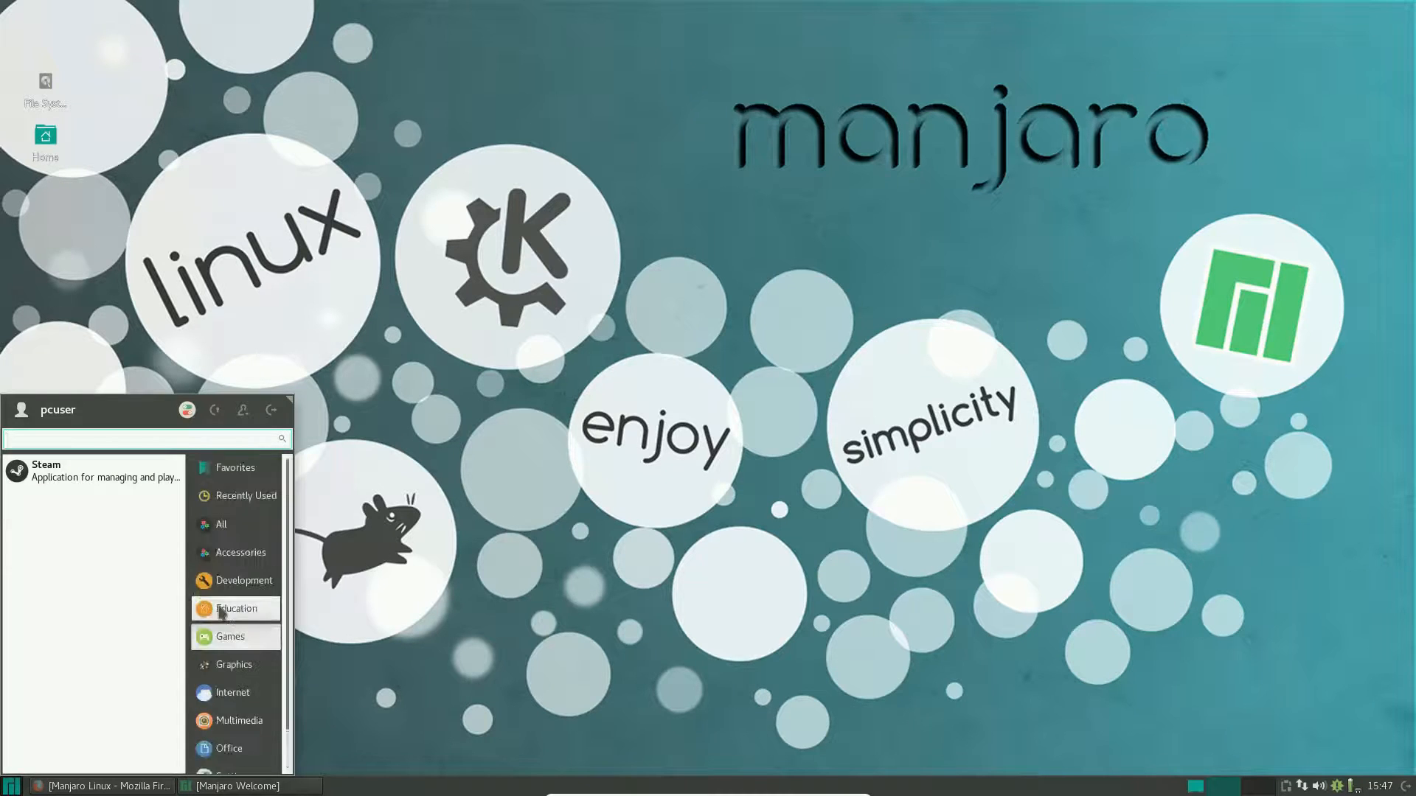
left_click(633, 80)
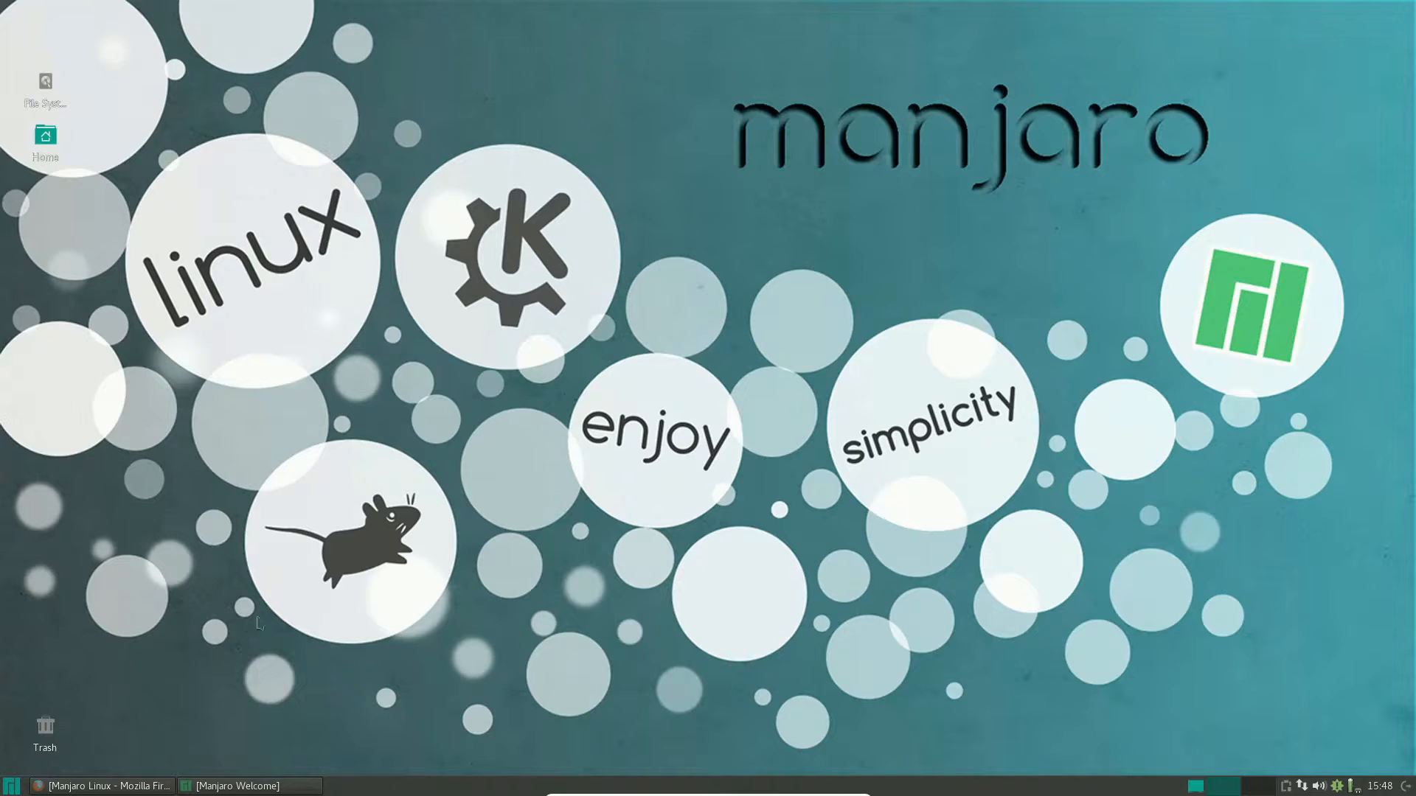
mouse_move(705, 448)
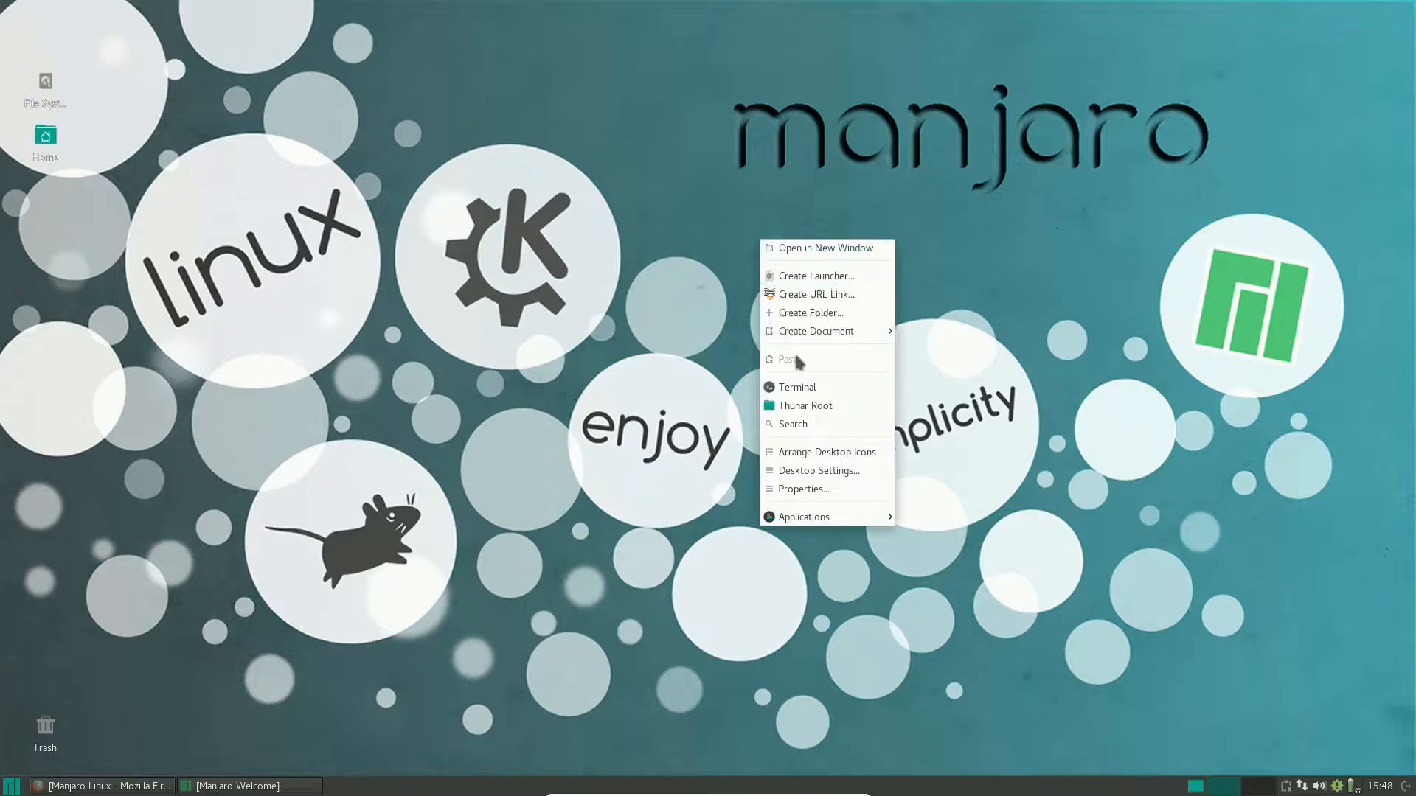
Set the teal curved Manjaro logo wallpaper, close Desktop Settings, and reopen the Whisker Menu
left_click(819, 470)
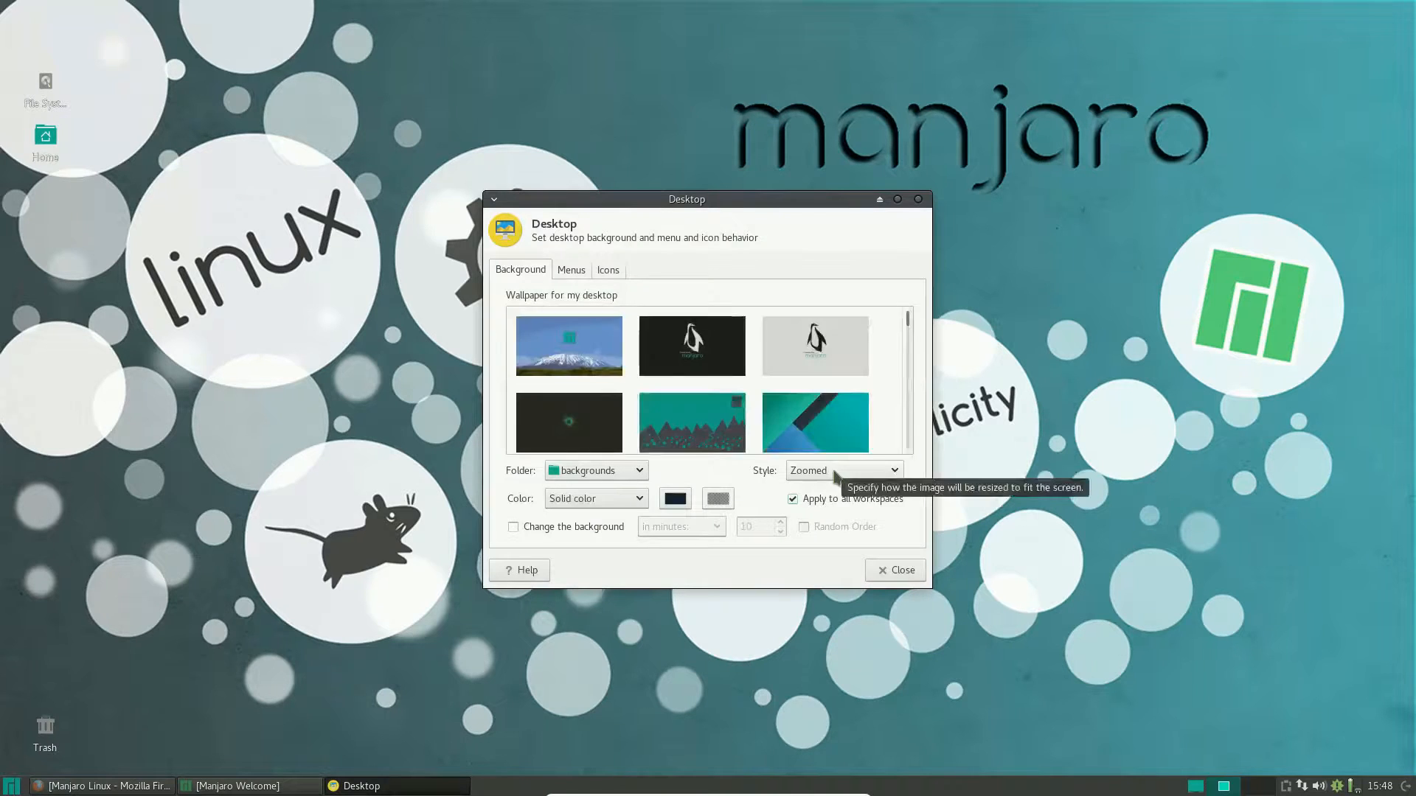
scroll("down", 3)
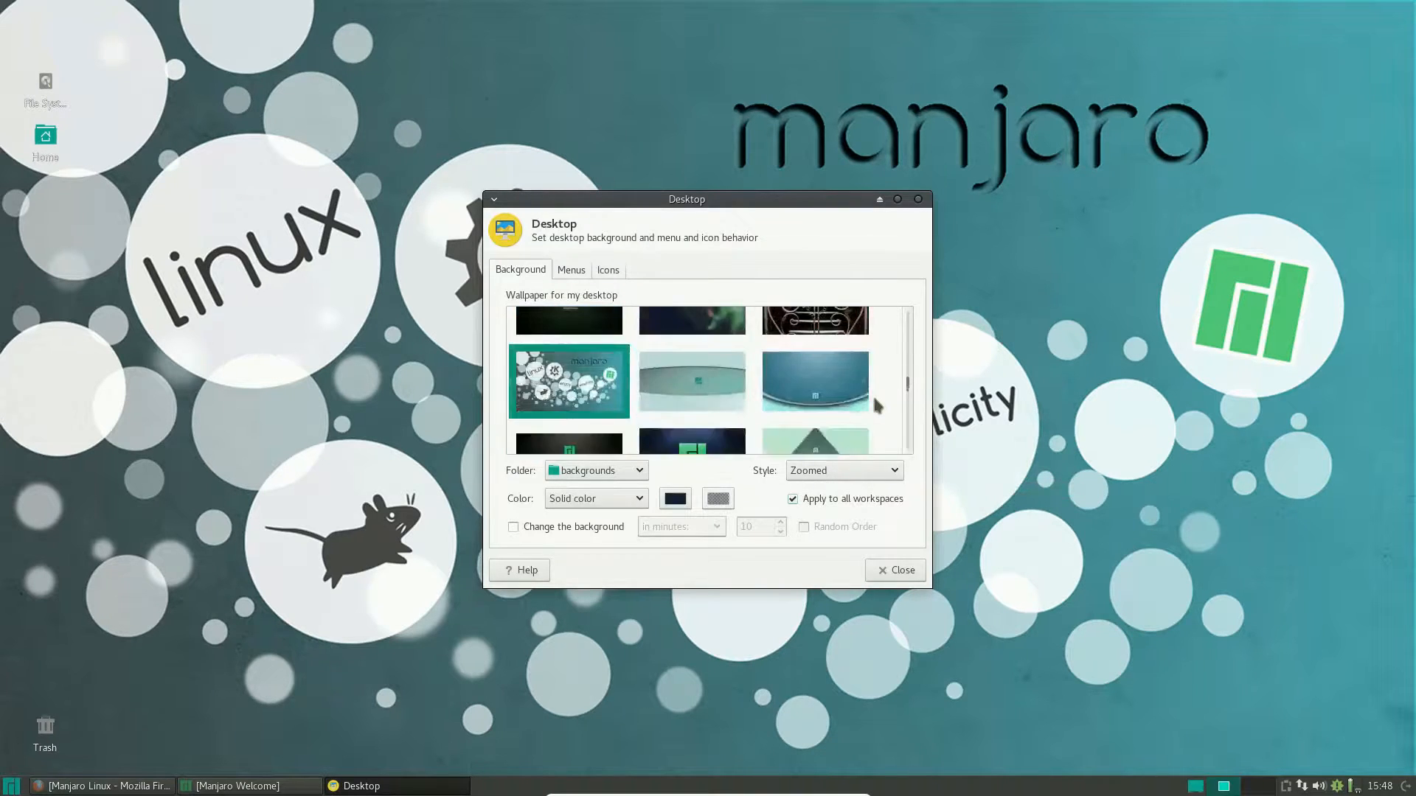
left_click(814, 381)
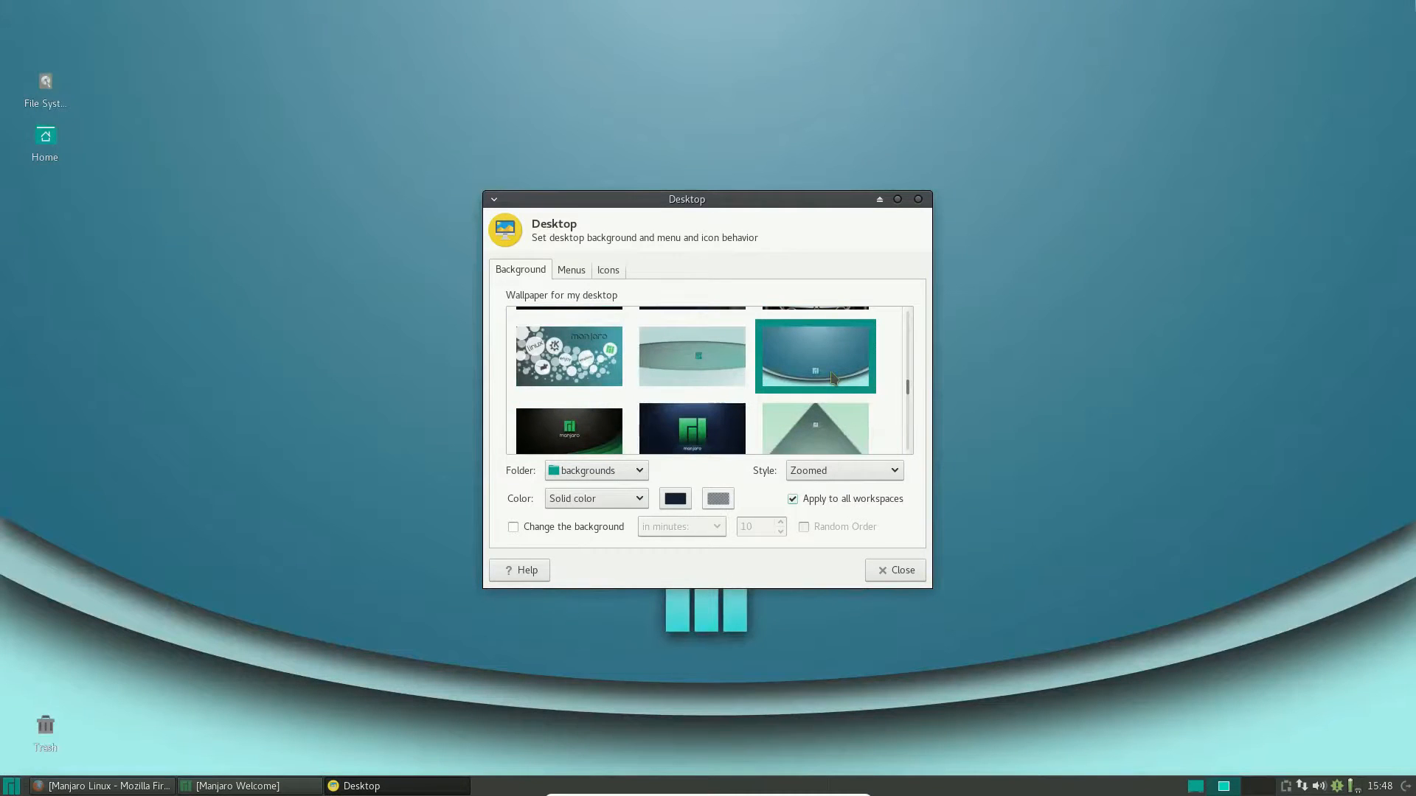
left_click(895, 569)
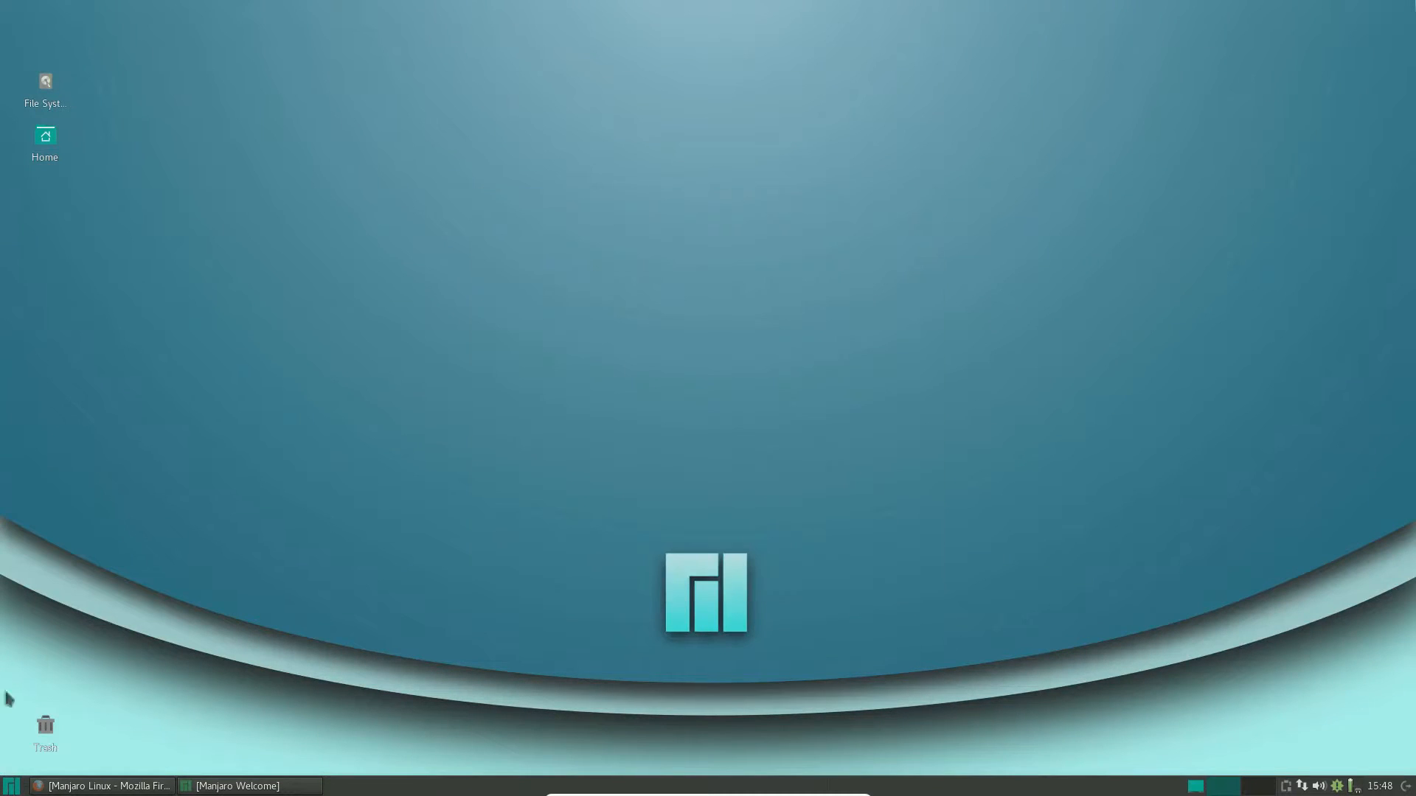
left_click(12, 786)
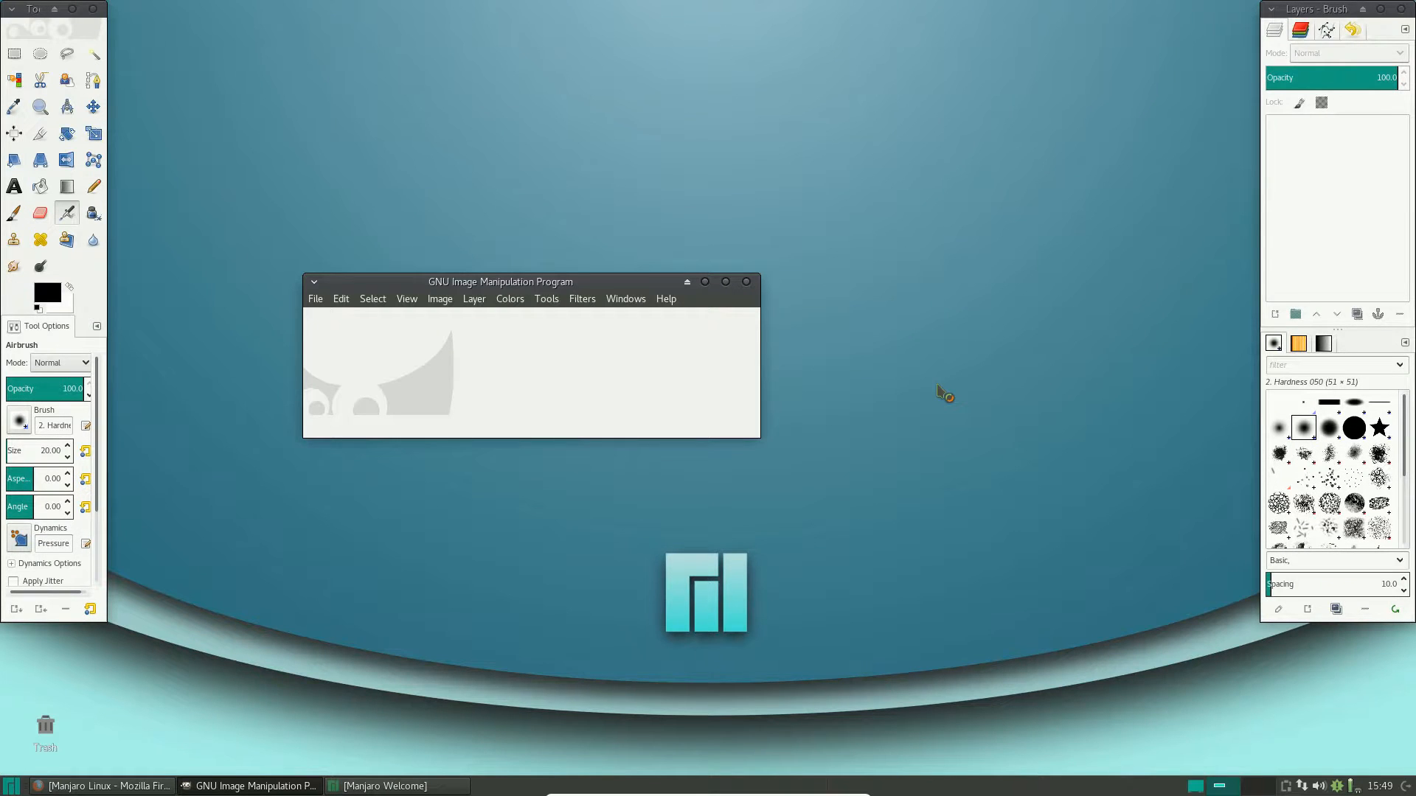
Move GIMP's empty main window to the upper left beside its toolbox and layers docks
left_click_drag(500, 280, 353, 97)
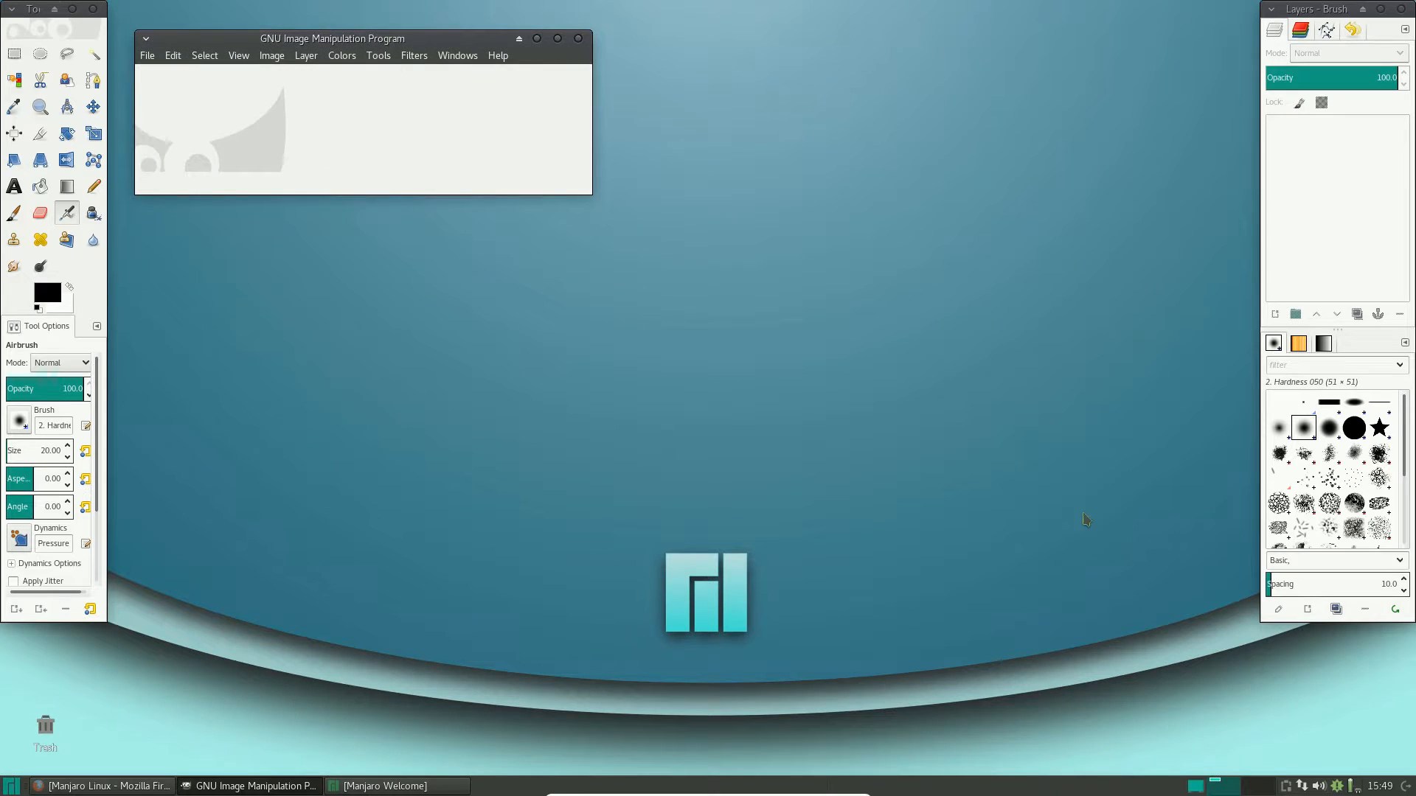
mouse_move(914, 562)
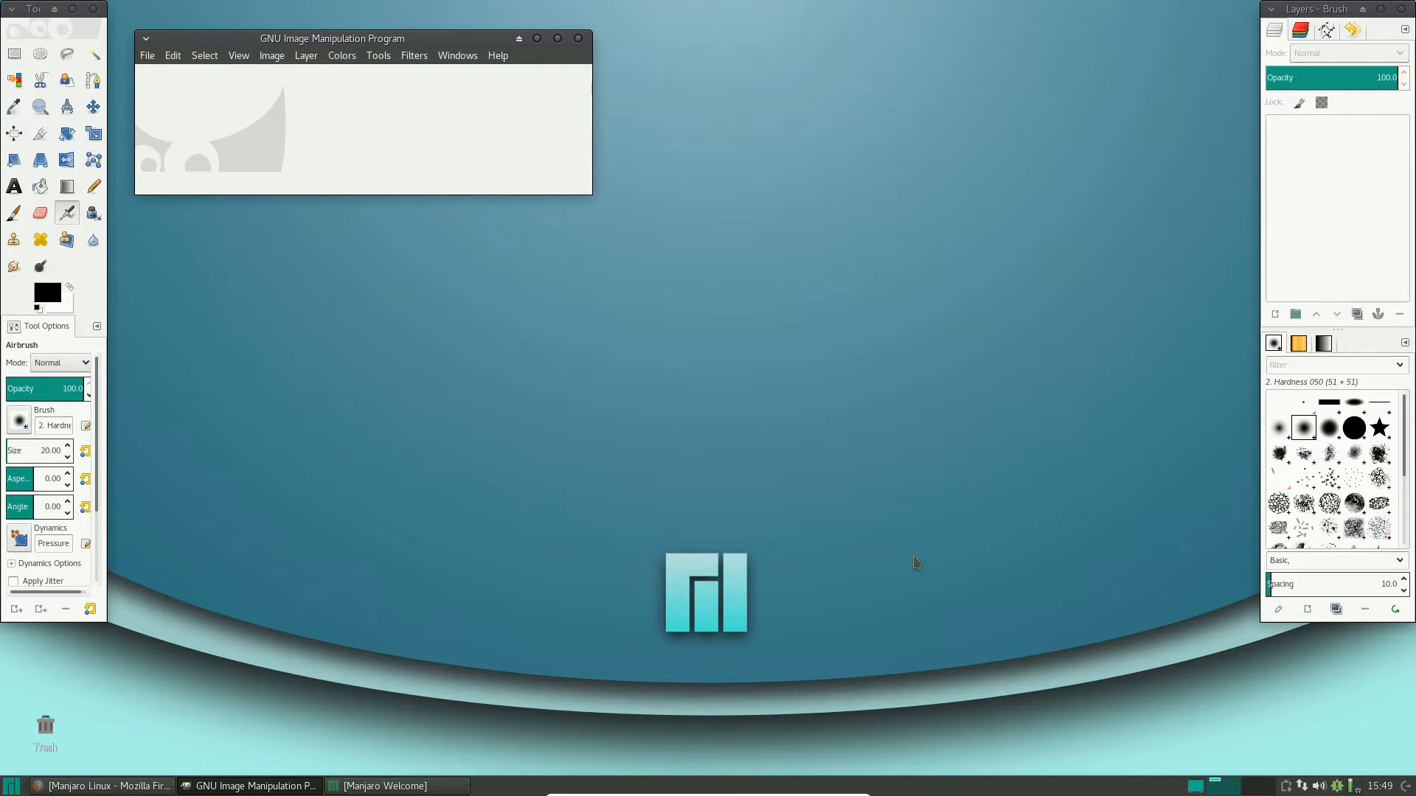
mouse_move(425, 172)
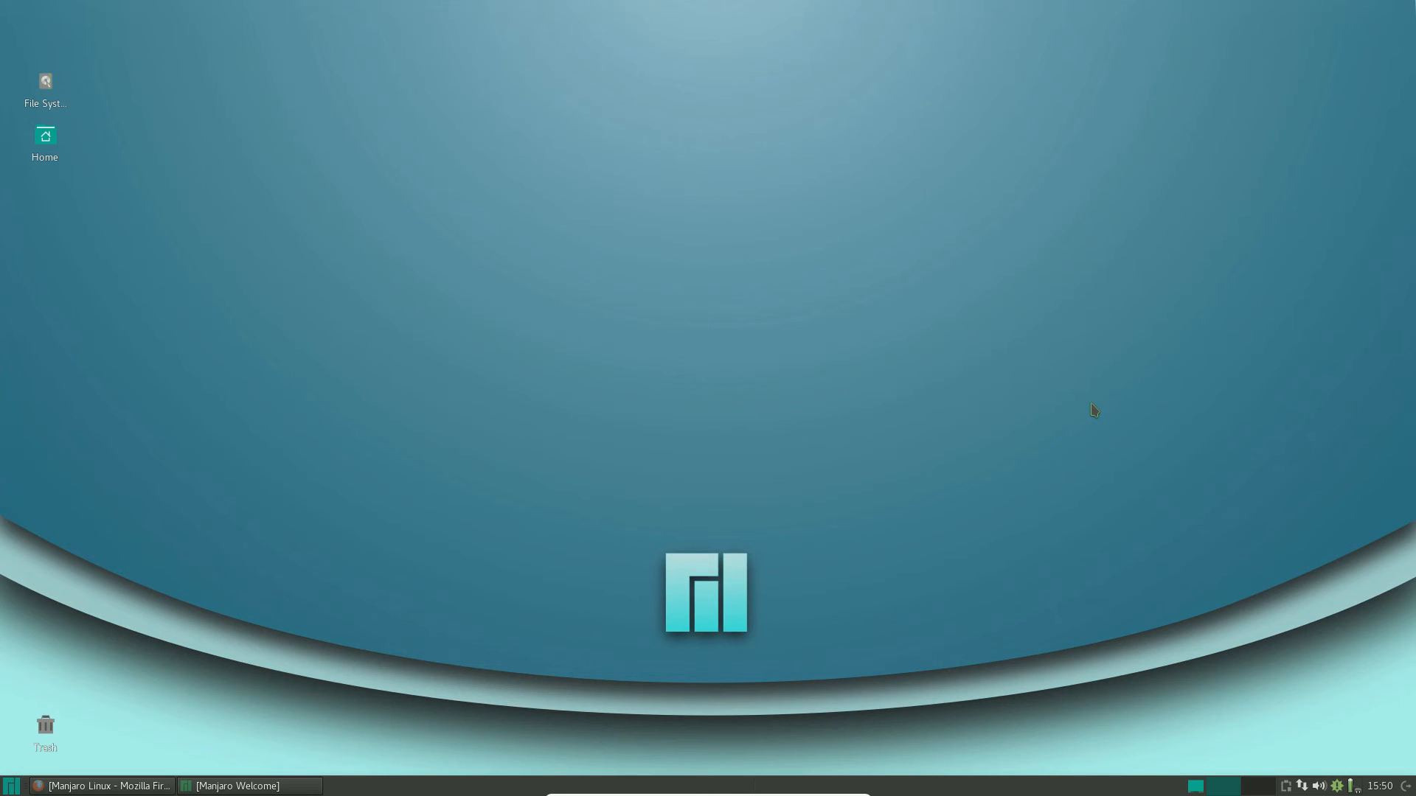
mouse_move(991, 394)
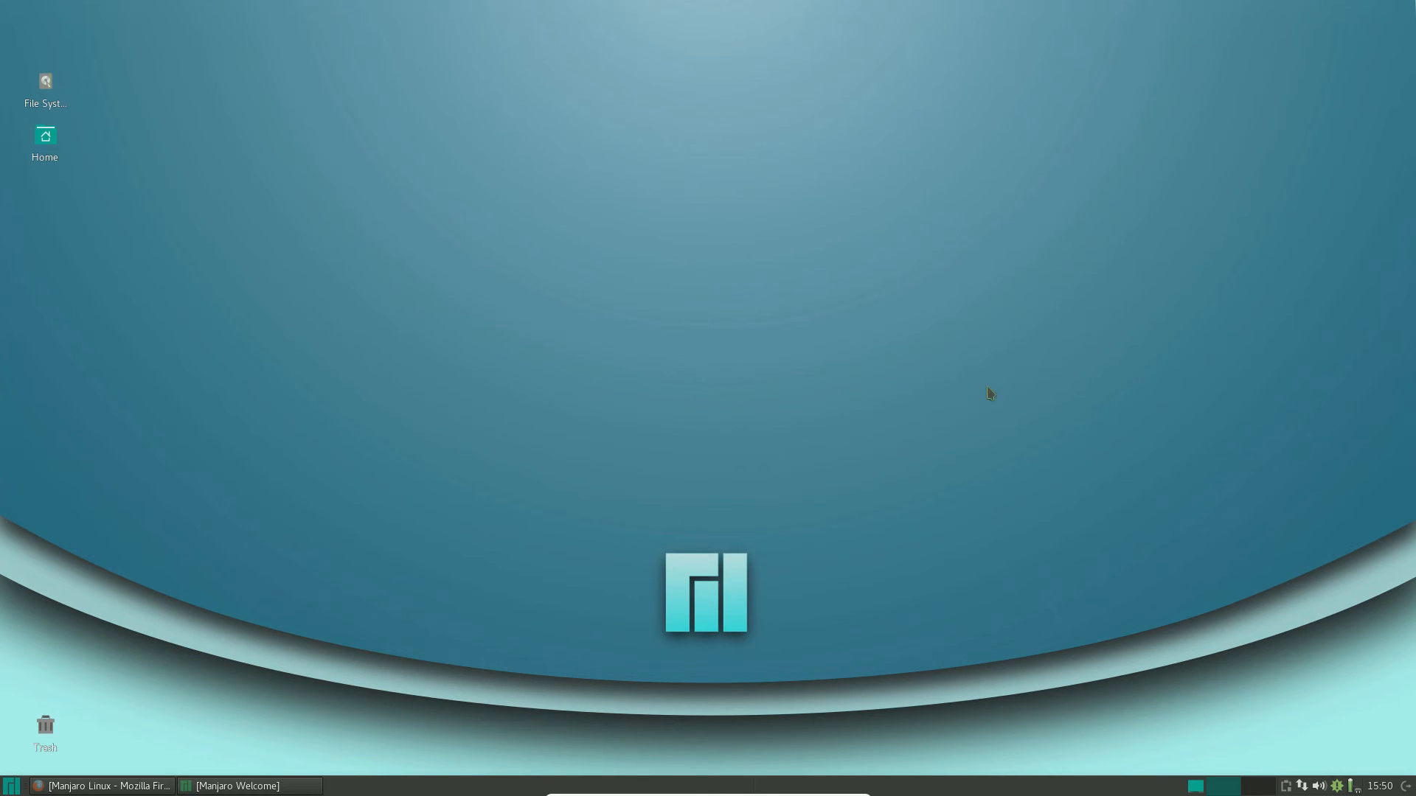
mouse_move(209, 520)
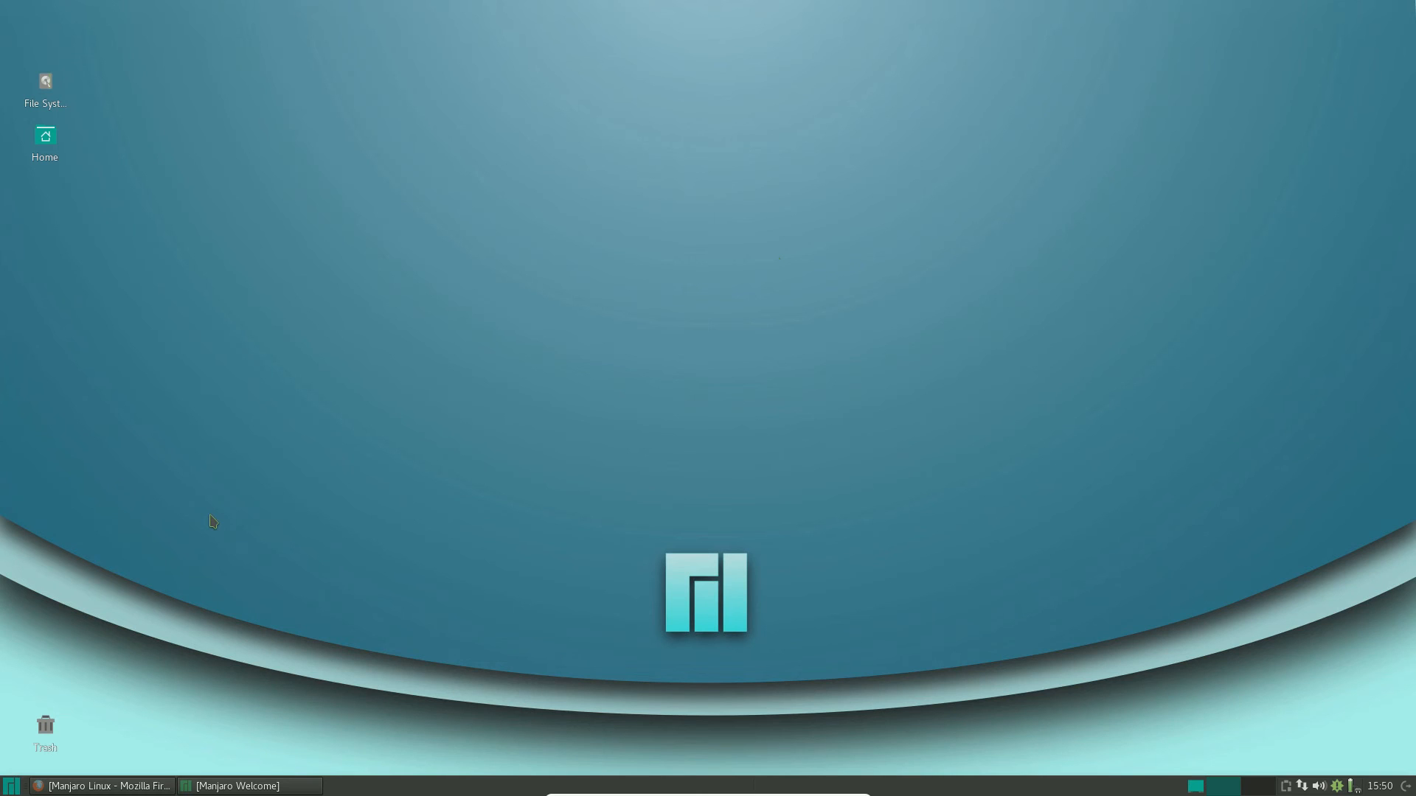